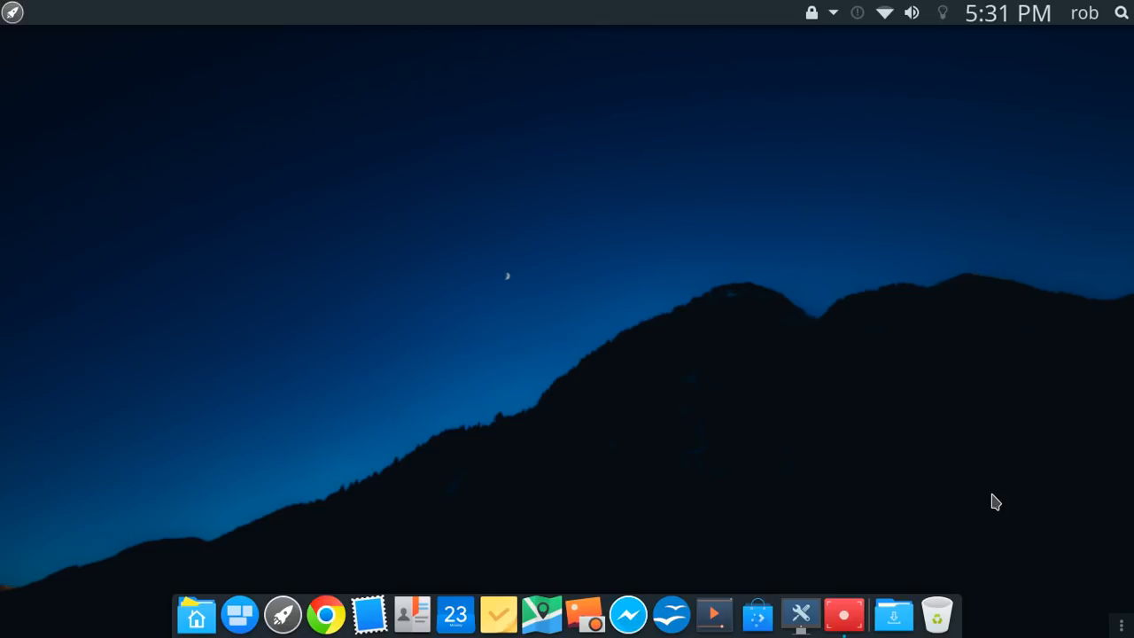
mouse_move(425, 258)
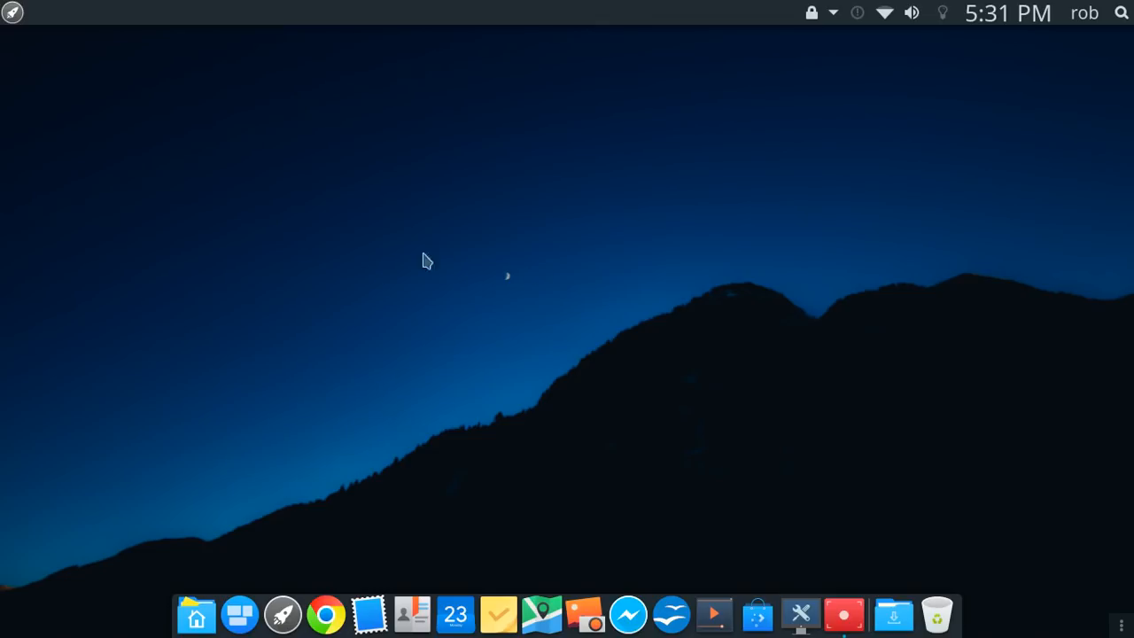
mouse_move(195, 205)
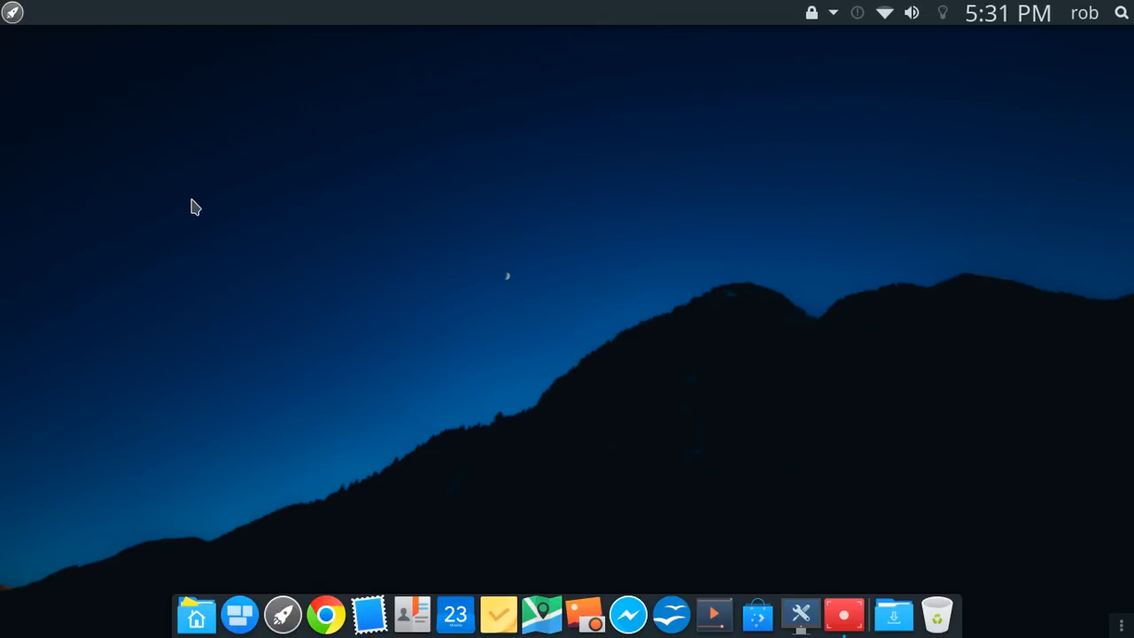
mouse_move(152, 166)
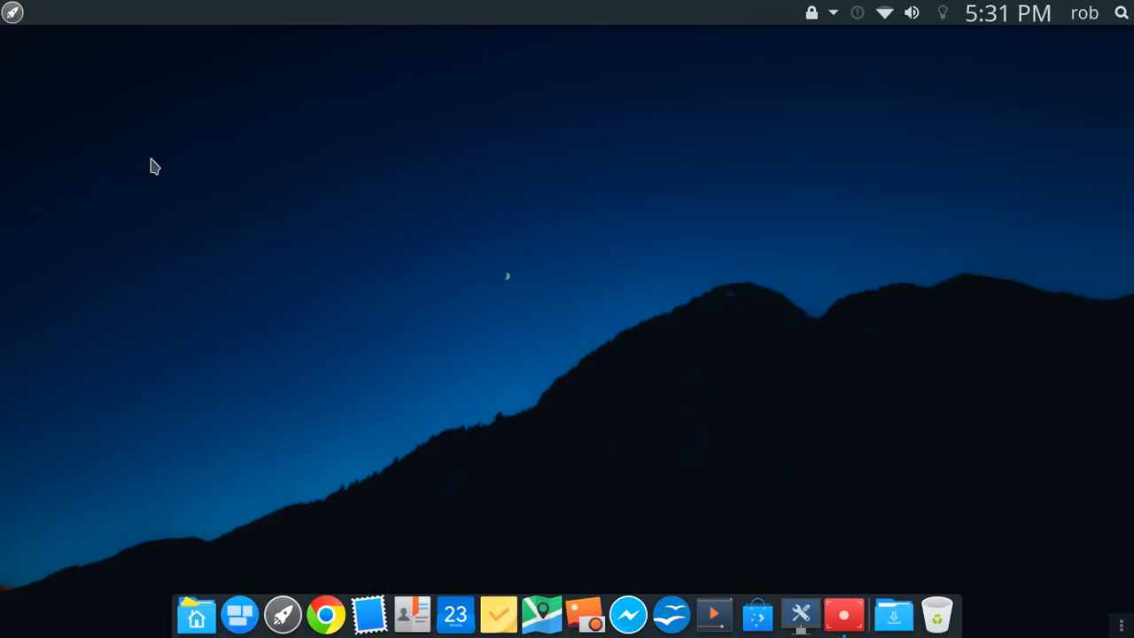
mouse_move(152, 163)
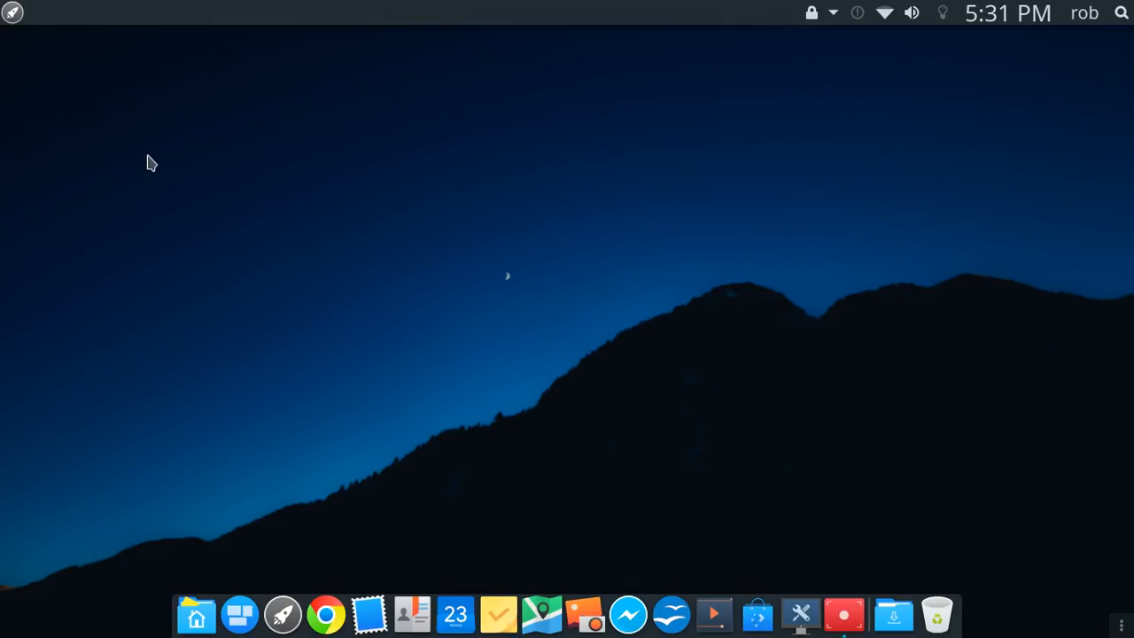
Browse the applications menu and the sidebar's audio, networking and notifications panels
left_click(13, 14)
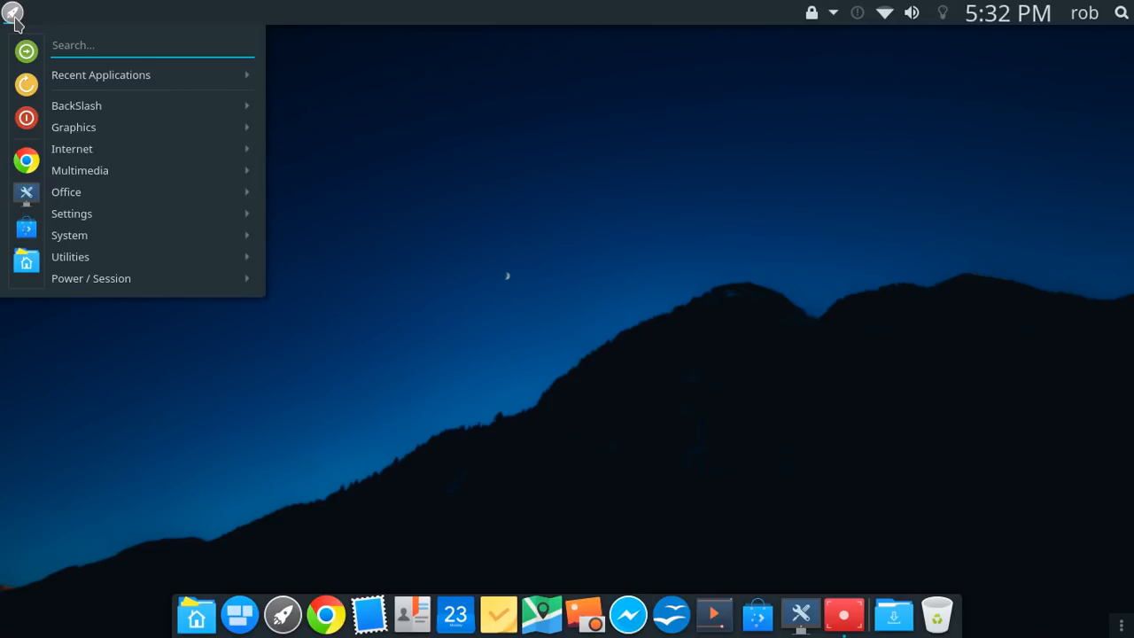
left_click(533, 374)
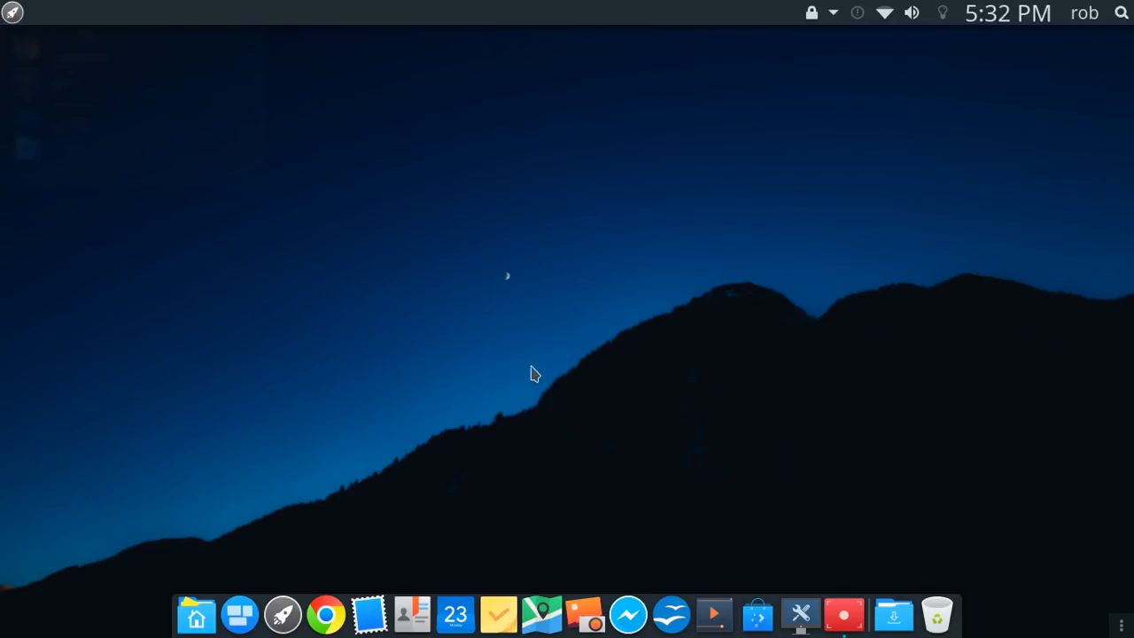
mouse_move(455, 612)
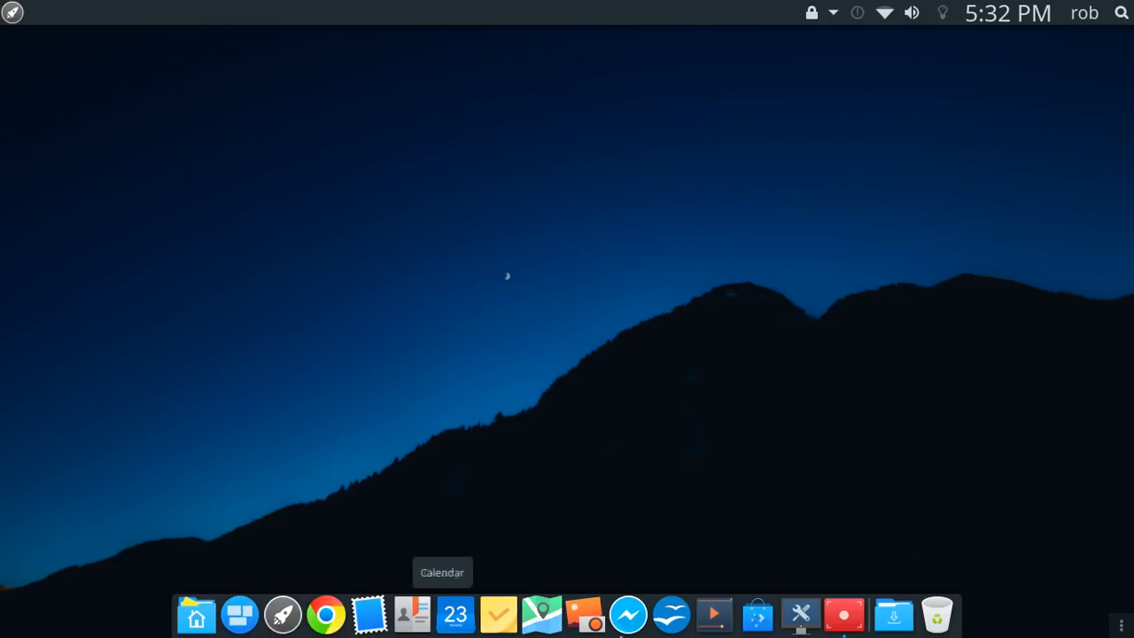
mouse_move(824, 229)
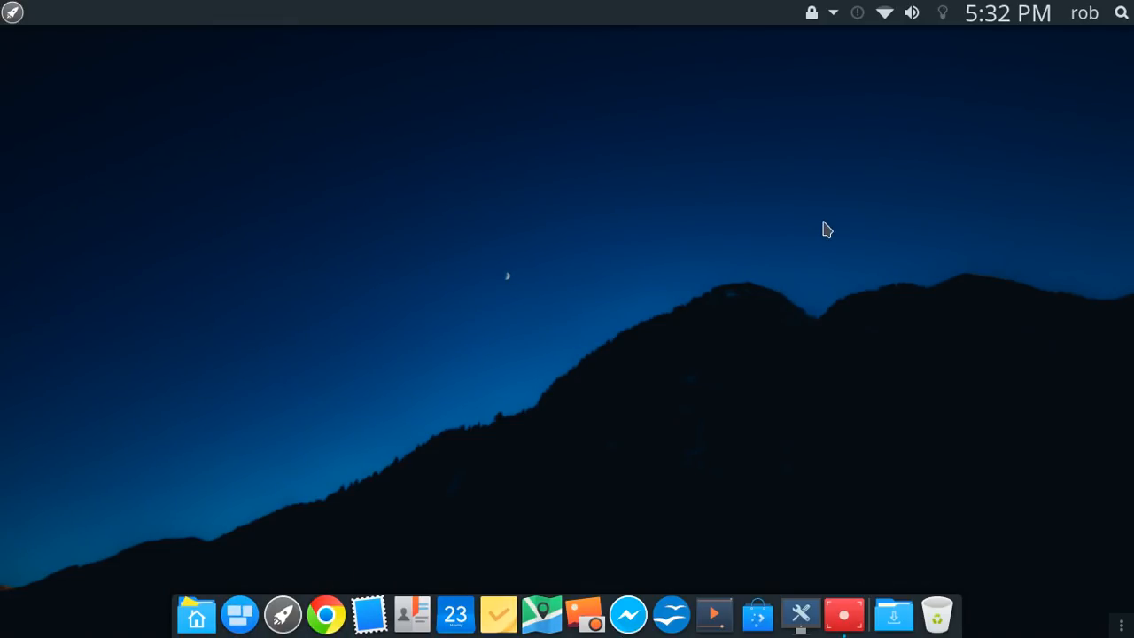
mouse_move(903, 61)
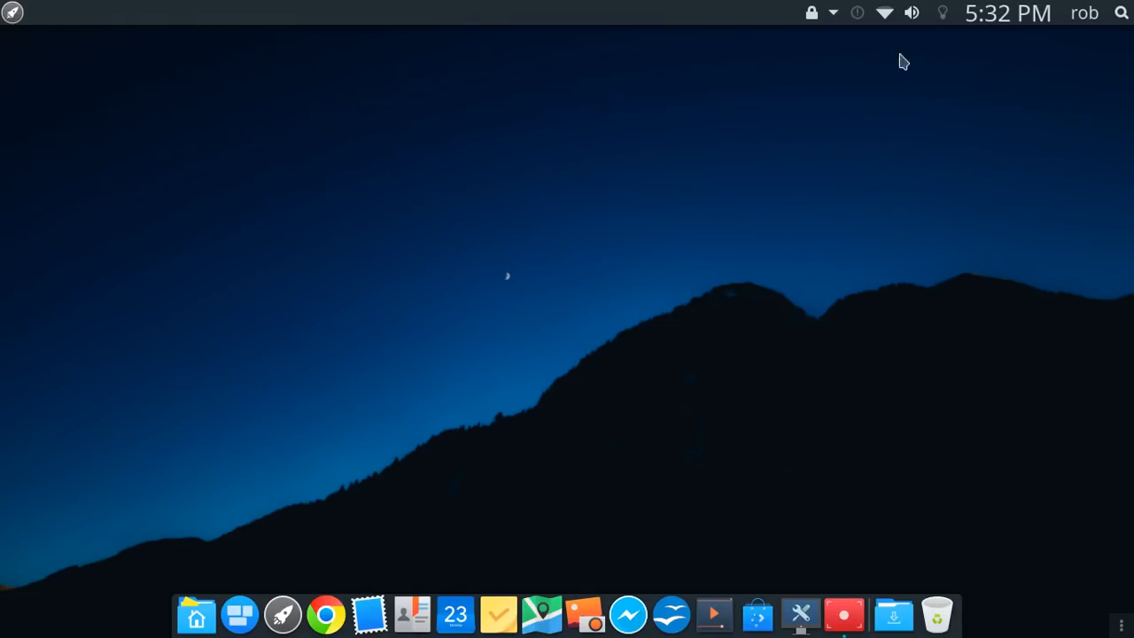
left_click(911, 12)
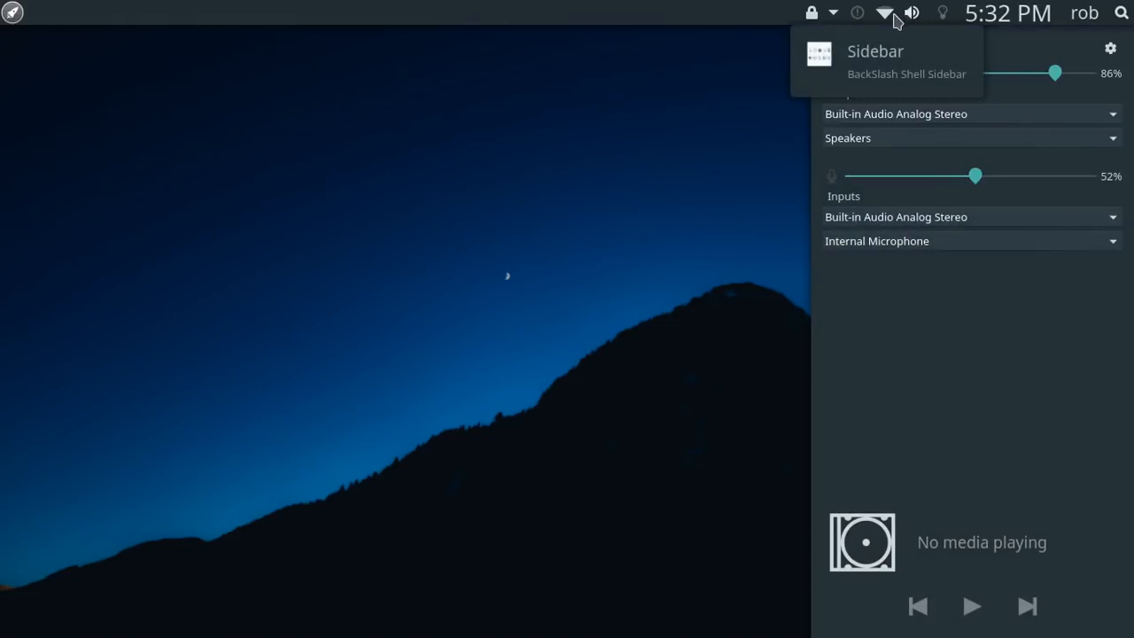
left_click(882, 12)
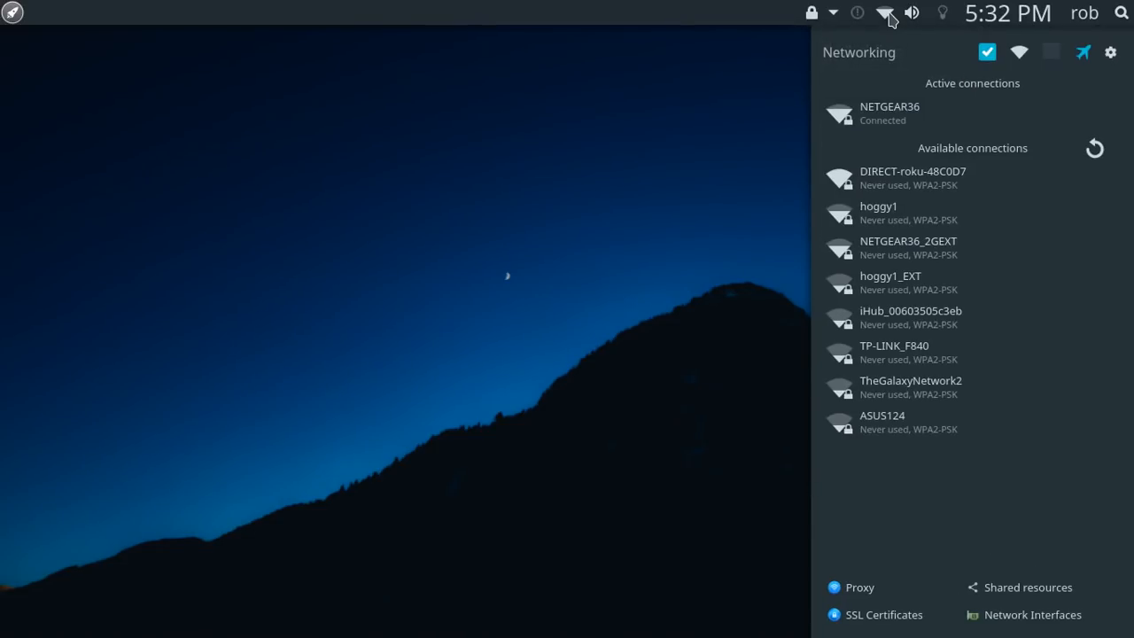
left_click(855, 13)
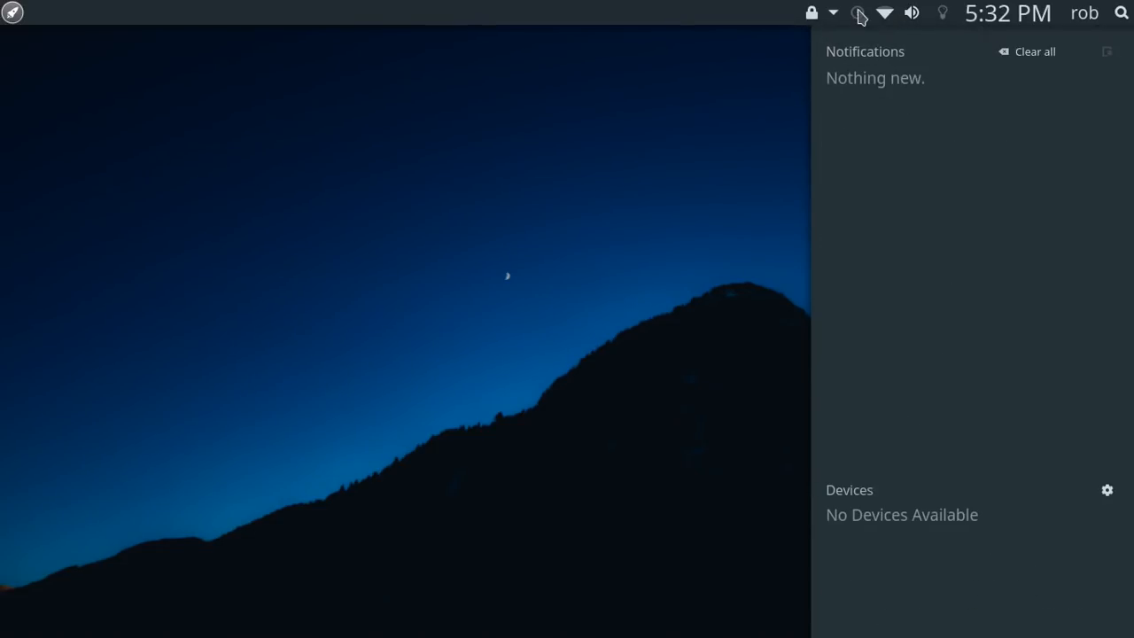
mouse_move(680, 447)
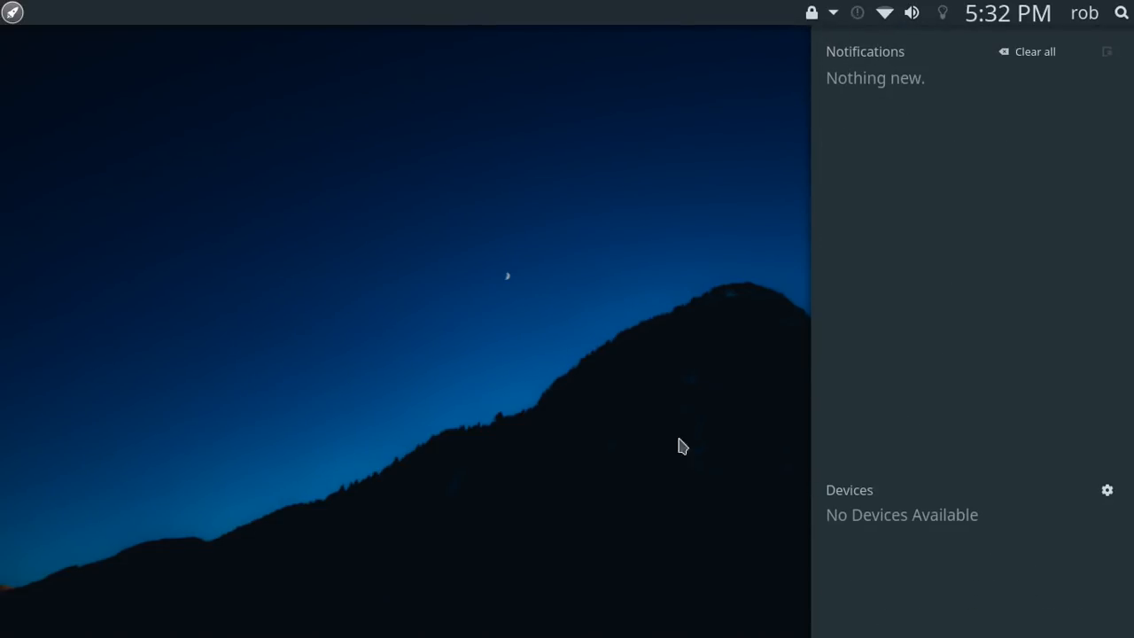
mouse_move(623, 418)
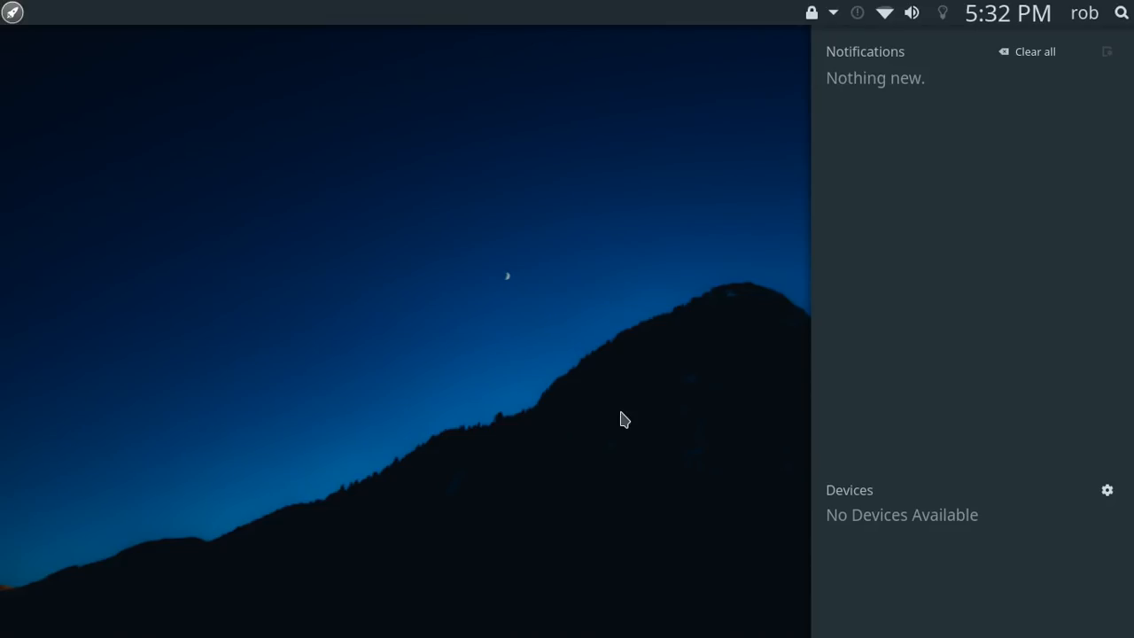
mouse_move(581, 612)
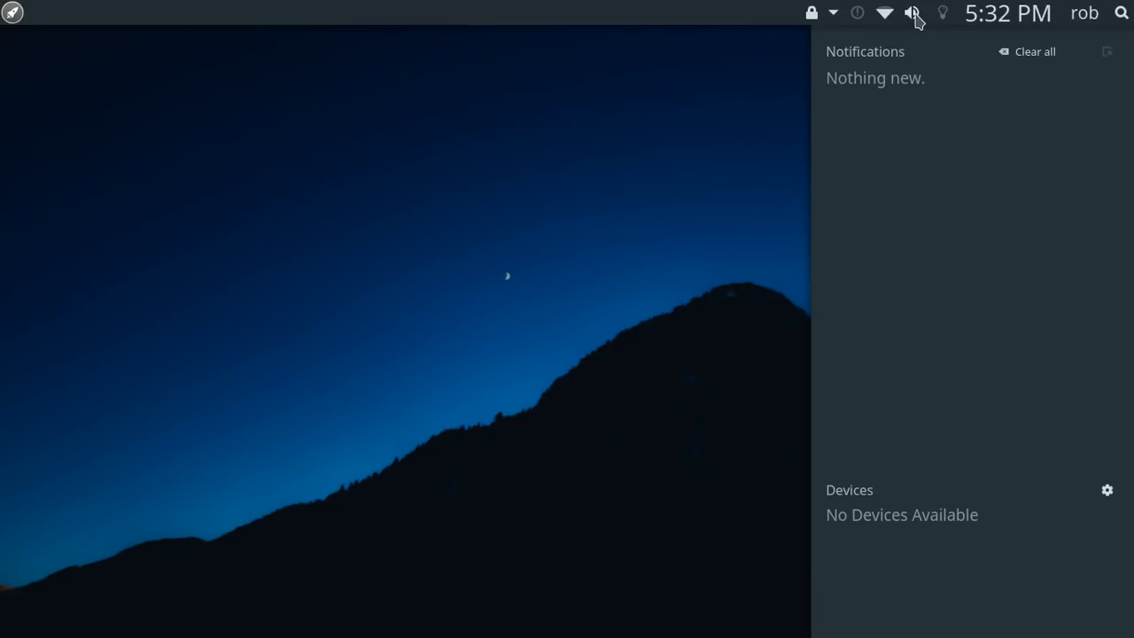
left_click(912, 12)
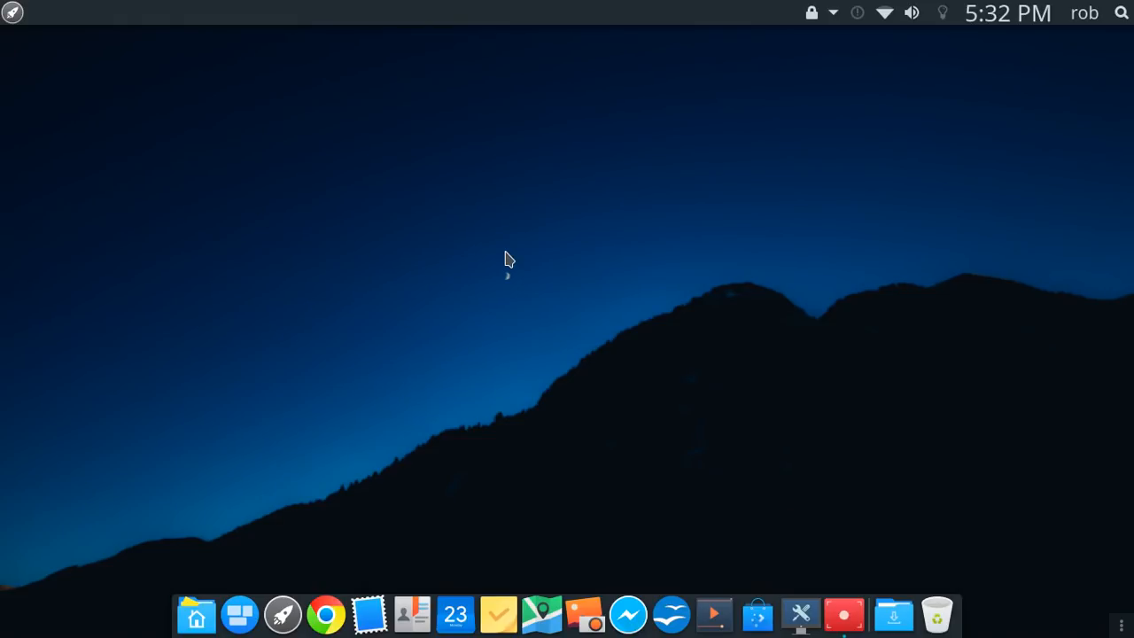
mouse_move(60, 53)
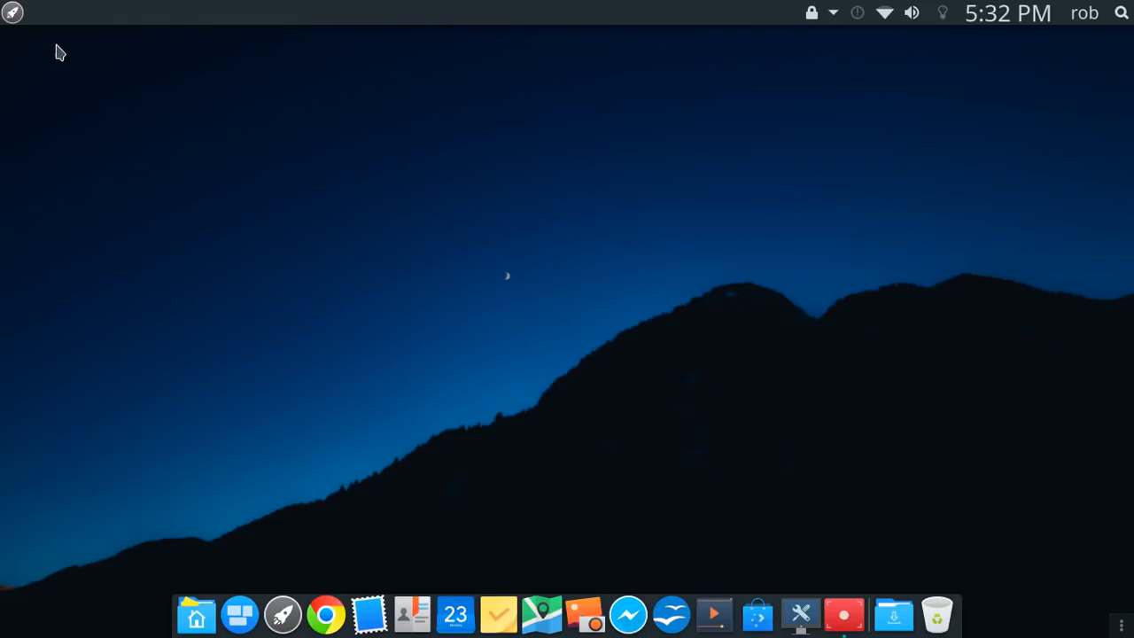
mouse_move(18, 16)
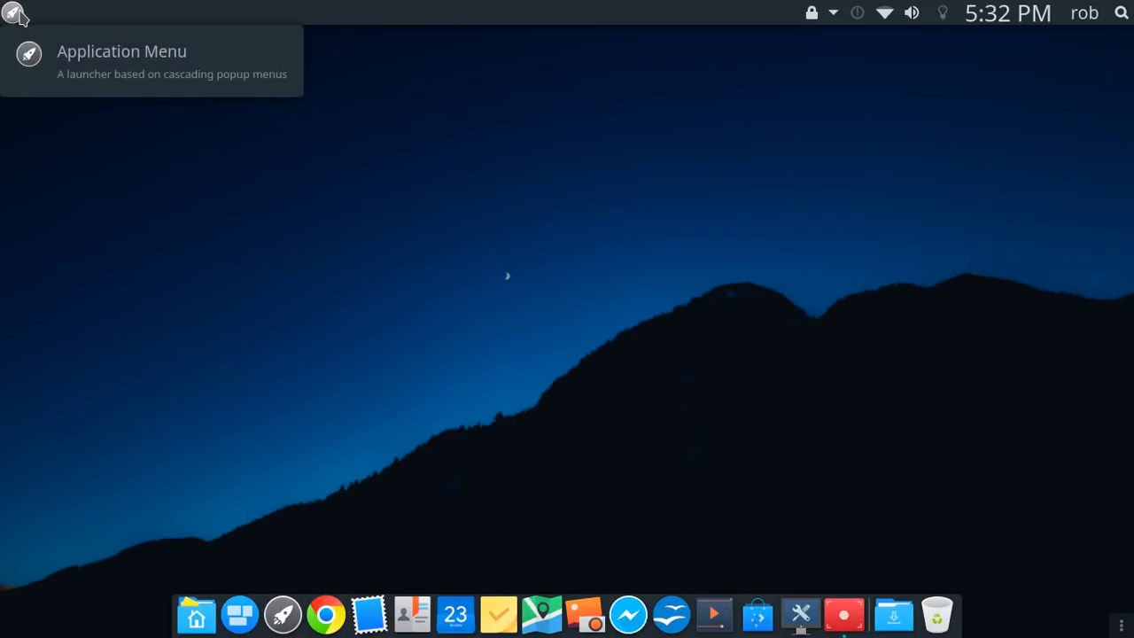
View the full-screen applications grid, then launch Fingerprint GUI to check for fingerprint devices
left_click(11, 11)
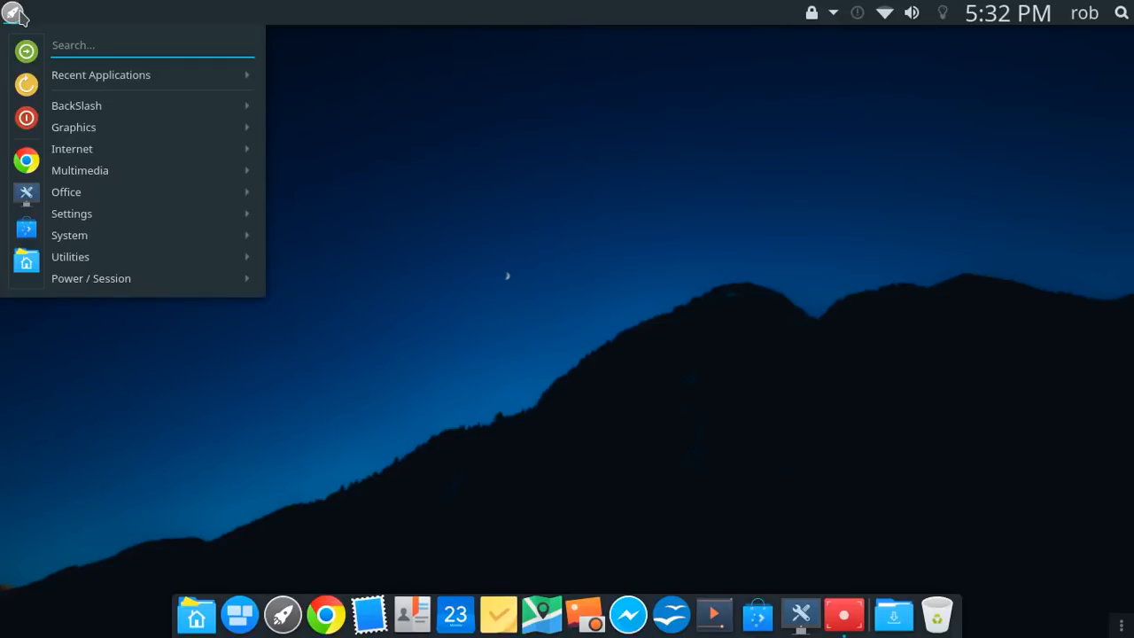
mouse_move(101, 74)
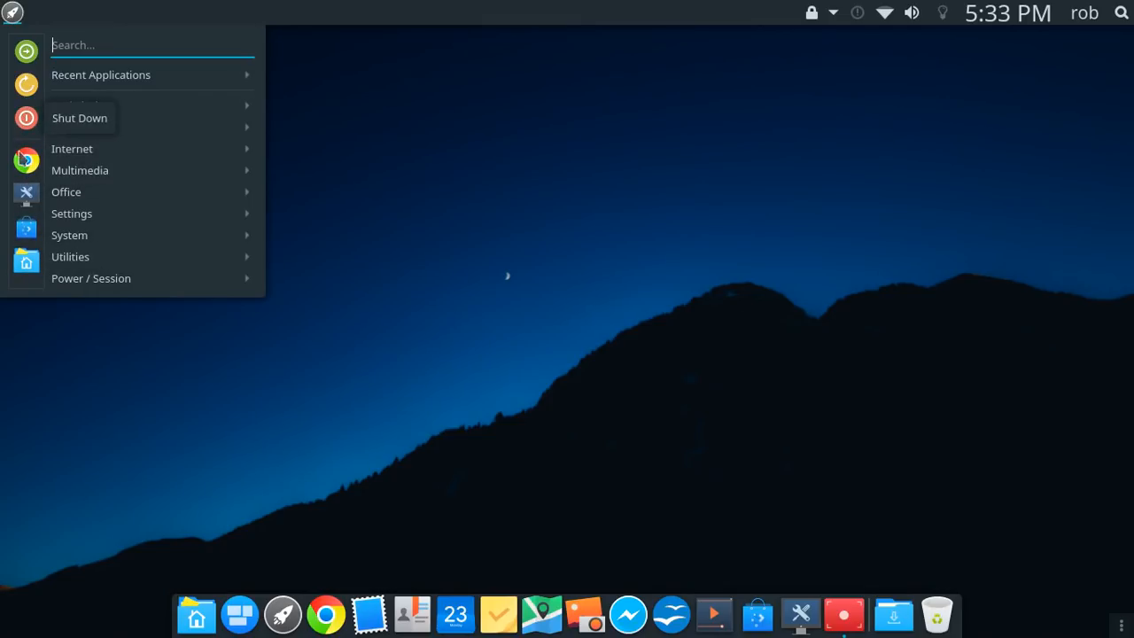
mouse_move(18, 138)
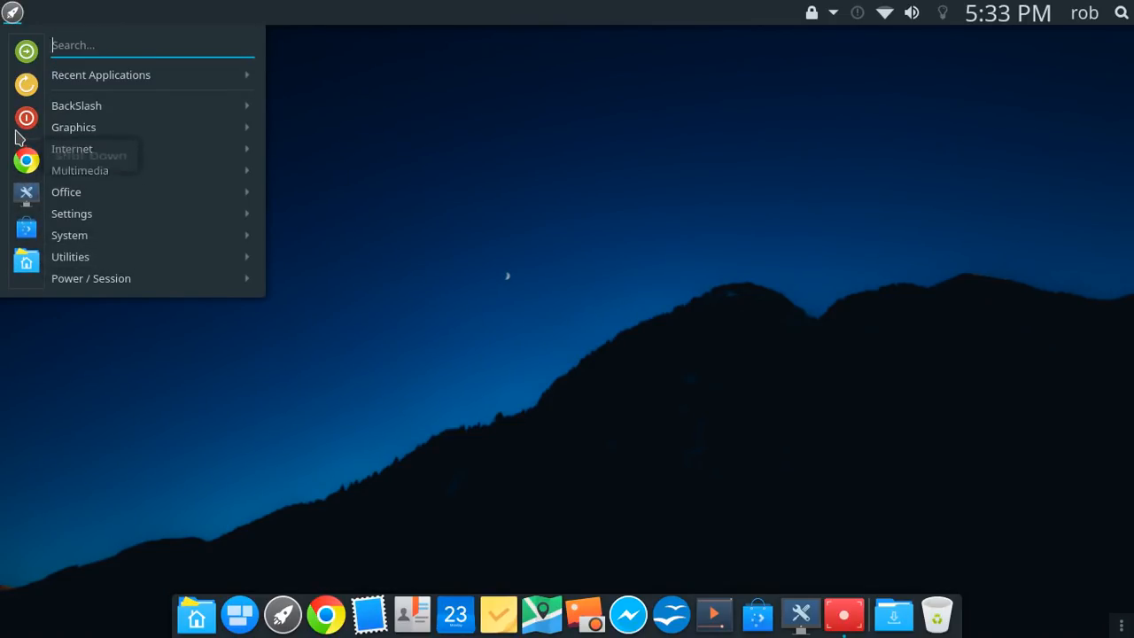
mouse_move(89, 133)
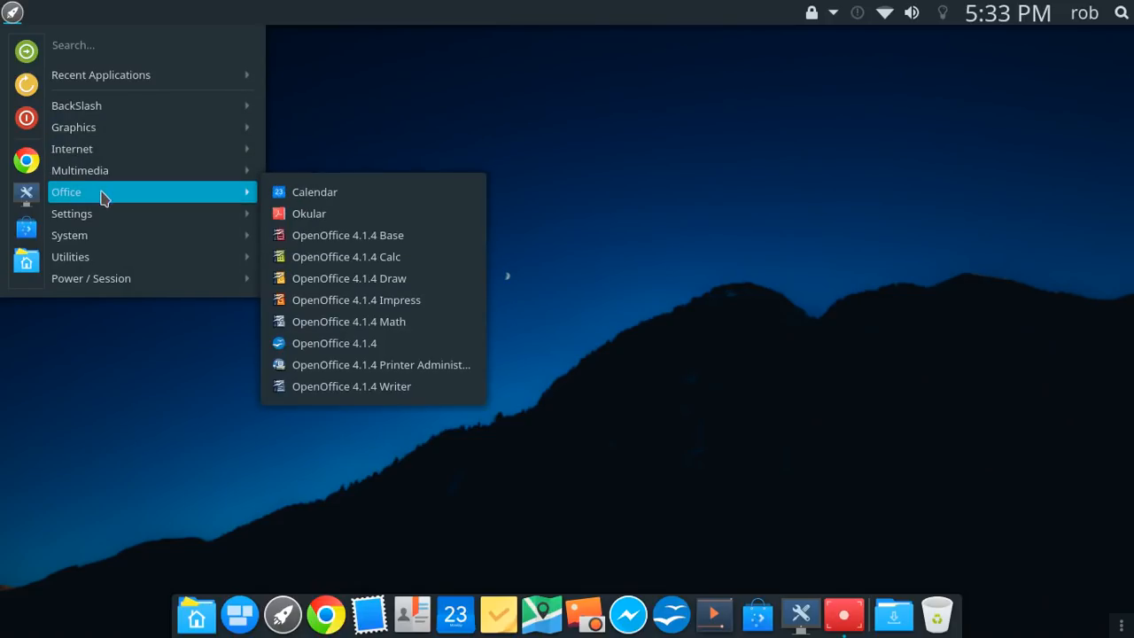
mouse_move(99, 241)
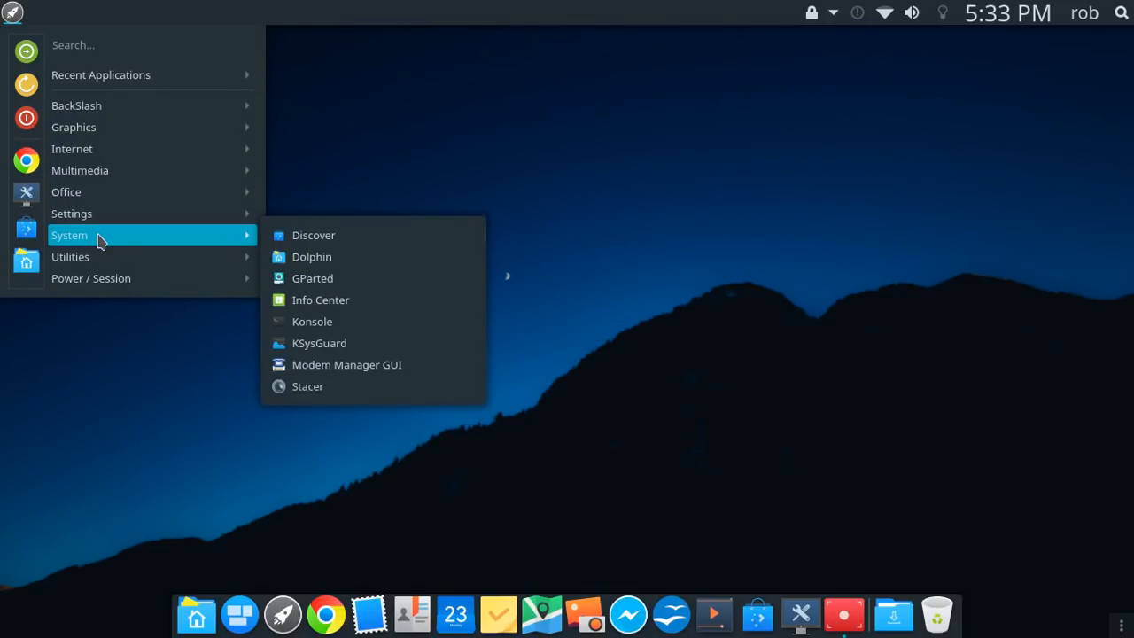
mouse_move(90, 278)
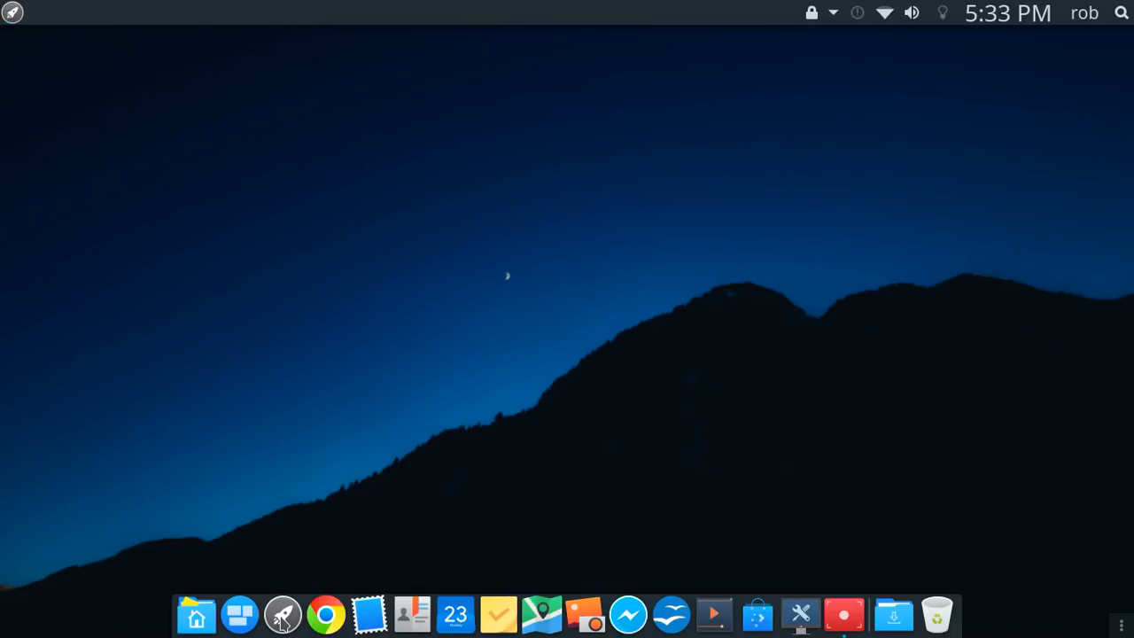
left_click(276, 616)
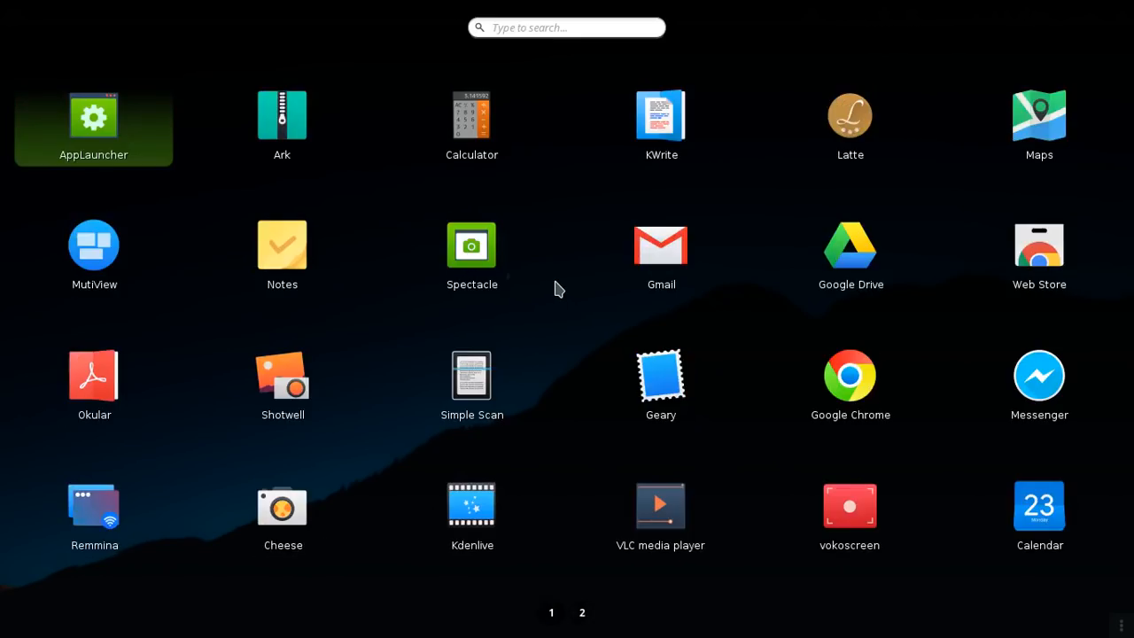
mouse_move(567, 163)
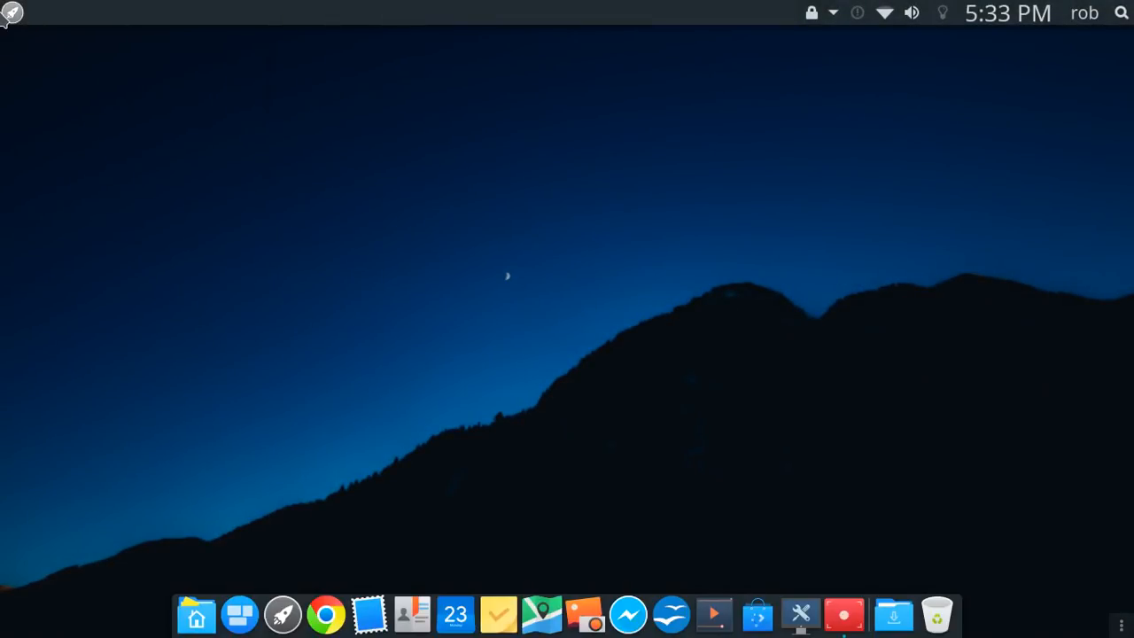
left_click(10, 11)
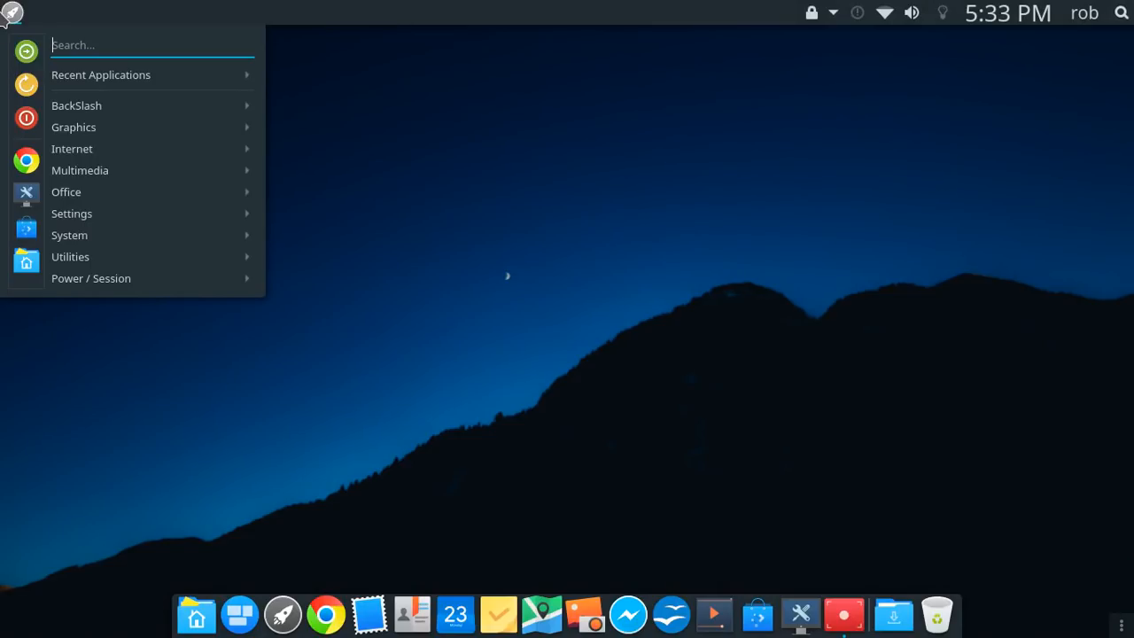
mouse_move(71, 234)
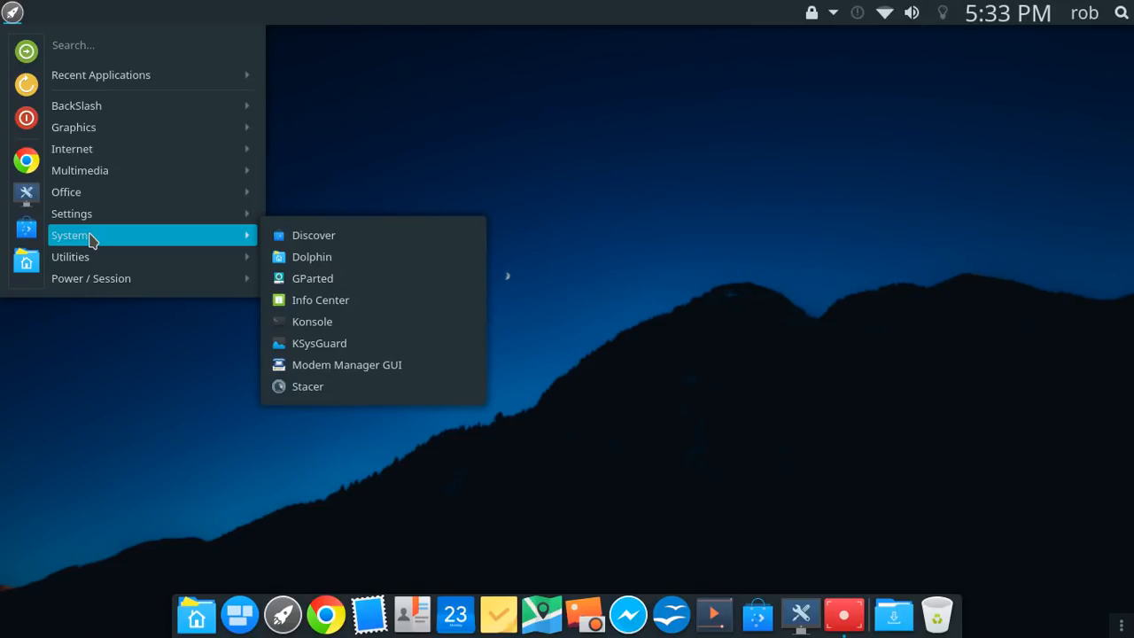
mouse_move(71, 213)
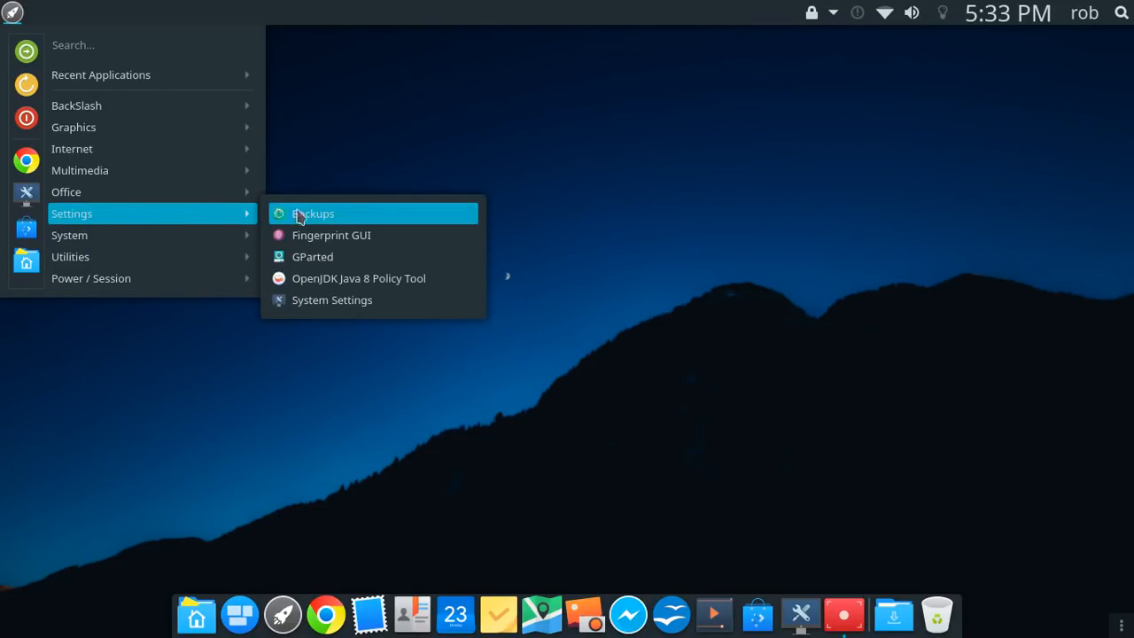
mouse_move(397, 241)
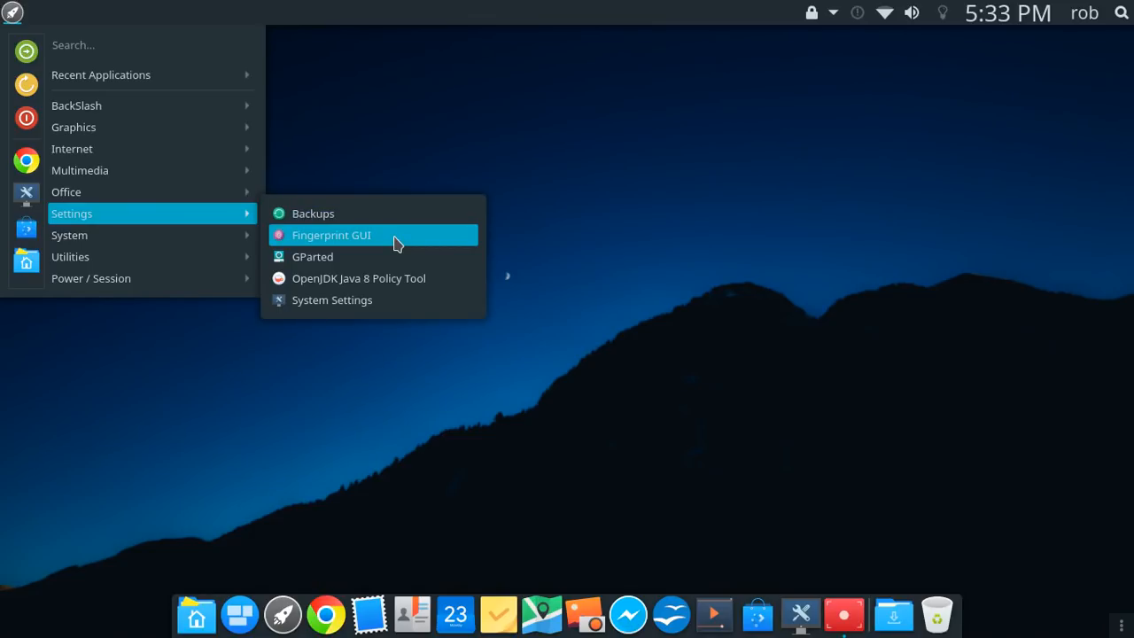
left_click(329, 234)
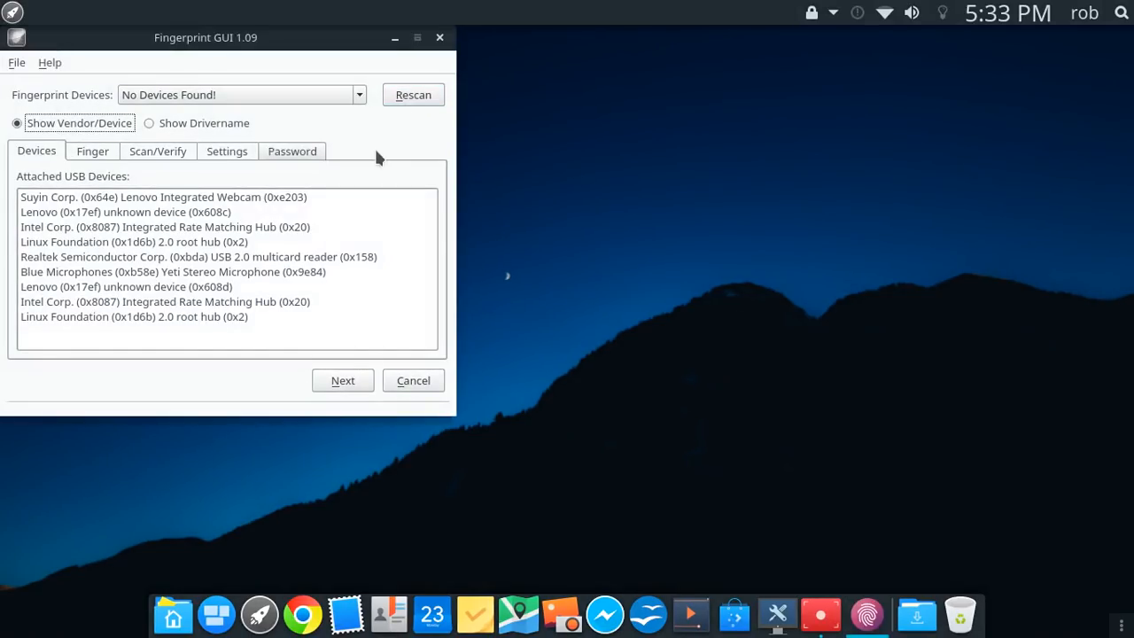
mouse_move(22, 162)
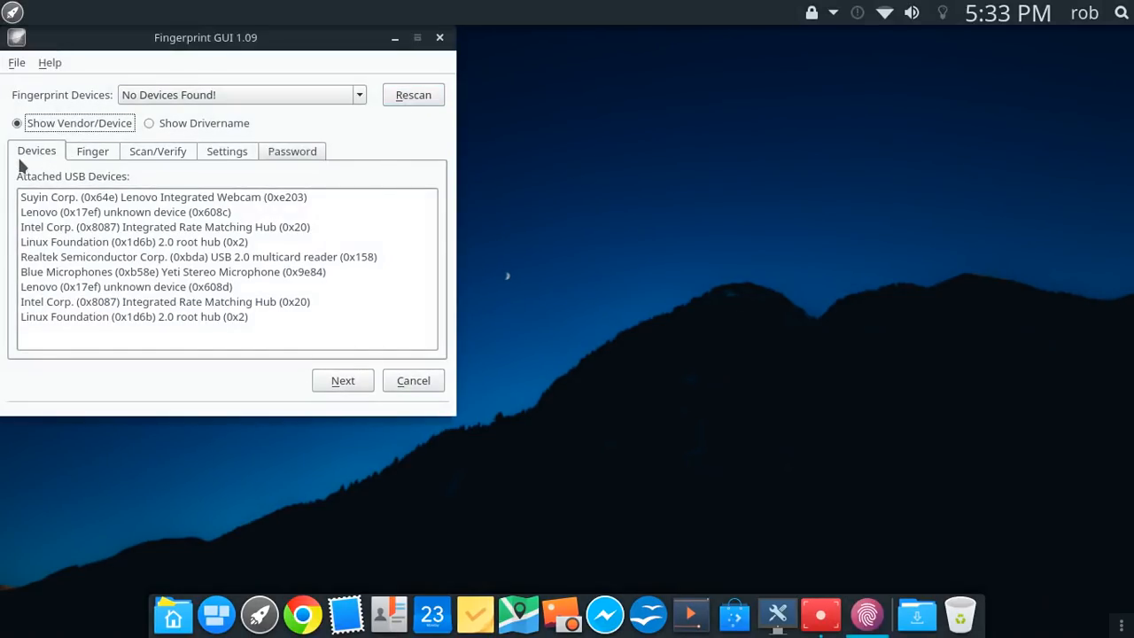
mouse_move(103, 168)
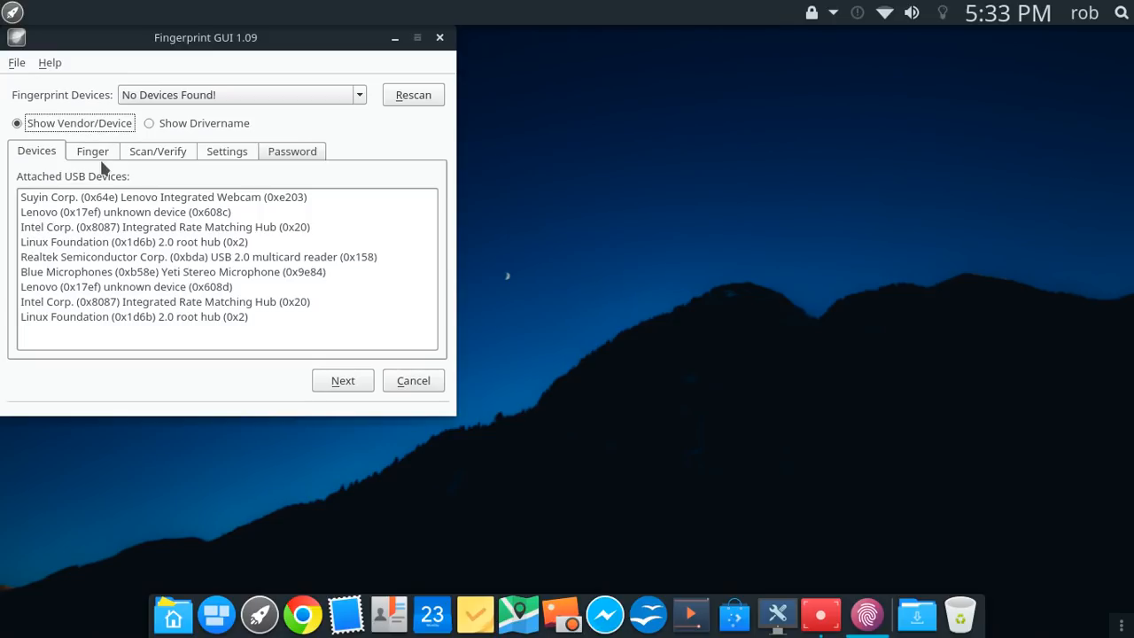
mouse_move(105, 158)
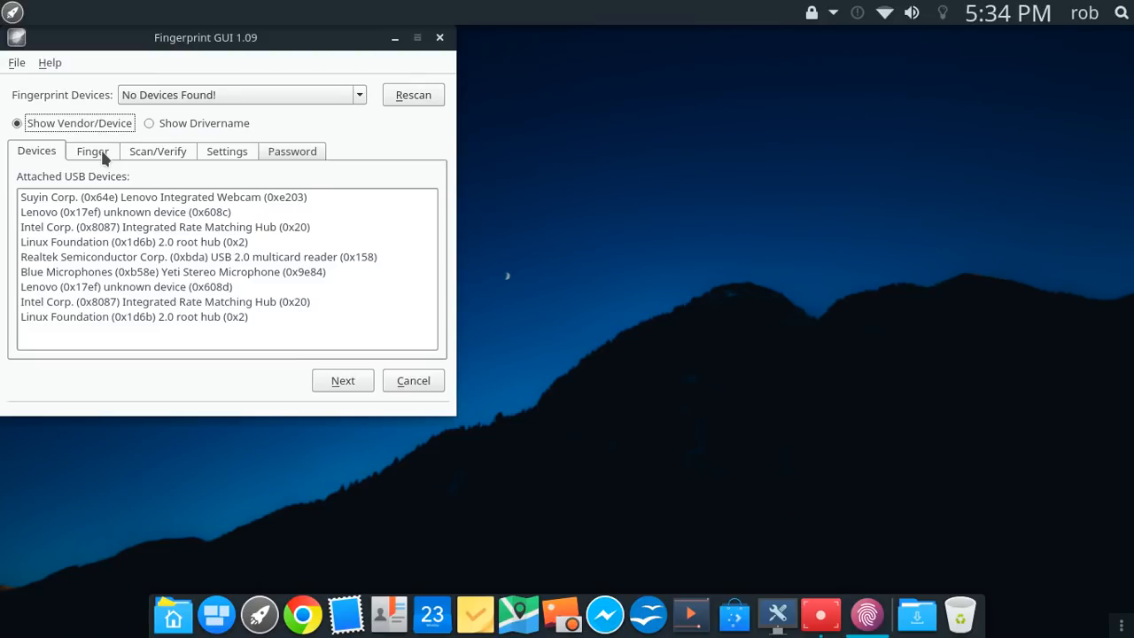
mouse_move(443, 55)
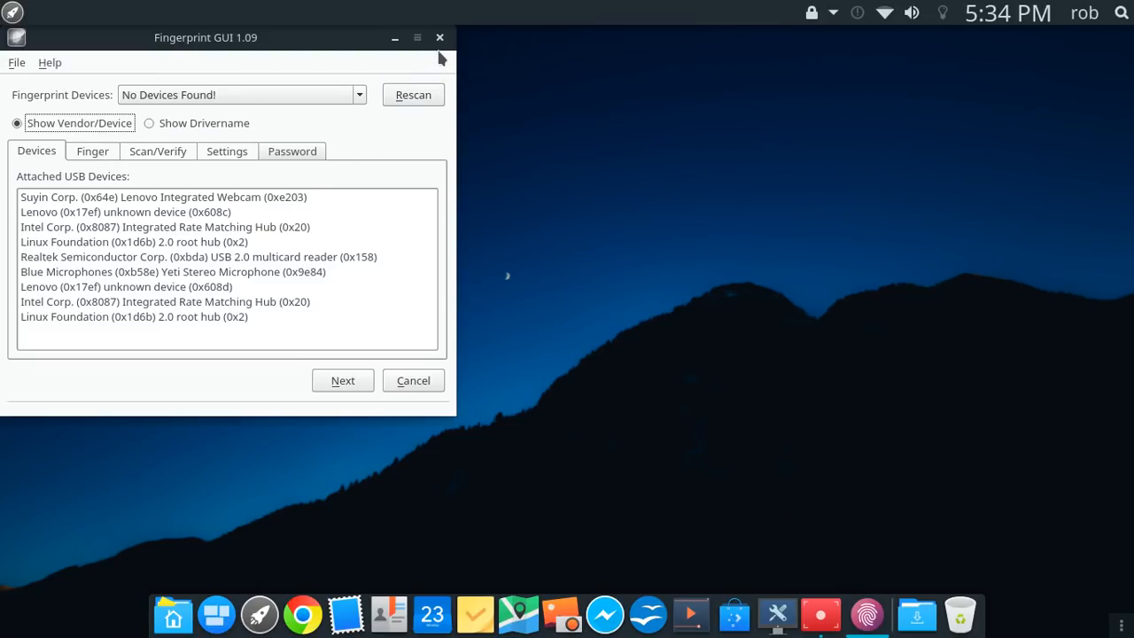
Close Fingerprint GUI and reopen the launcher menu to reach the Settings applications
left_click(439, 38)
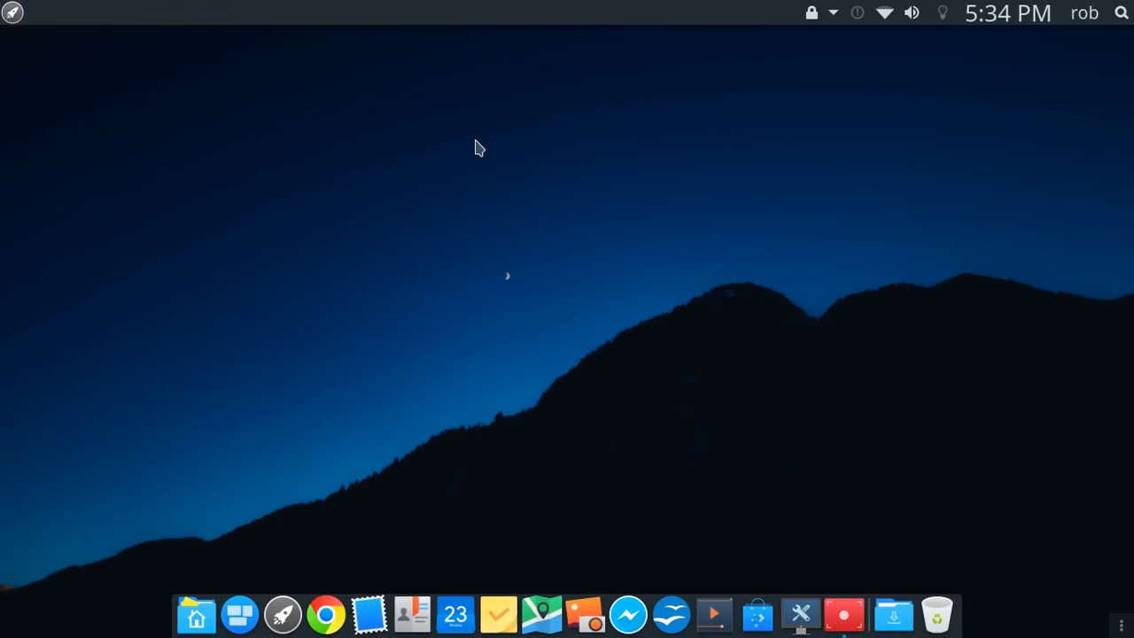
left_click(11, 11)
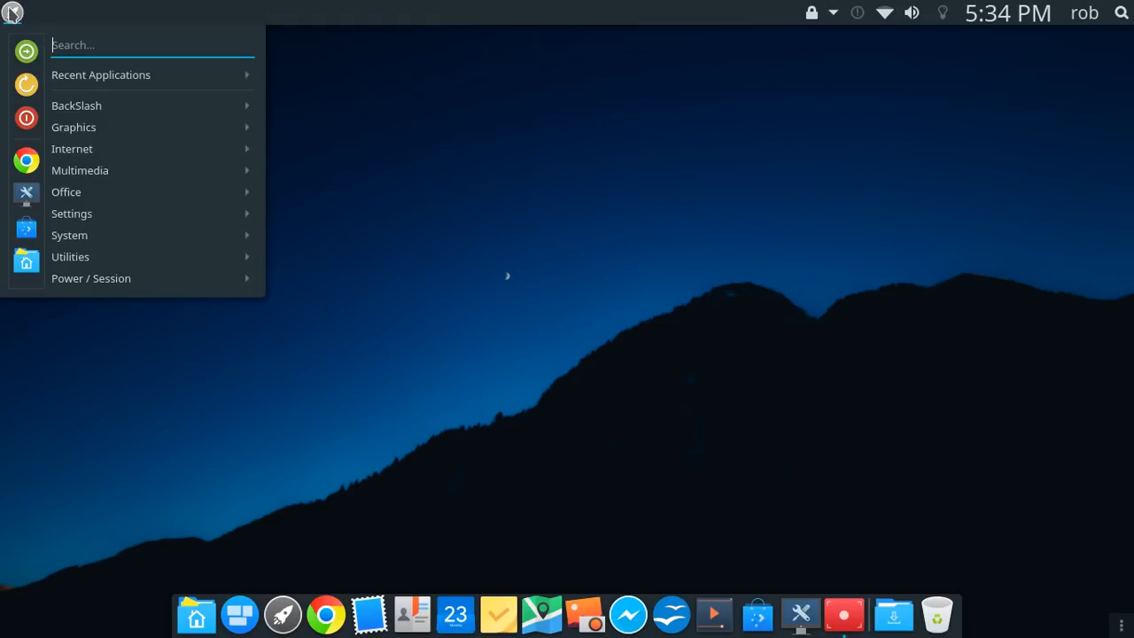
mouse_move(71, 149)
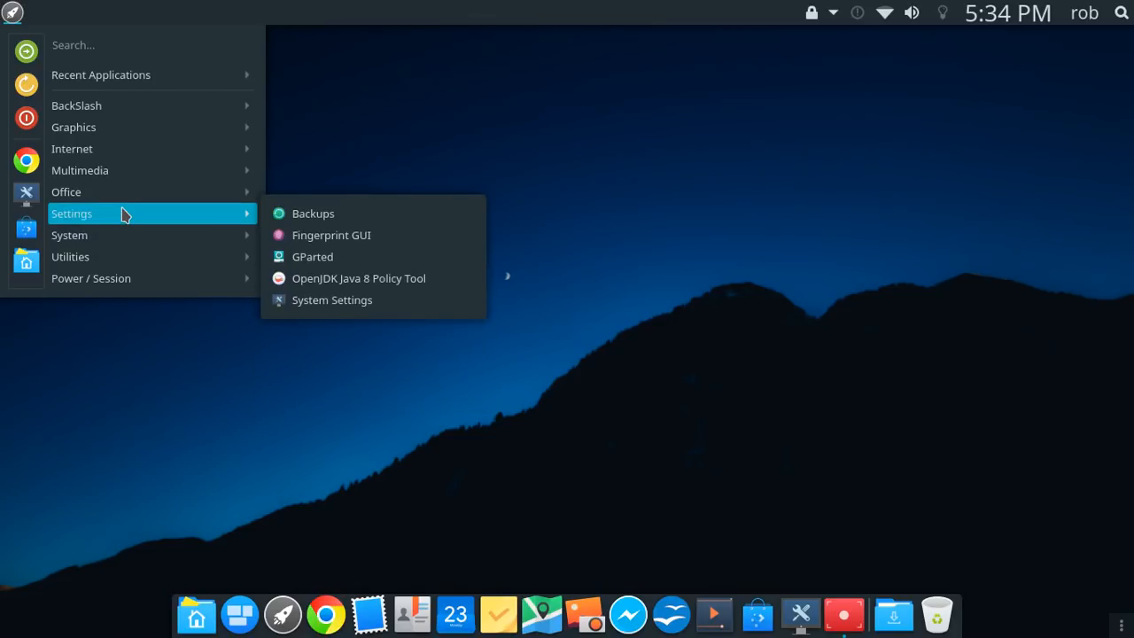
mouse_move(372, 299)
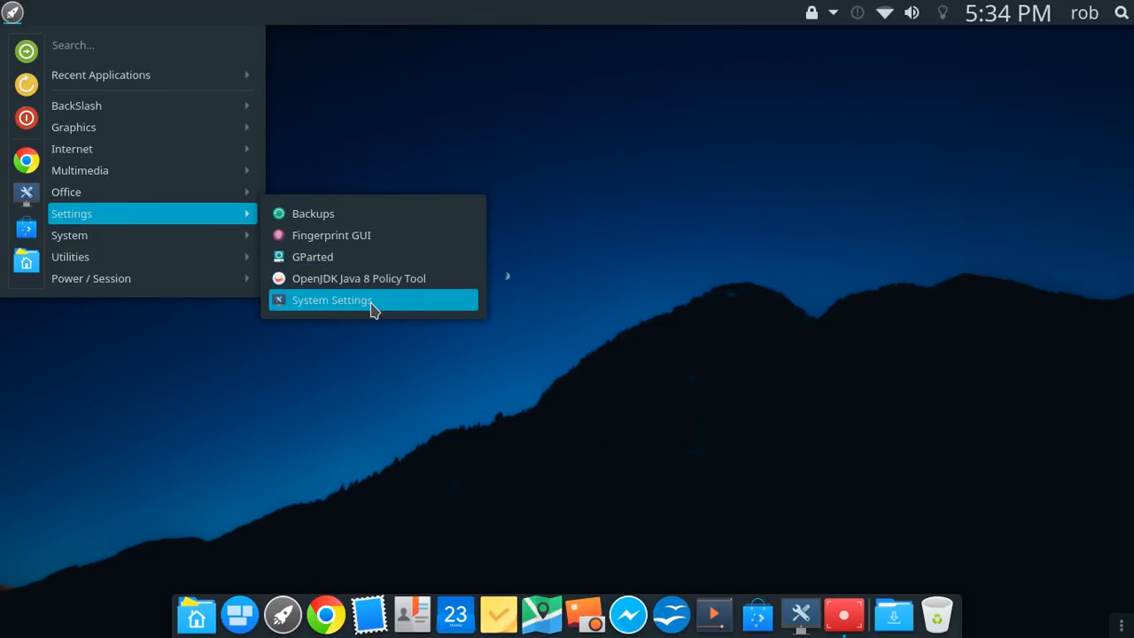
Launch System Settings and browse Workspace Theme: Look And Feel, Desktop Theme and Icons pages
left_click(330, 300)
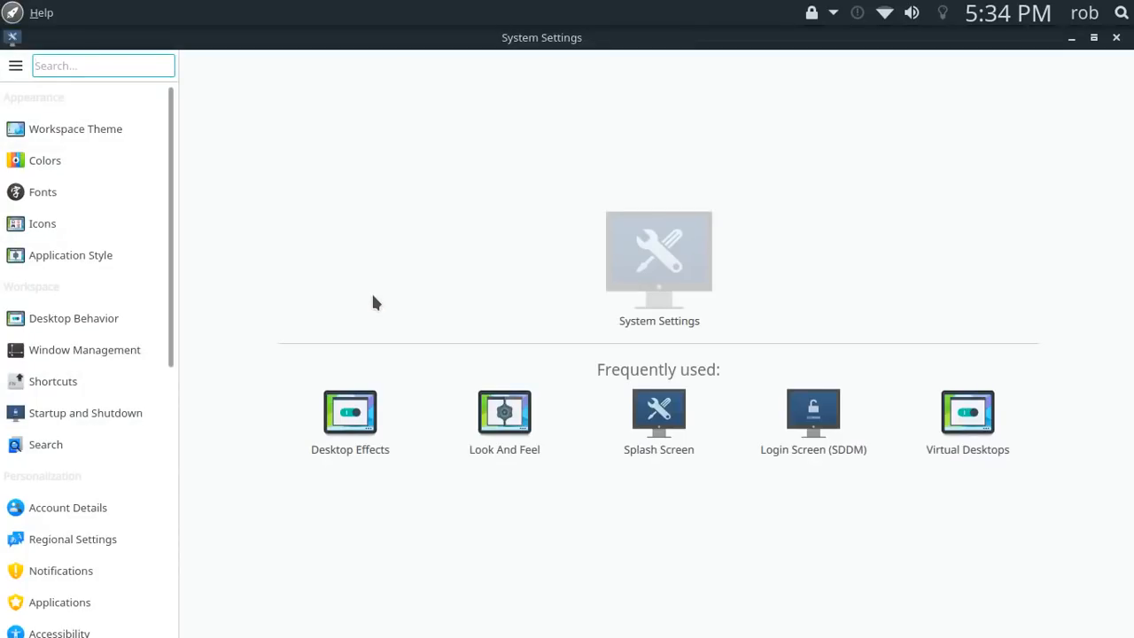
mouse_move(108, 545)
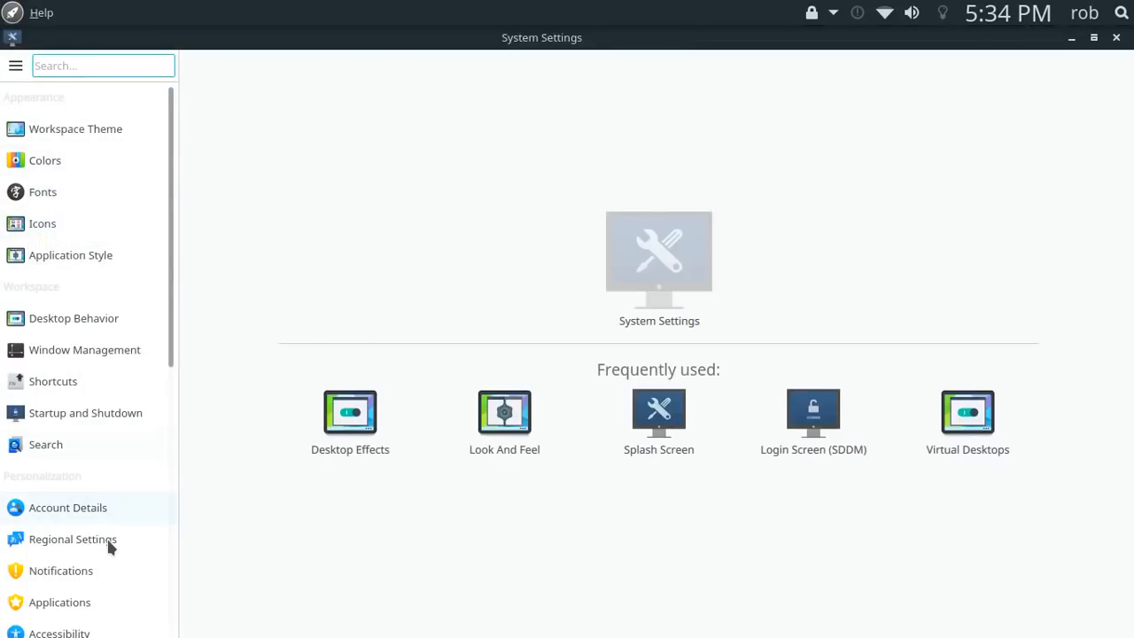
scroll("down", 3)
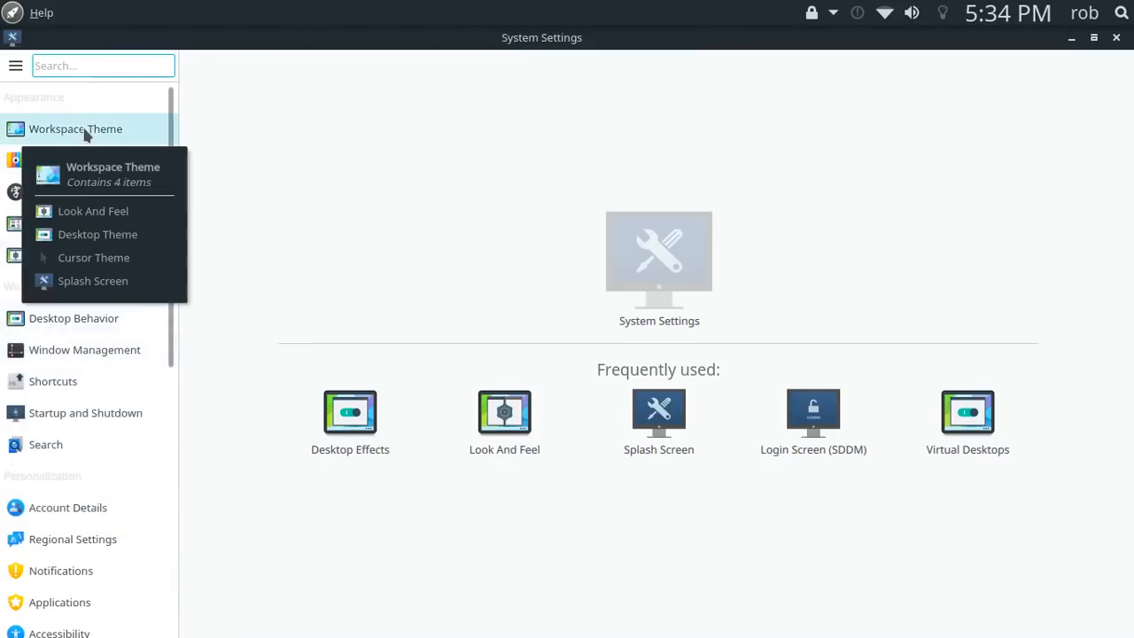
left_click(74, 128)
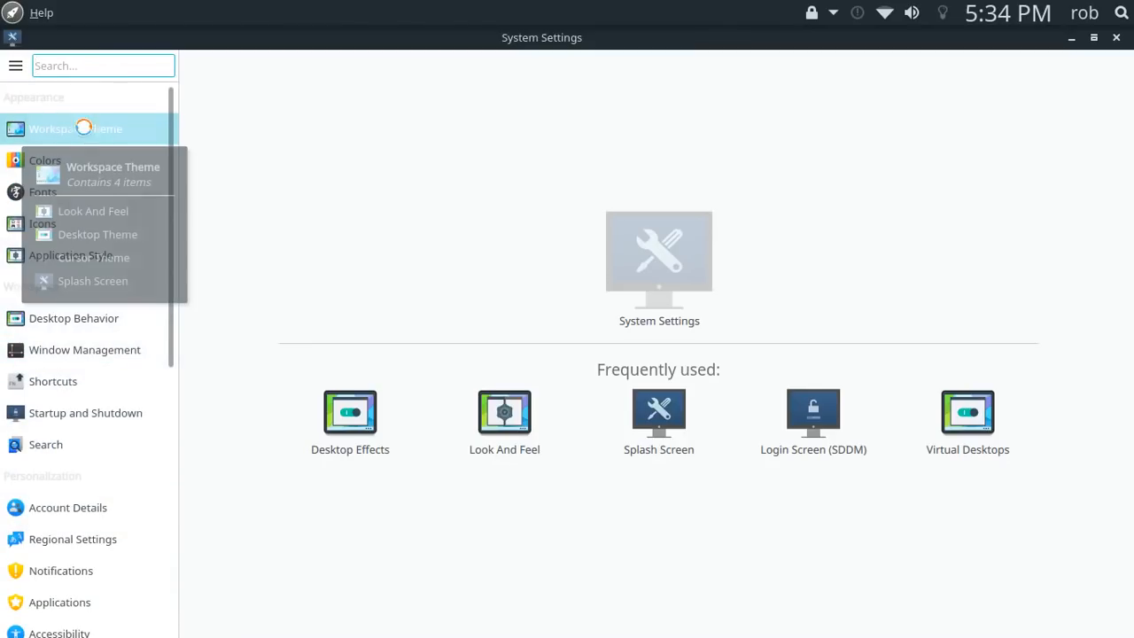
left_click(97, 211)
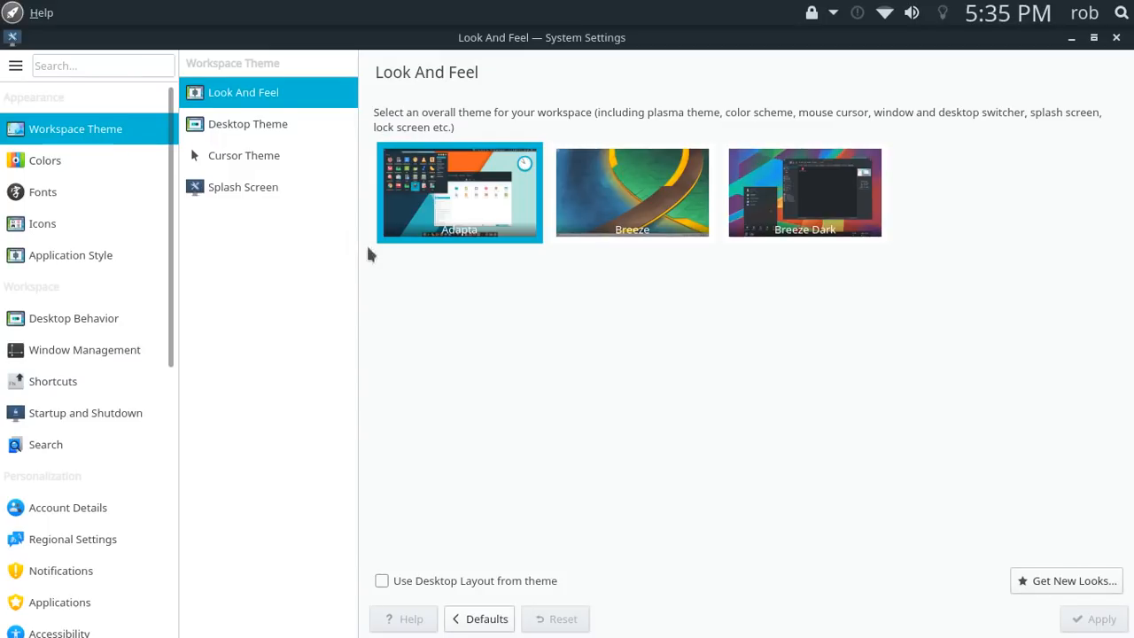
mouse_move(468, 248)
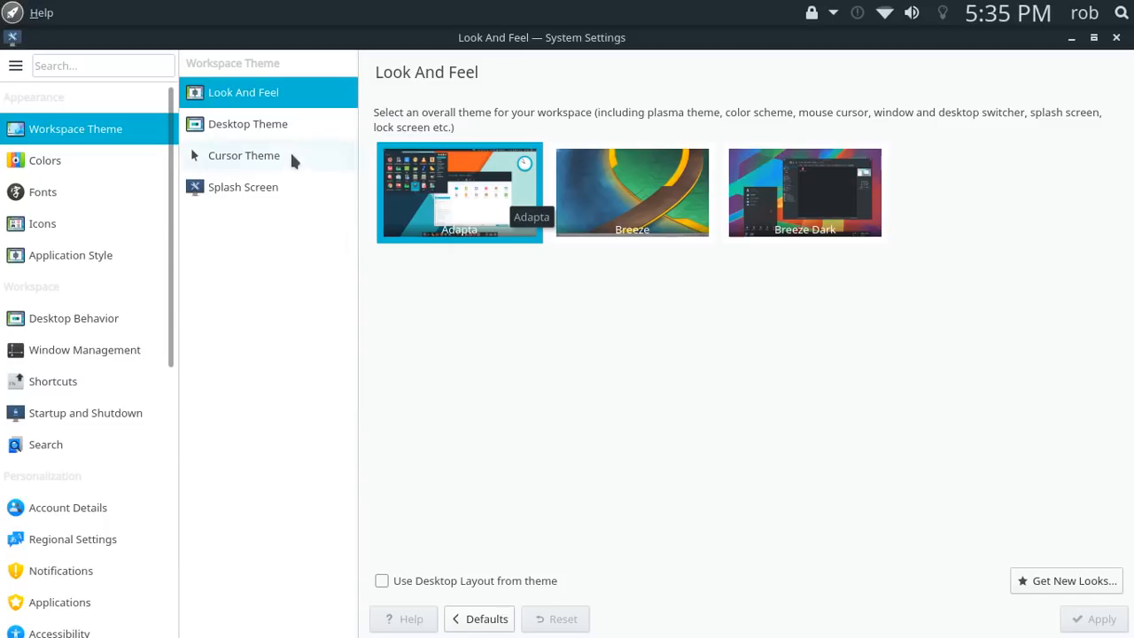
left_click(248, 124)
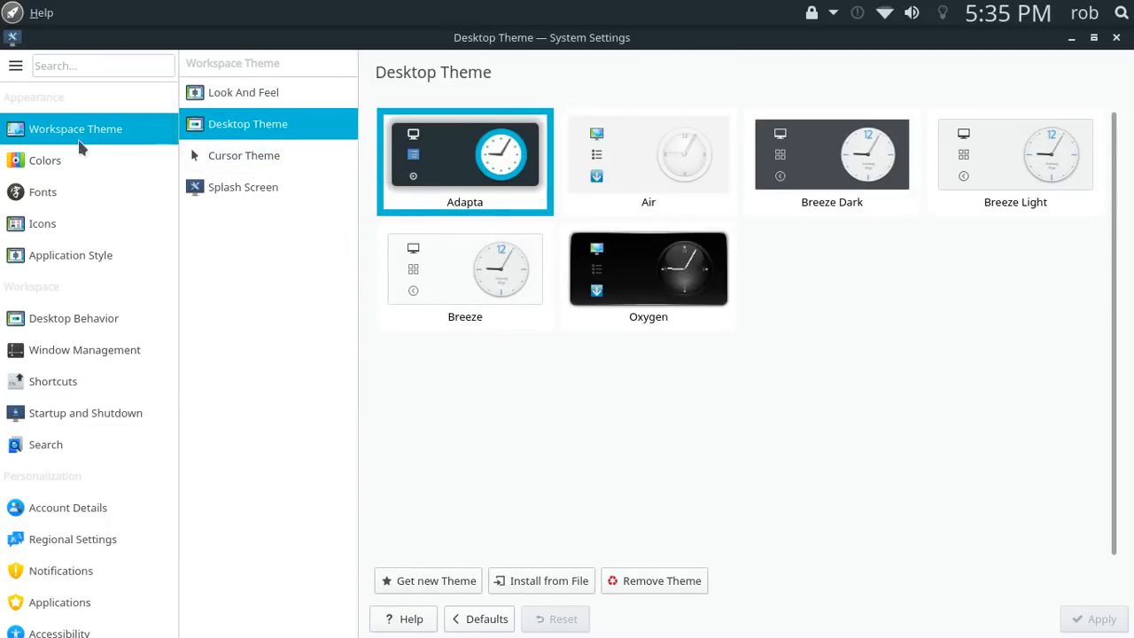
left_click(42, 223)
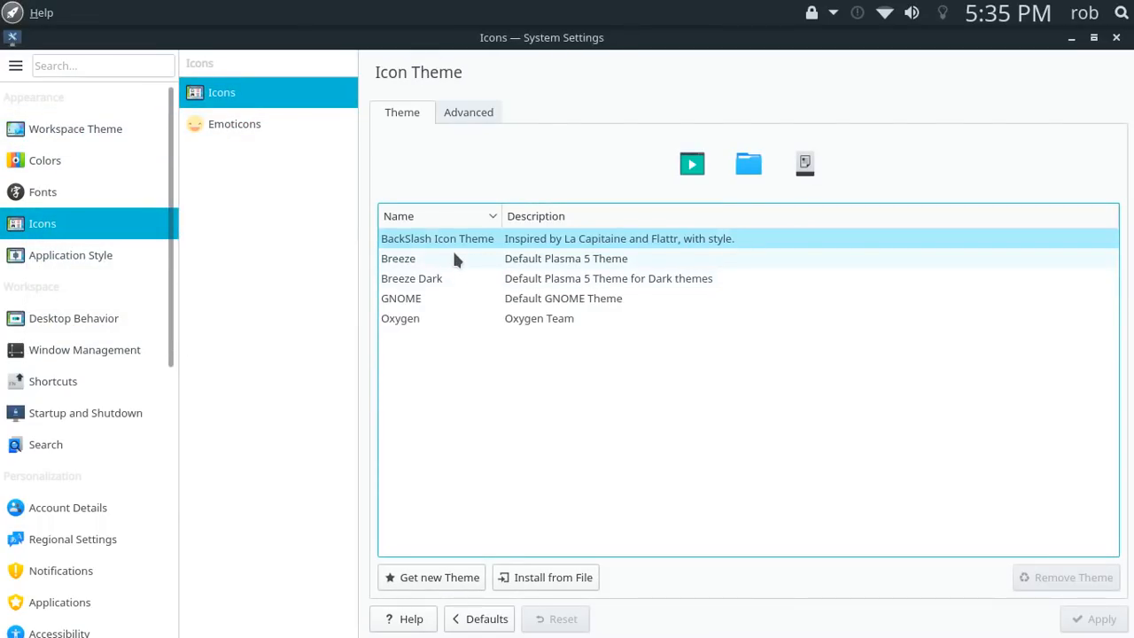
mouse_move(624, 259)
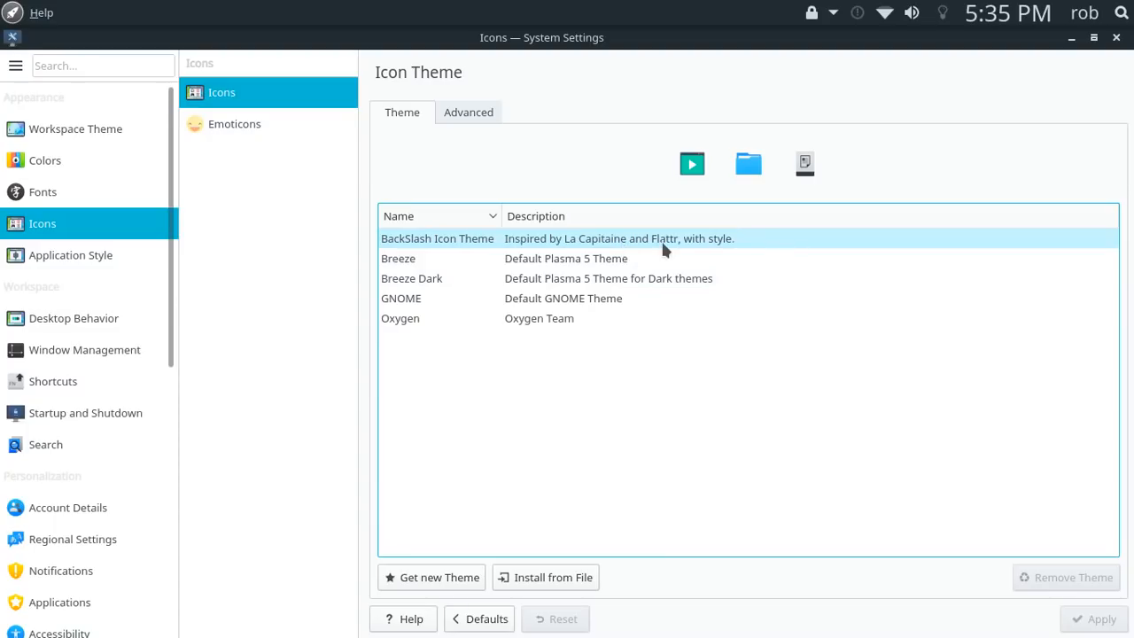
mouse_move(735, 246)
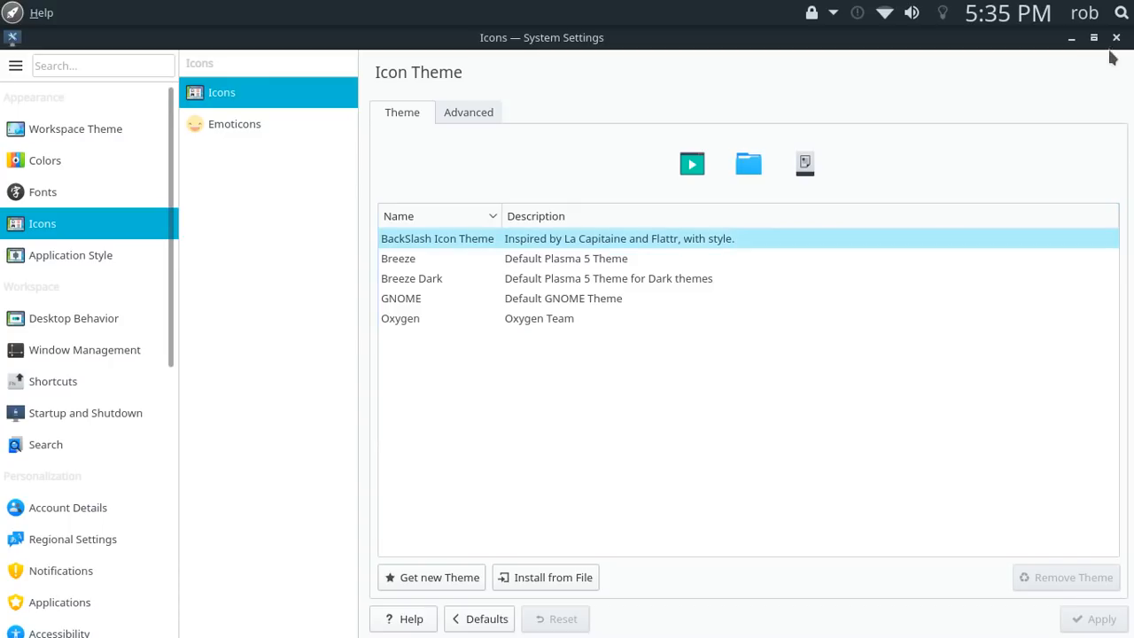
Close System Settings and launch Stacer from the launcher's System category
left_click(1116, 37)
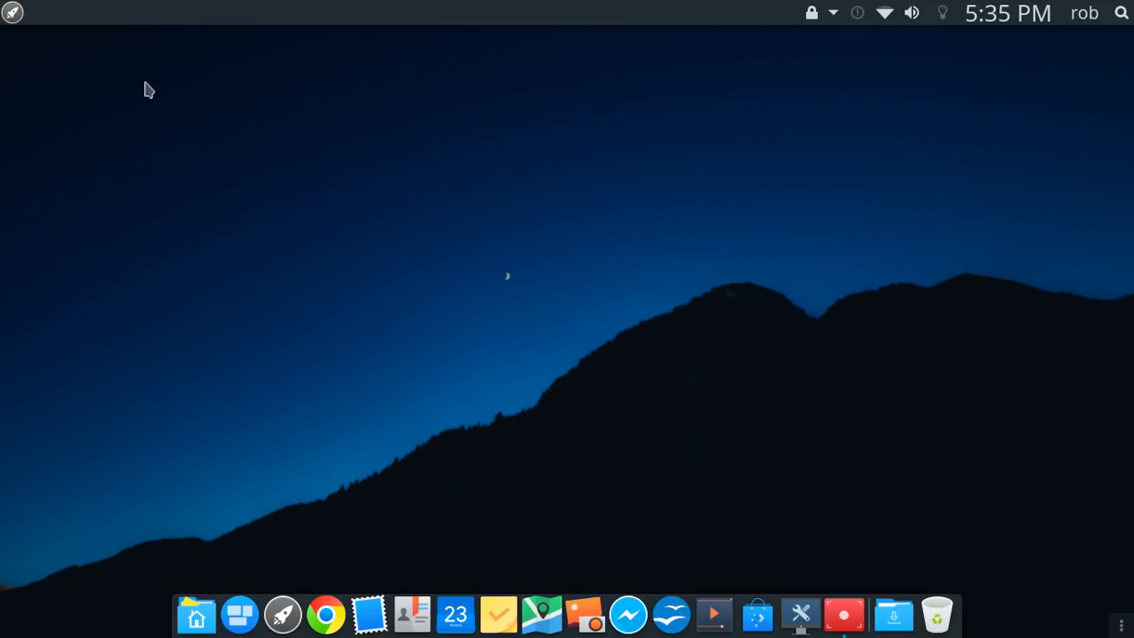
left_click(13, 14)
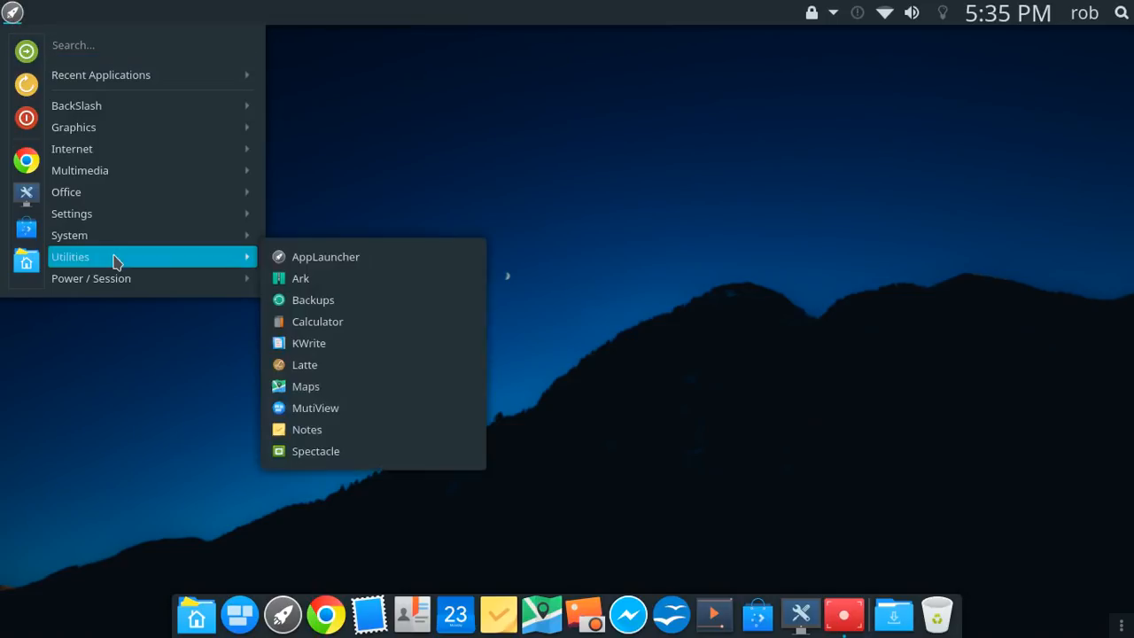
mouse_move(114, 244)
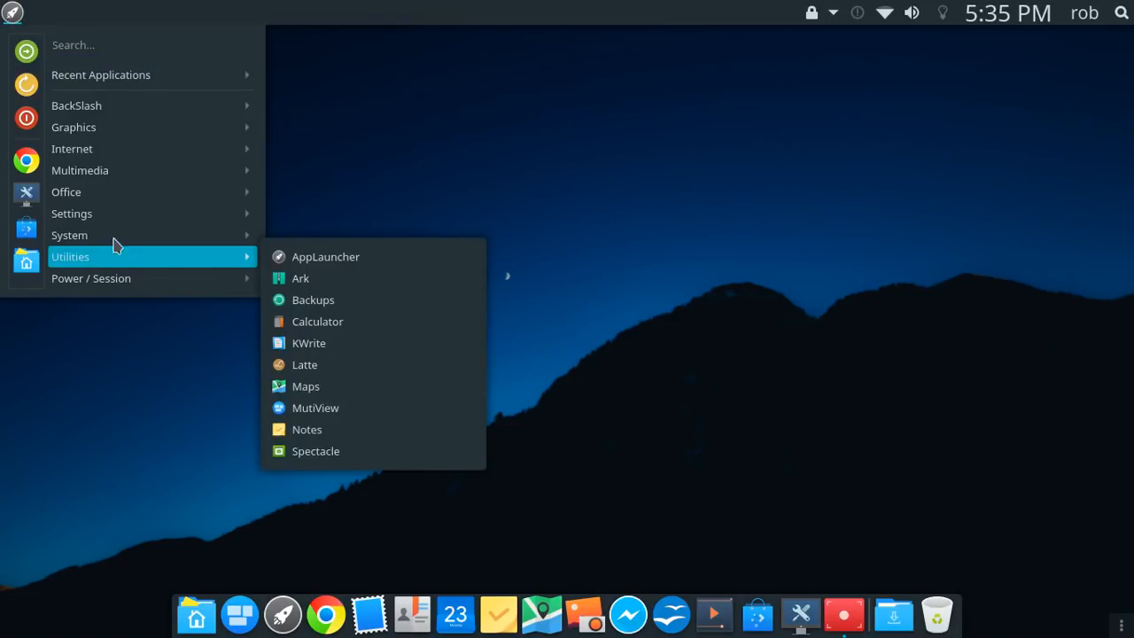
mouse_move(69, 234)
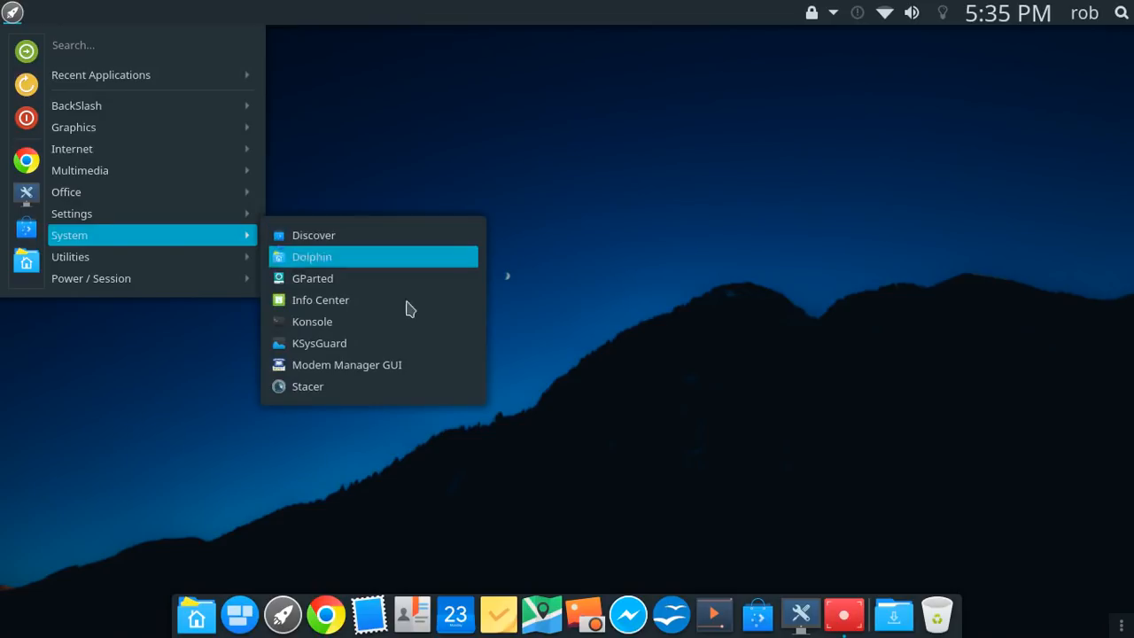
mouse_move(400, 386)
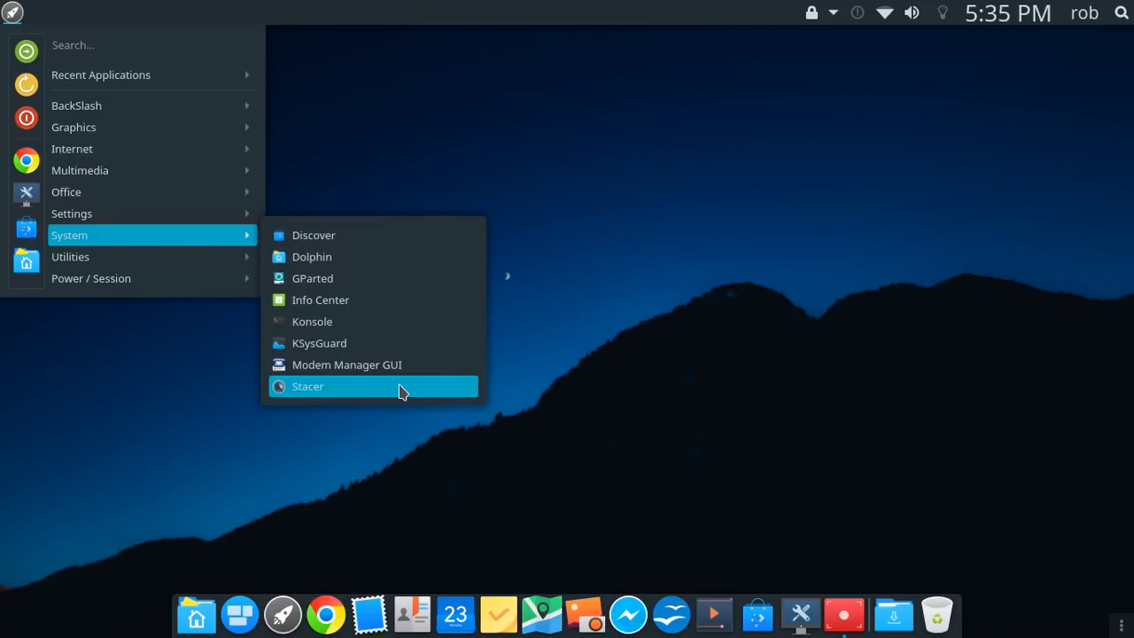
left_click(308, 386)
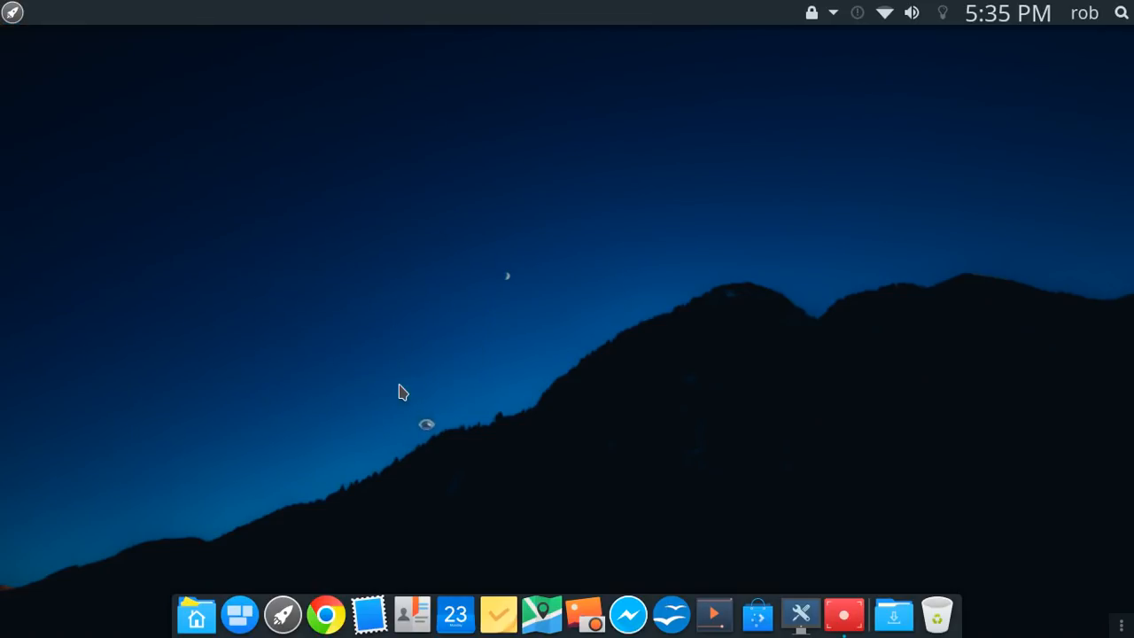
Drag the Stacer window up and right to view its Dashboard gauges and system info
left_click(868, 613)
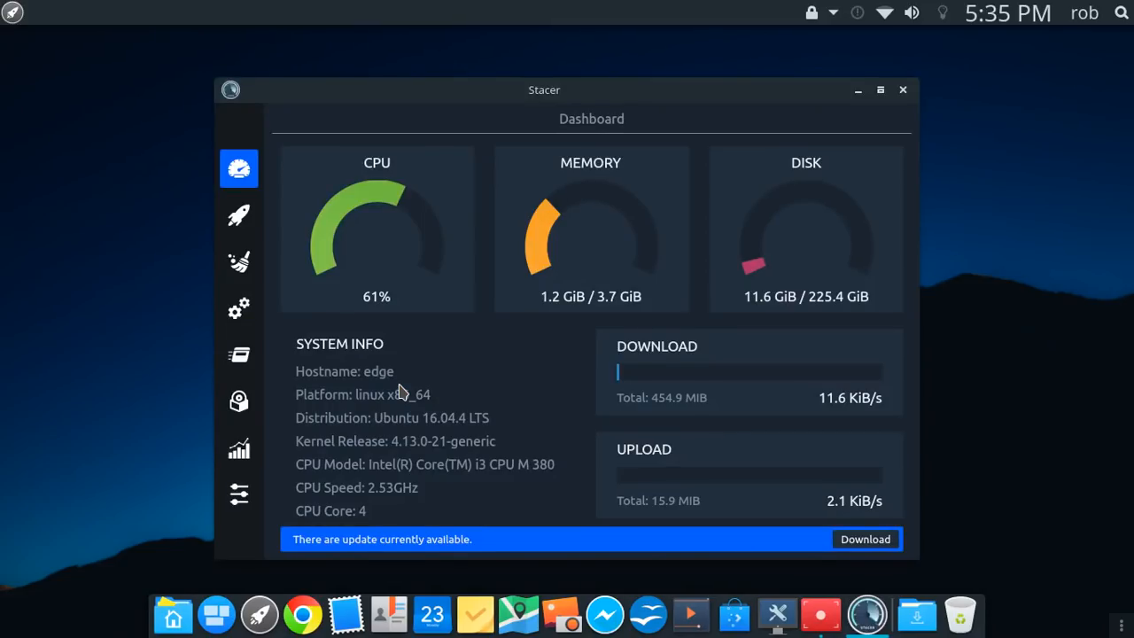
left_click_drag(543, 88, 636, 83)
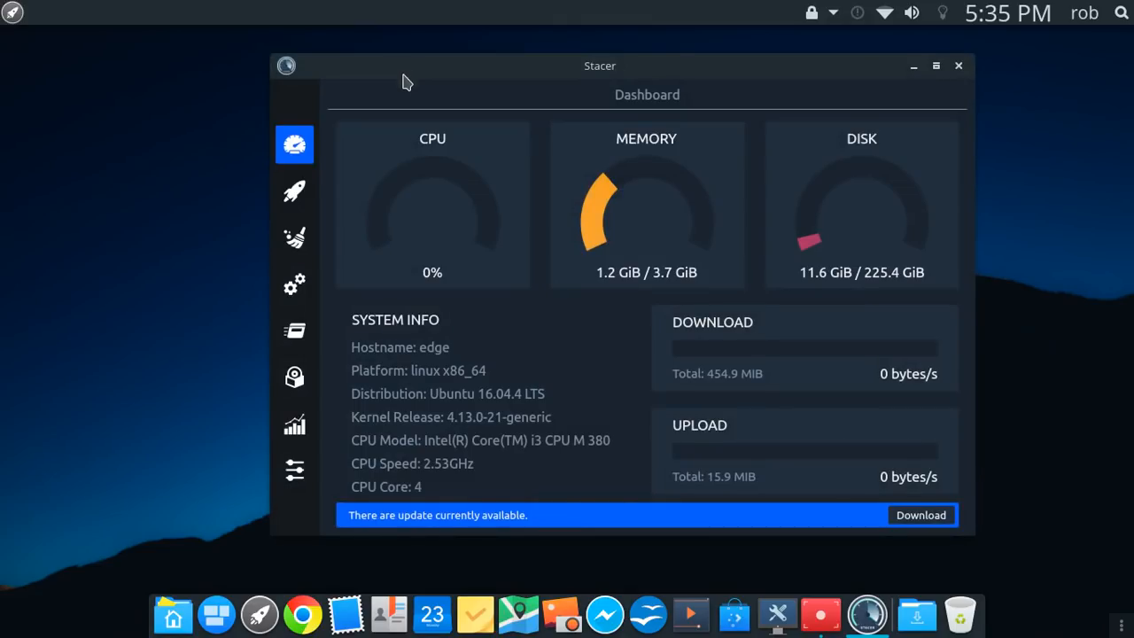
mouse_move(540, 358)
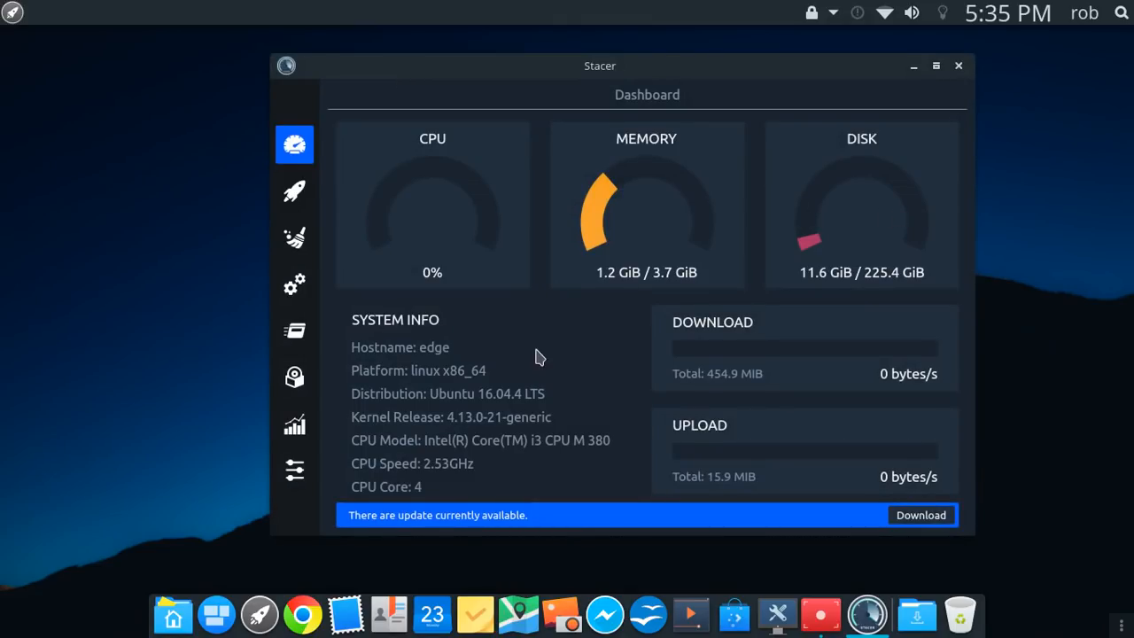
mouse_move(429, 404)
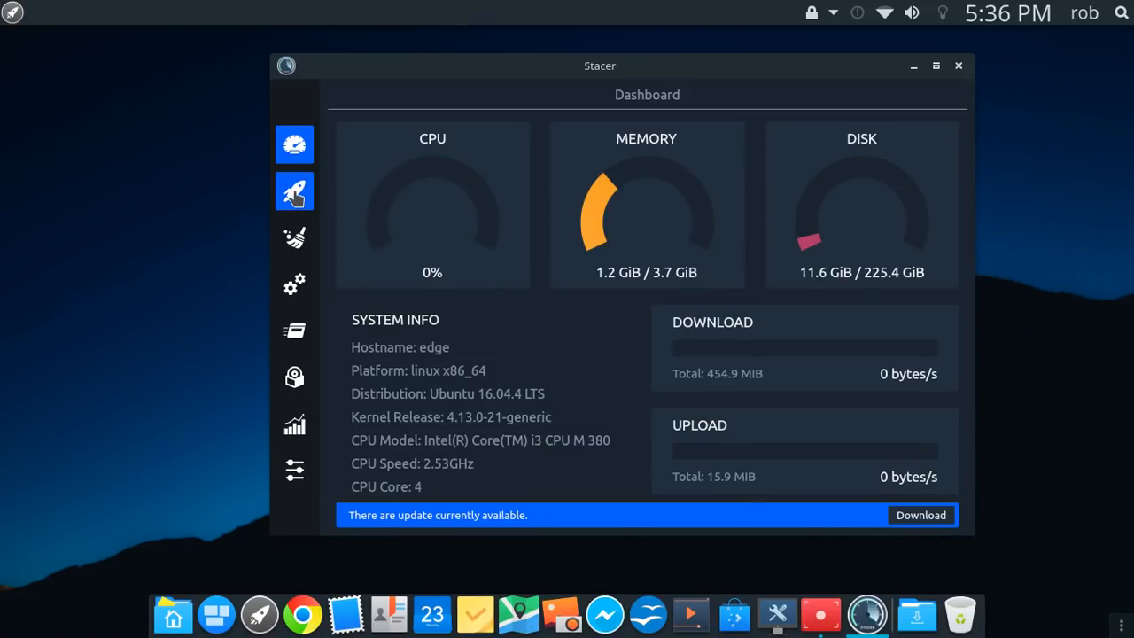
Browse Stacer's Startup Apps, System Cleaner, Services and Uninstaller pages
left_click(294, 191)
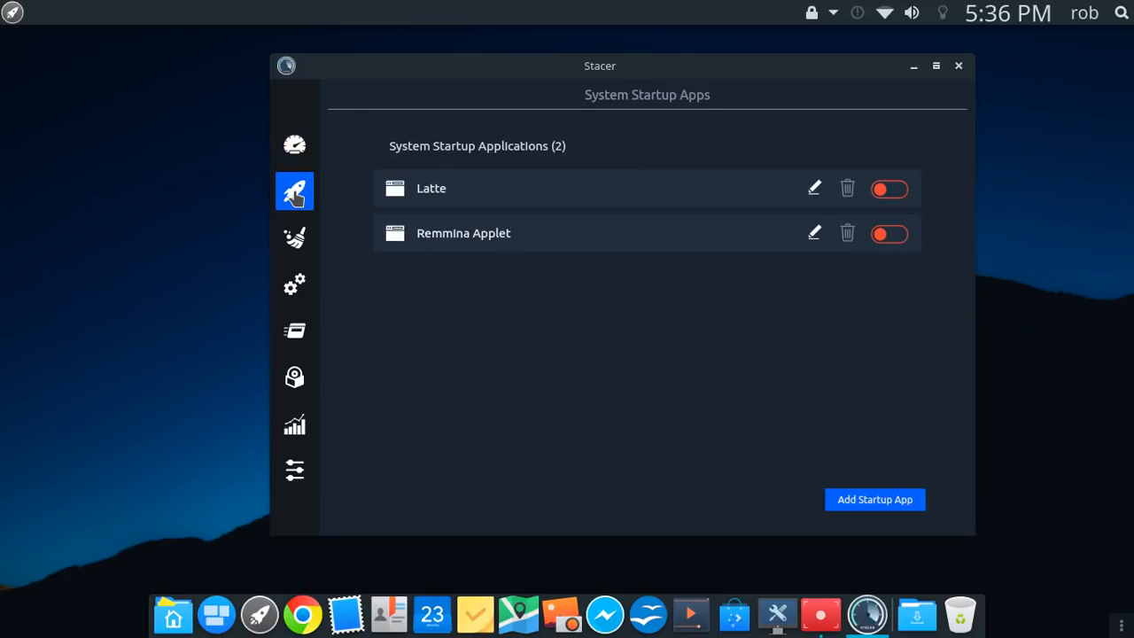
mouse_move(483, 192)
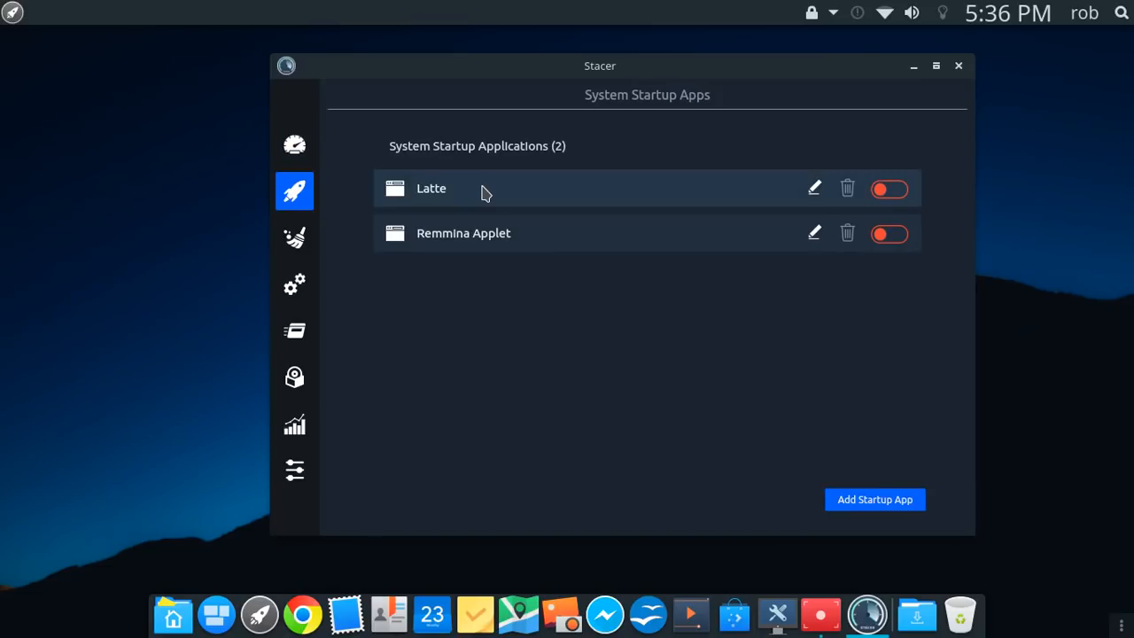
mouse_move(510, 245)
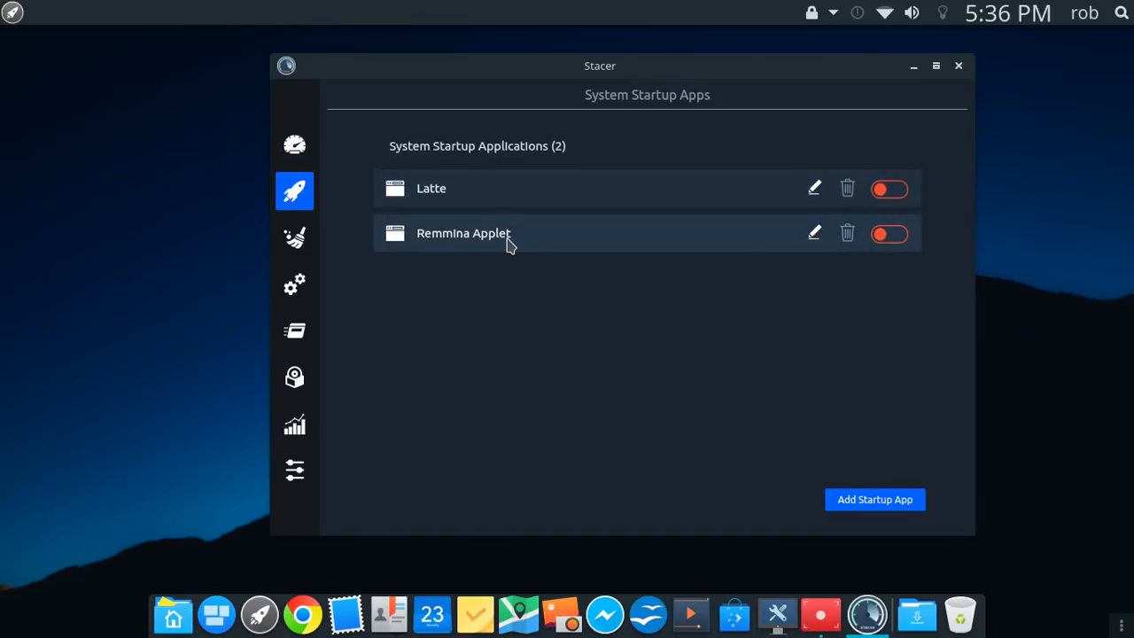
left_click(294, 237)
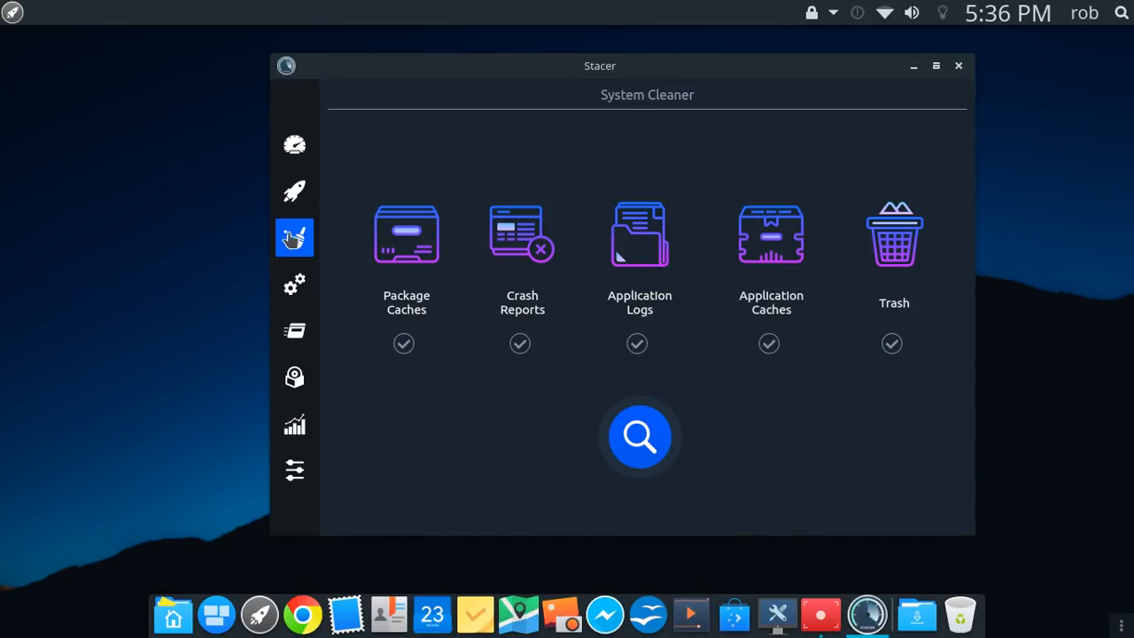
mouse_move(754, 338)
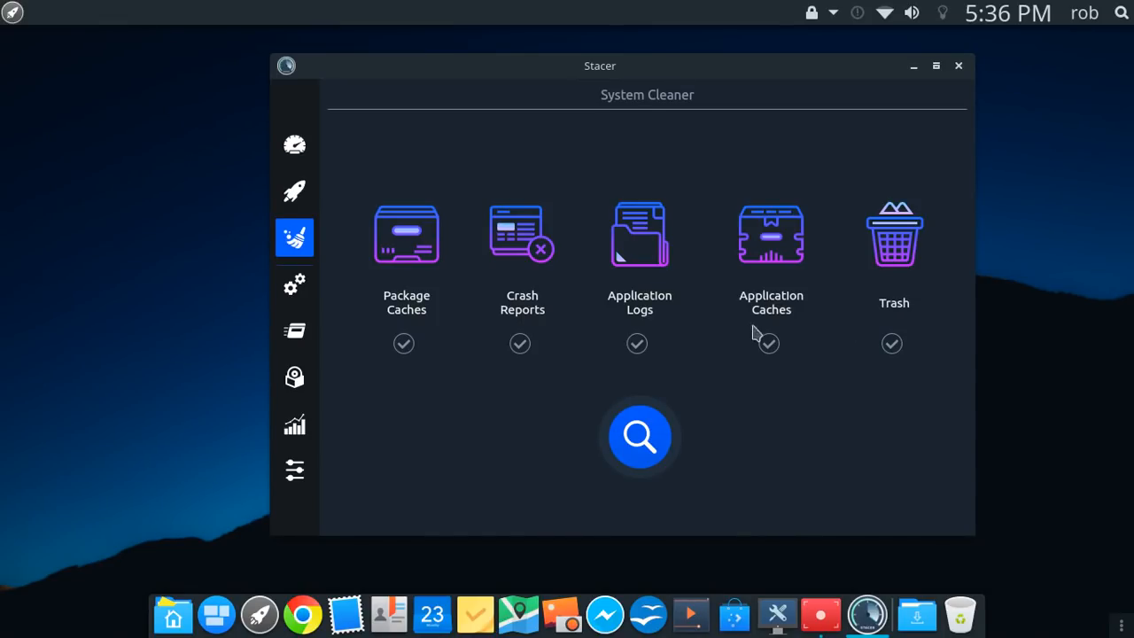
left_click(294, 284)
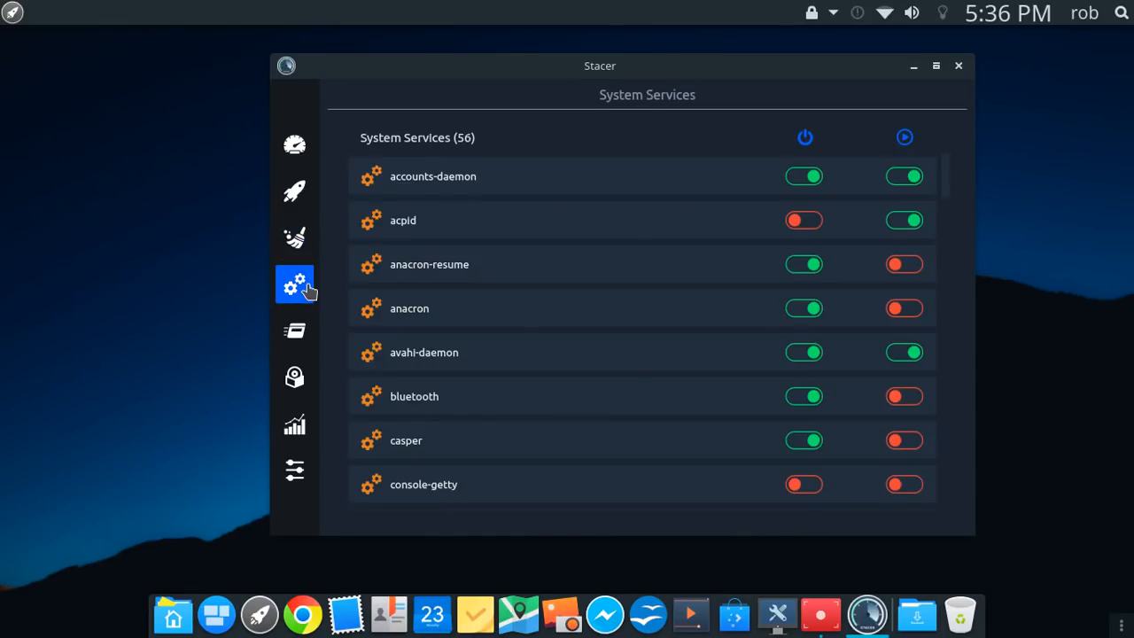
mouse_move(294, 329)
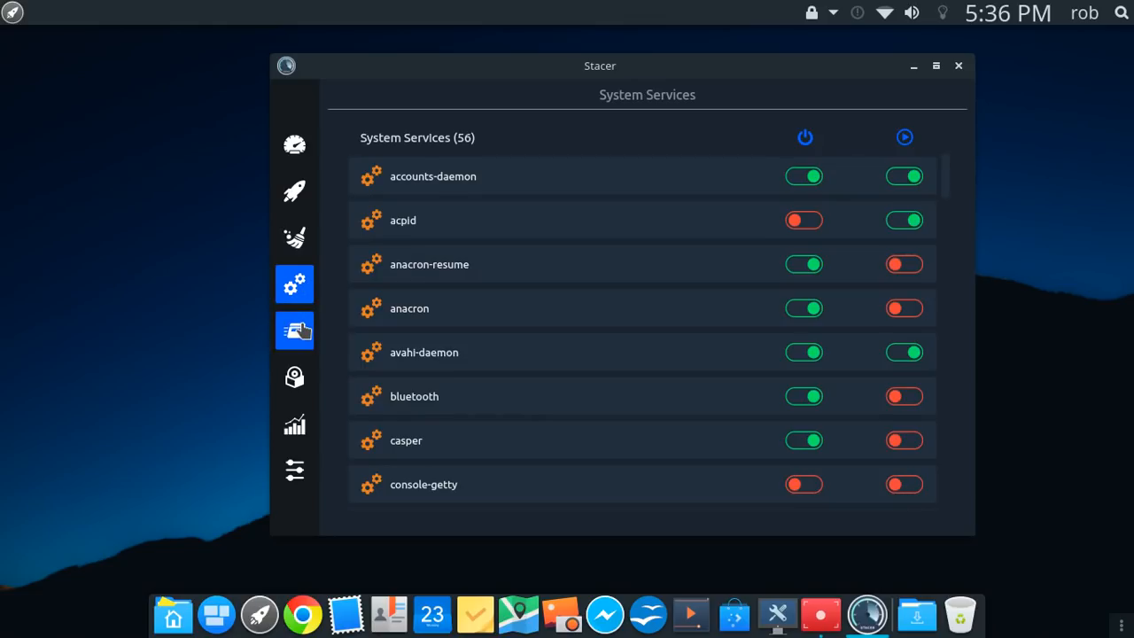
left_click(294, 331)
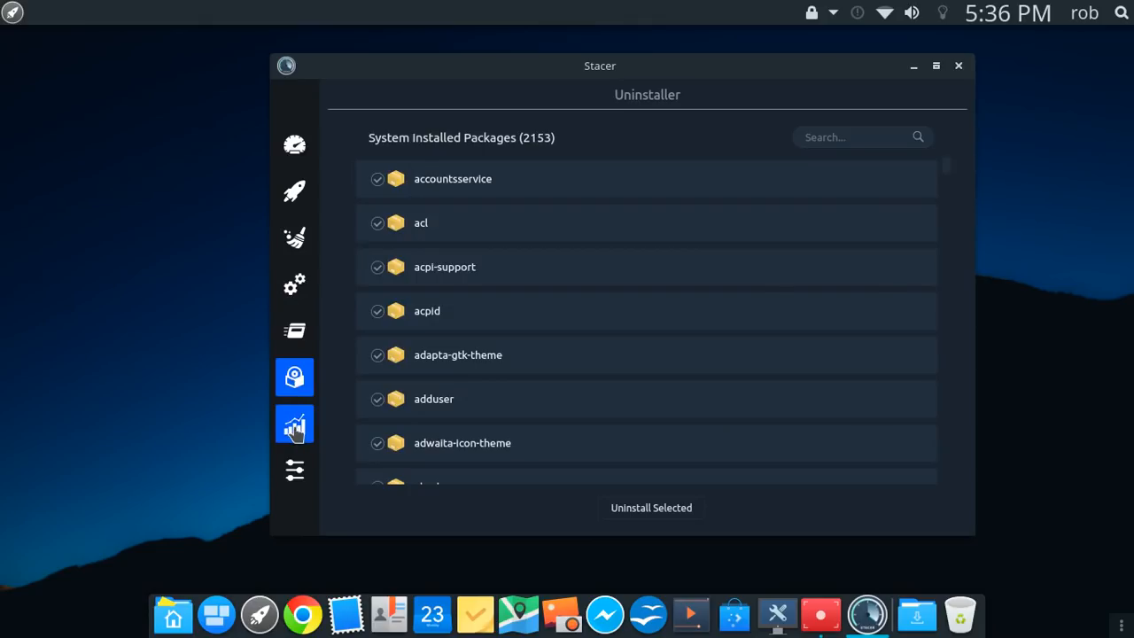
View Stacer's Resources history and Settings page, then return to the Dashboard
left_click(294, 424)
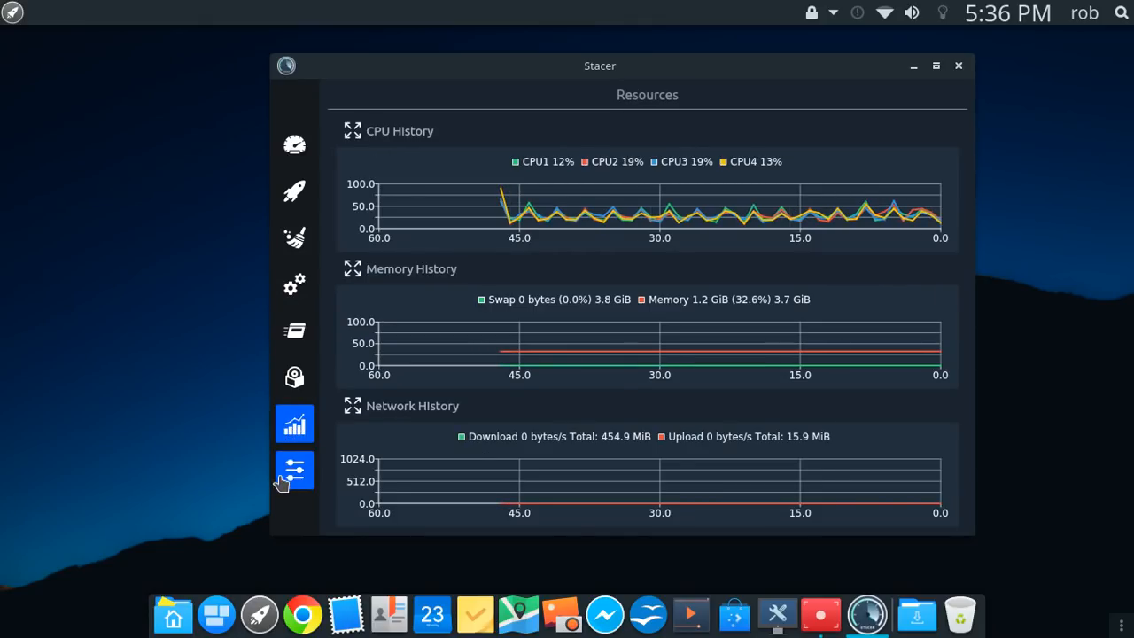
left_click(294, 469)
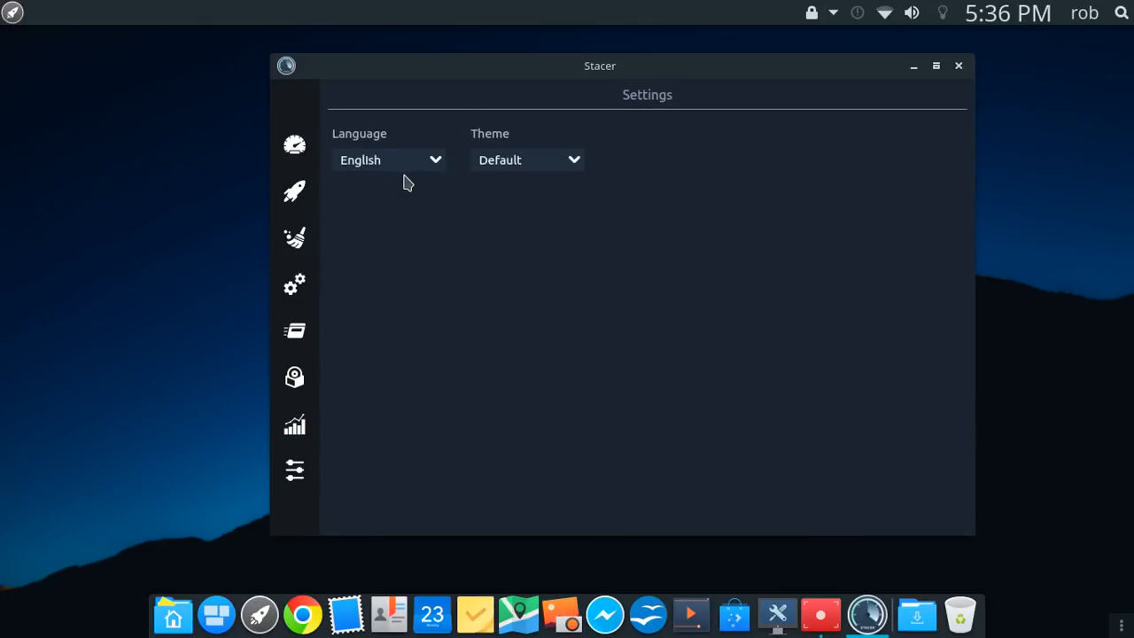
left_click(388, 160)
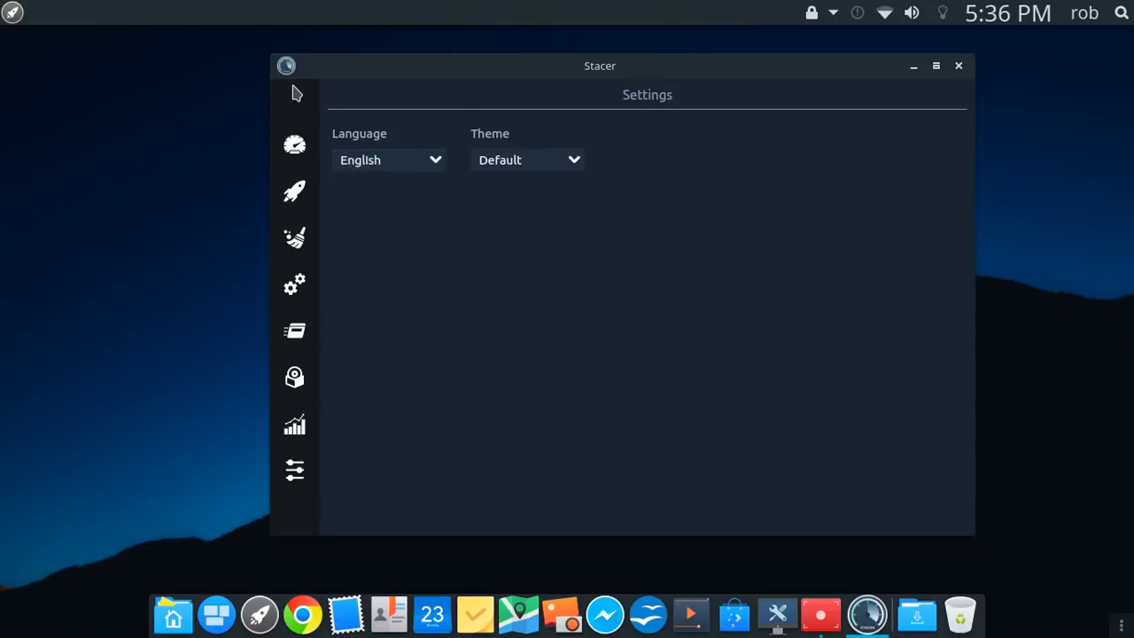
mouse_move(294, 146)
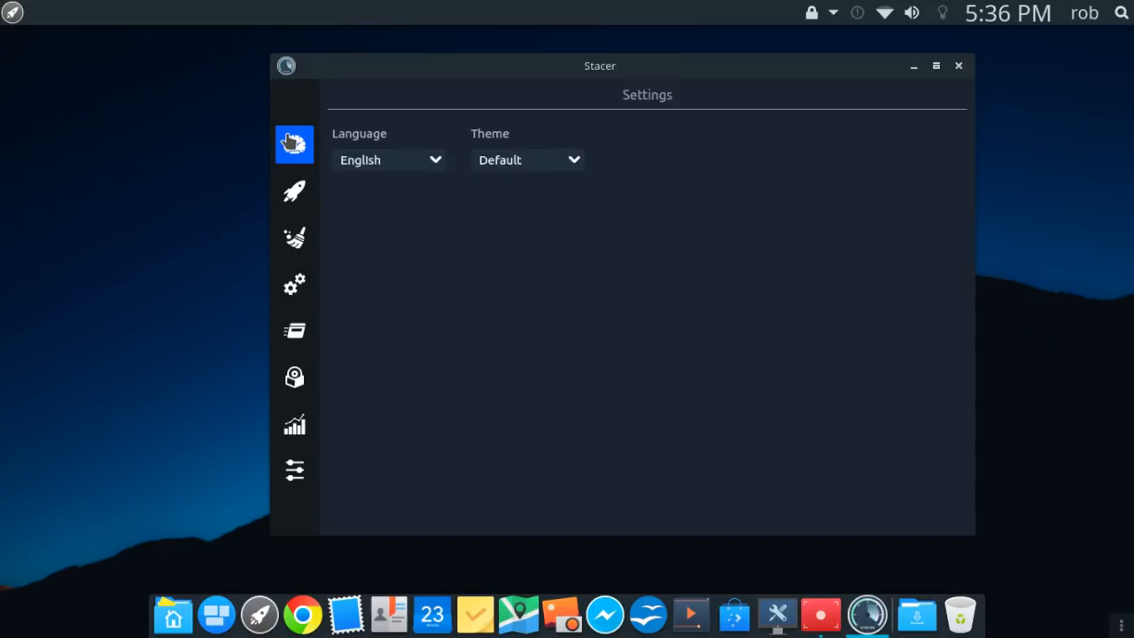
left_click(294, 145)
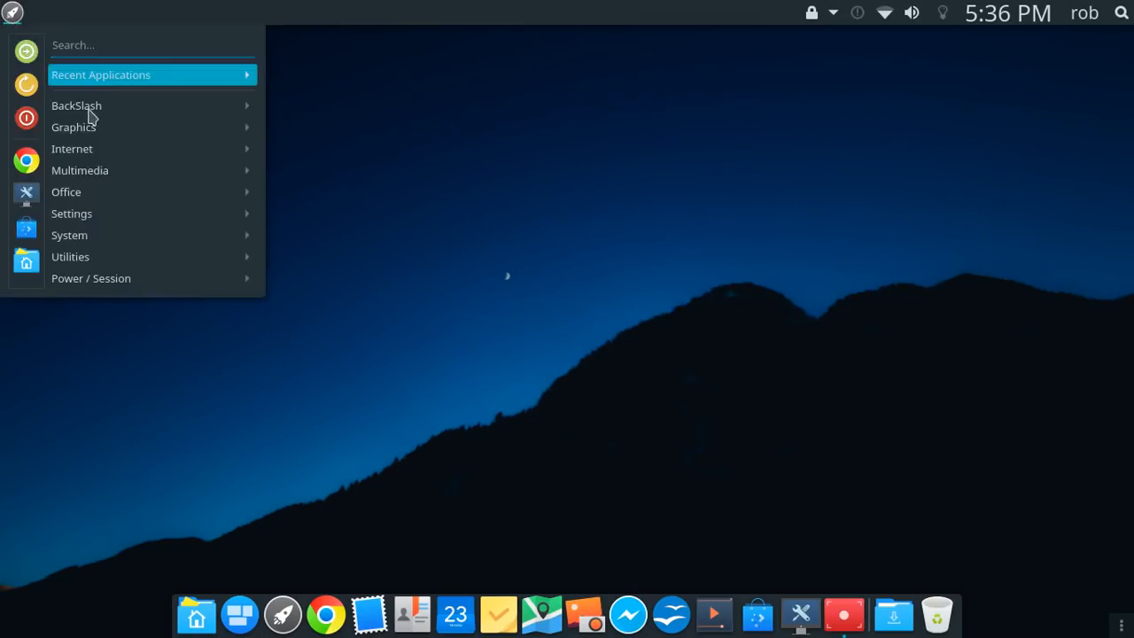
mouse_move(103, 112)
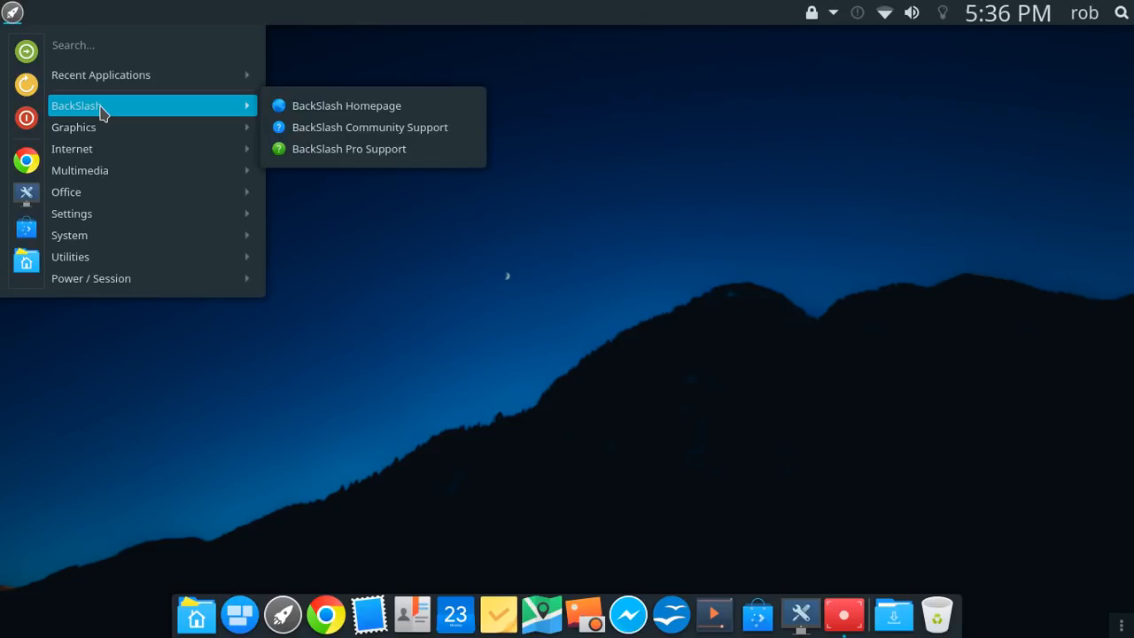
mouse_move(468, 127)
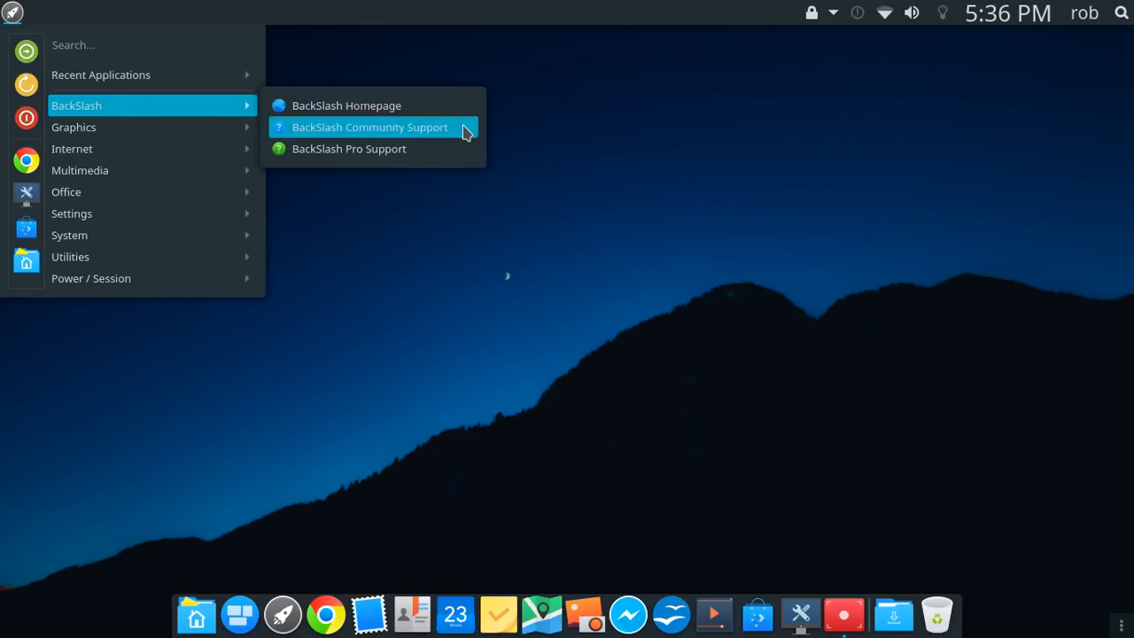
mouse_move(373, 156)
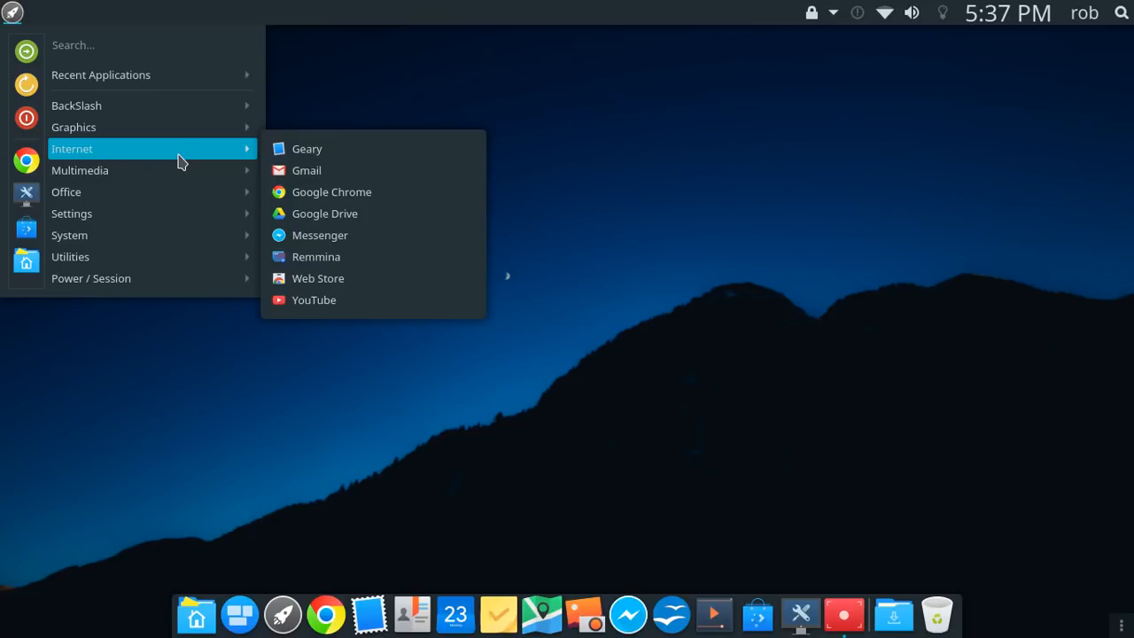
mouse_move(368, 159)
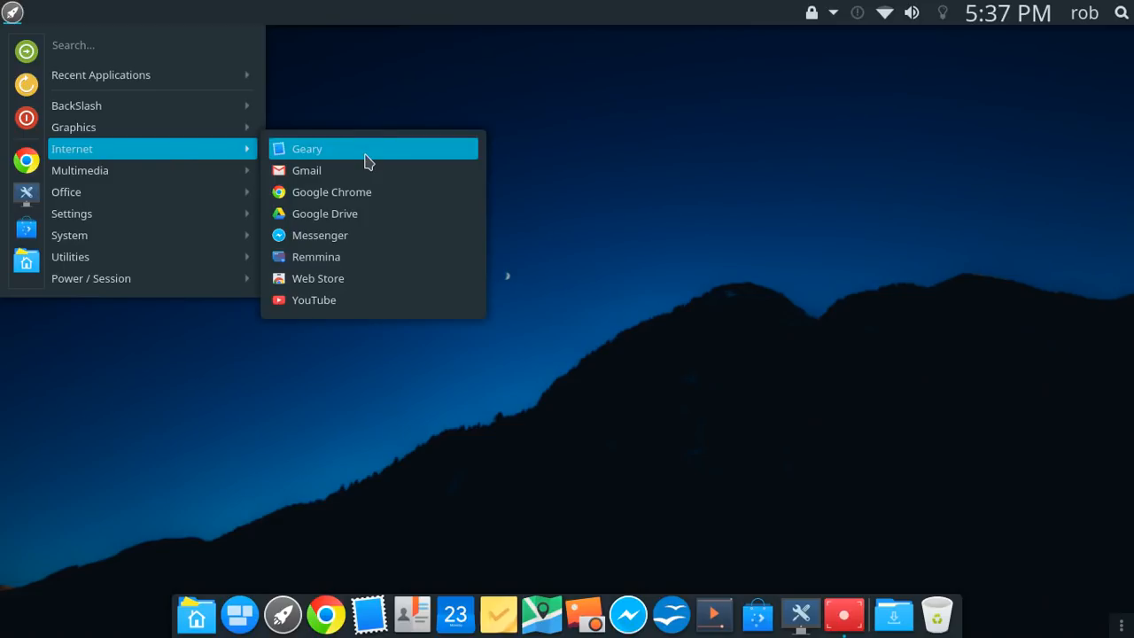
mouse_move(369, 157)
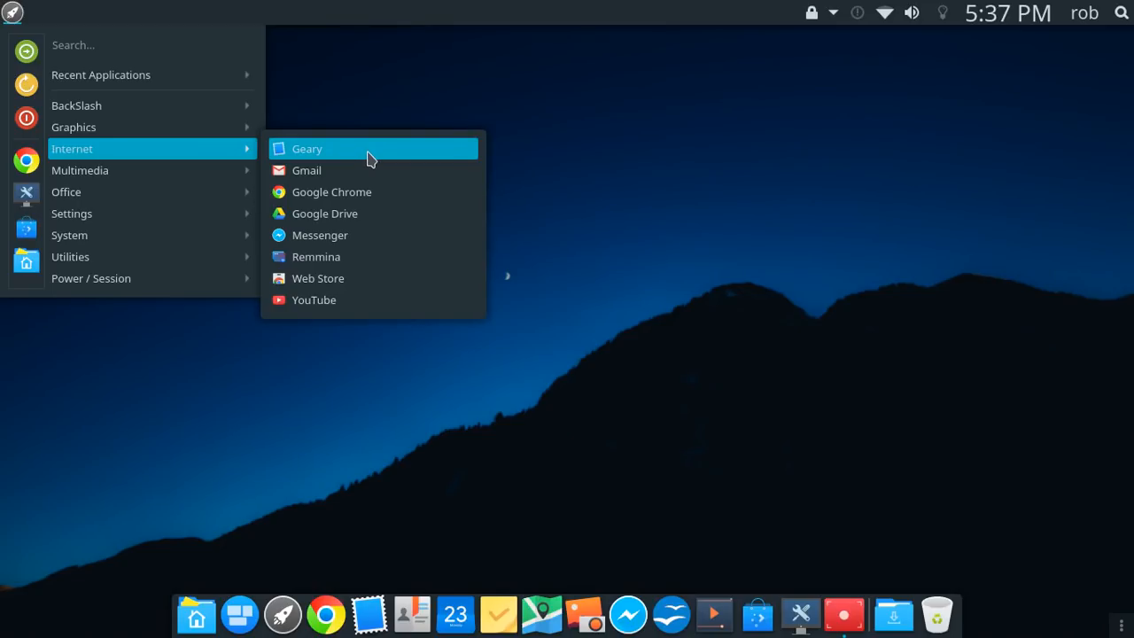
mouse_move(374, 170)
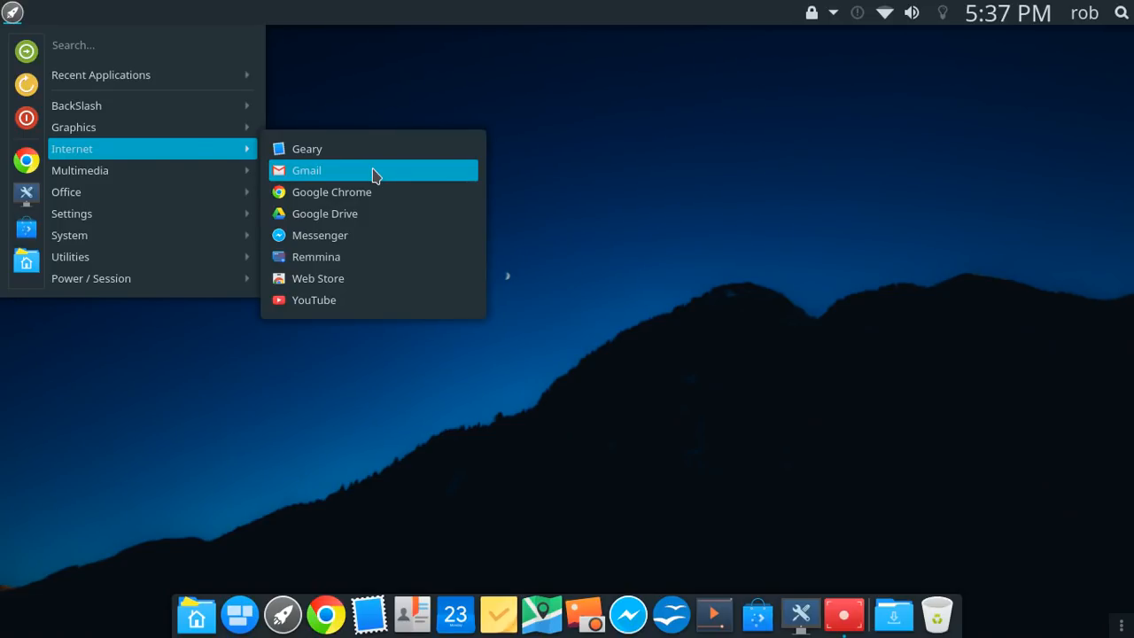
mouse_move(368, 192)
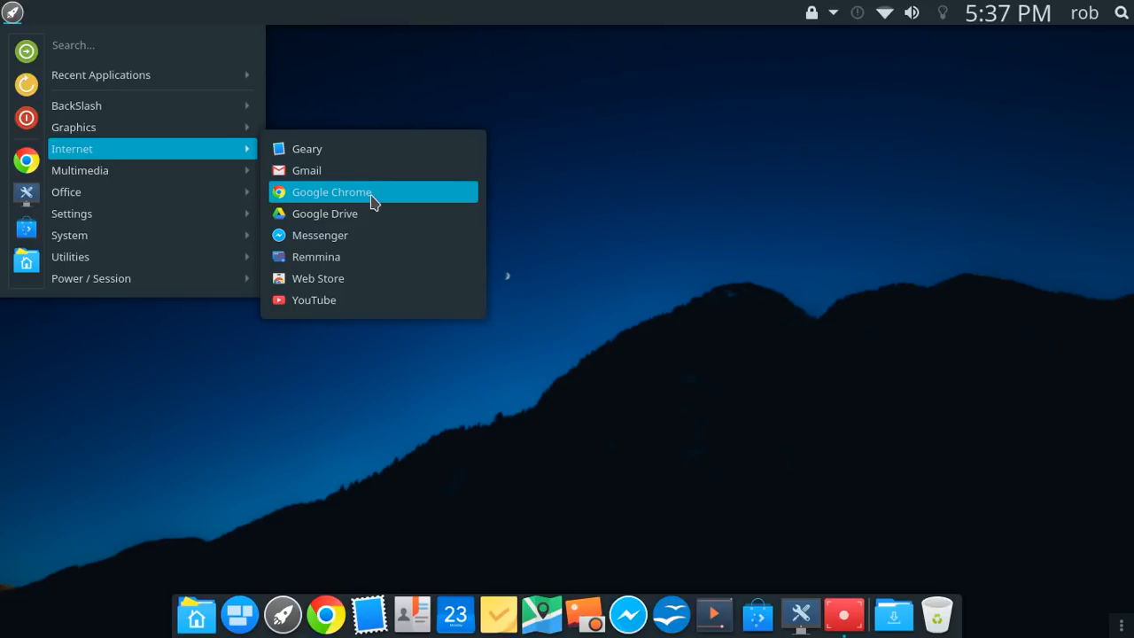
mouse_move(358, 221)
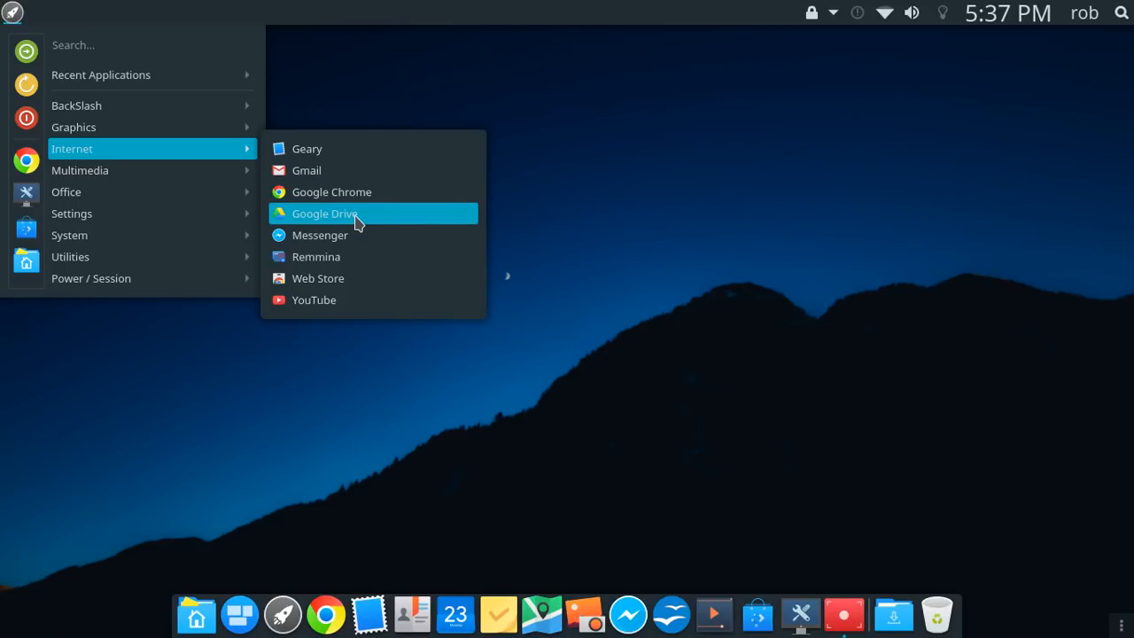
mouse_move(333, 223)
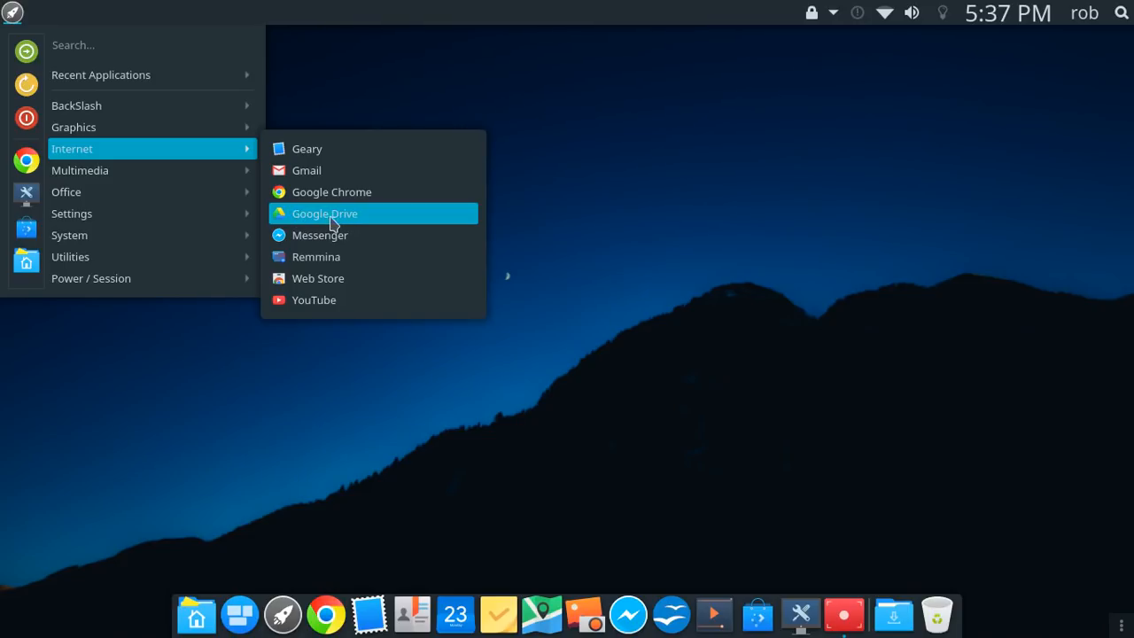
mouse_move(318, 212)
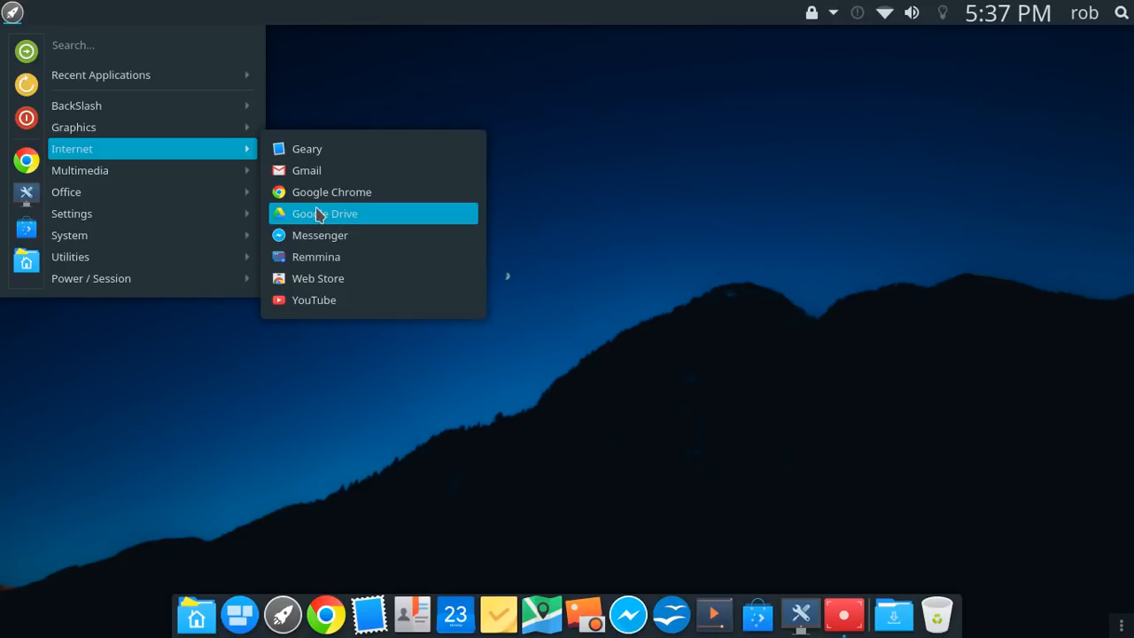
mouse_move(329, 220)
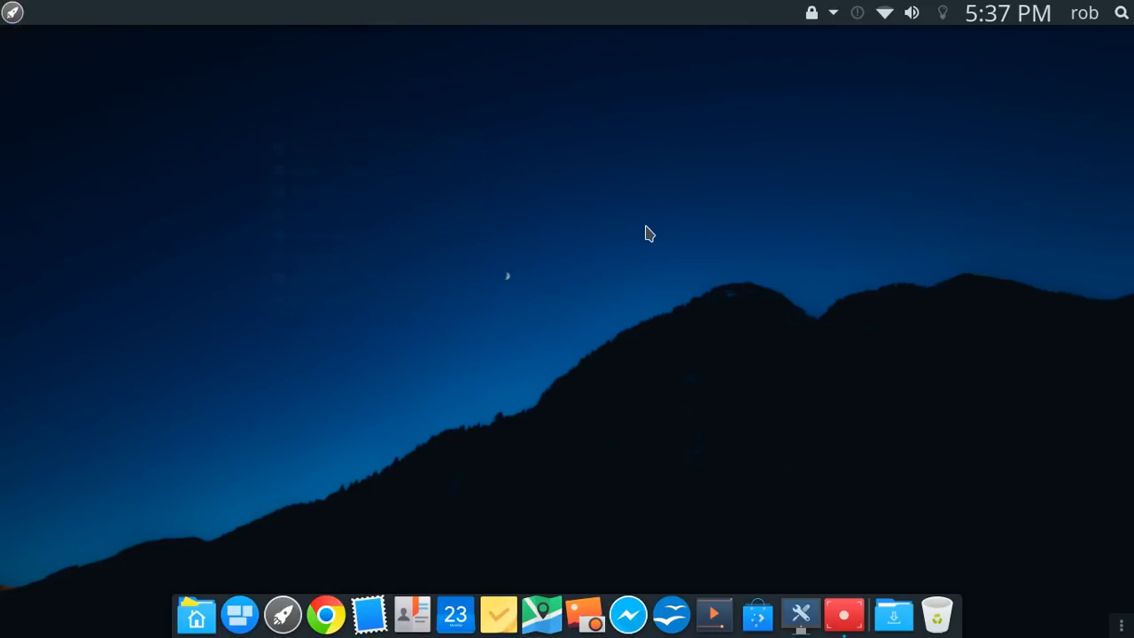
Unlock the desktop widgets from the right-click menu and reopen the launcher's Internet apps
right_click(648, 234)
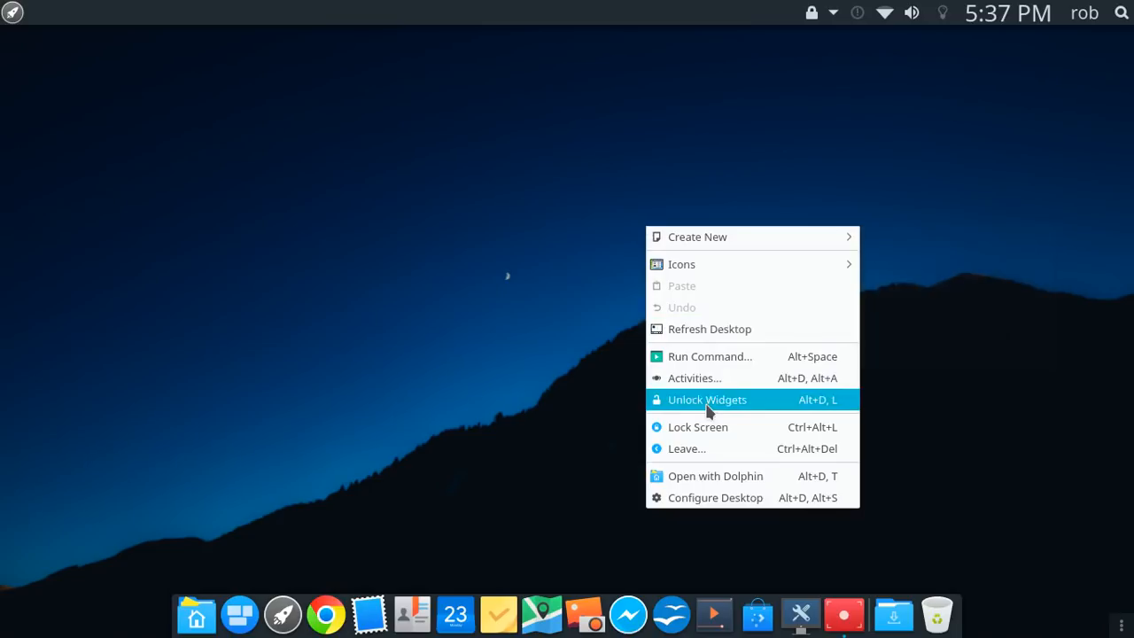
left_click(705, 401)
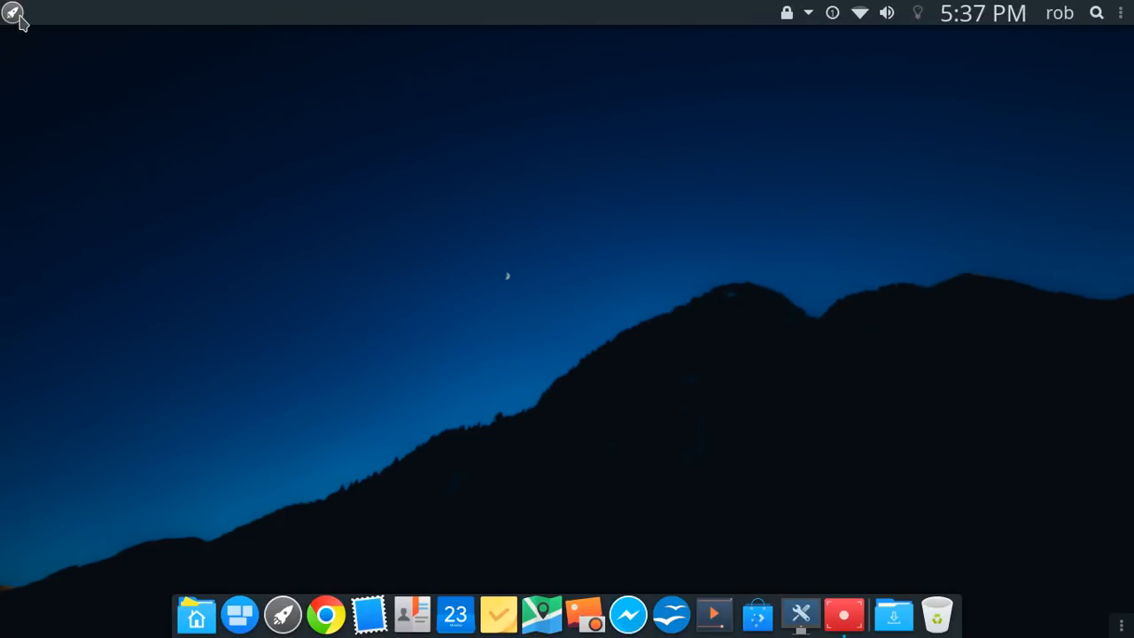
left_click(12, 12)
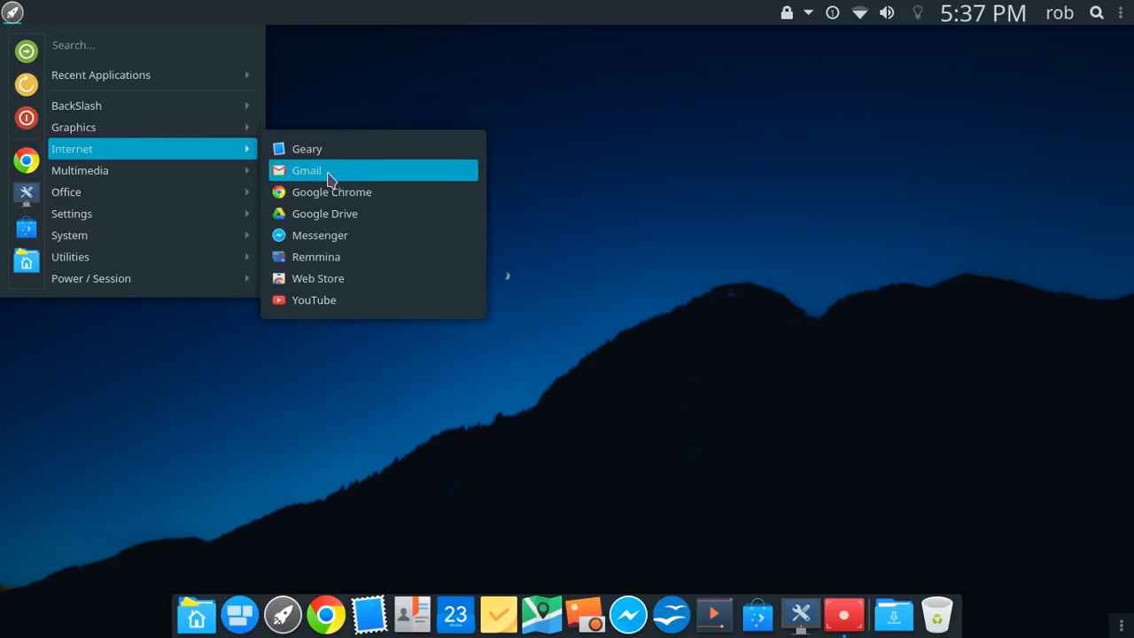
Add Gmail to the launcher favorites and as a launcher widget on the top panel
right_click(329, 170)
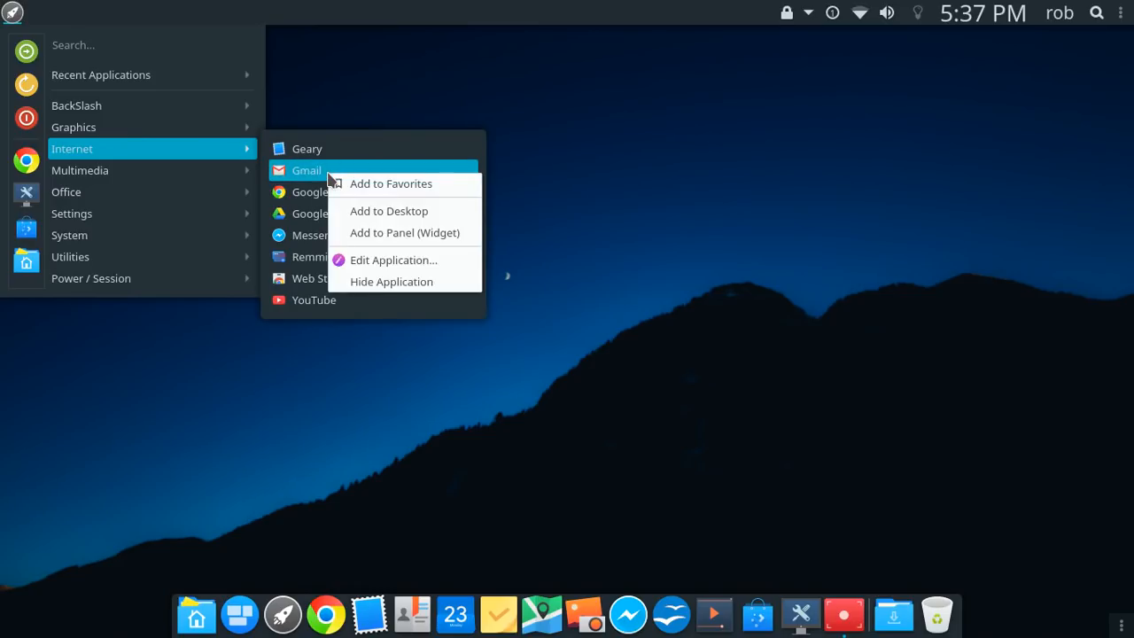
mouse_move(312, 175)
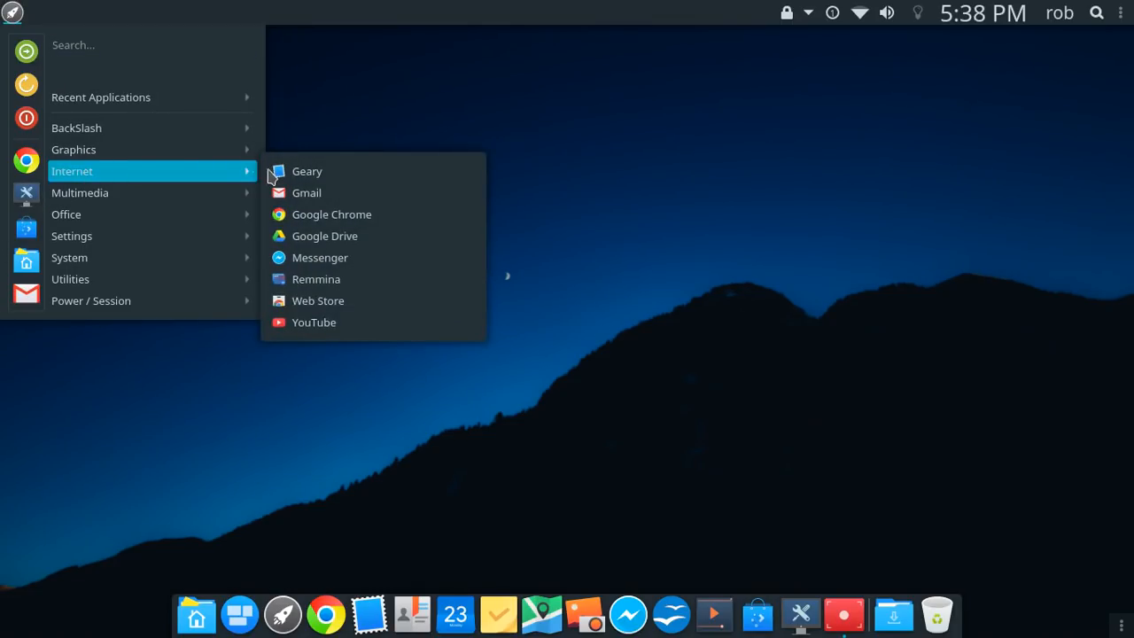
right_click(307, 191)
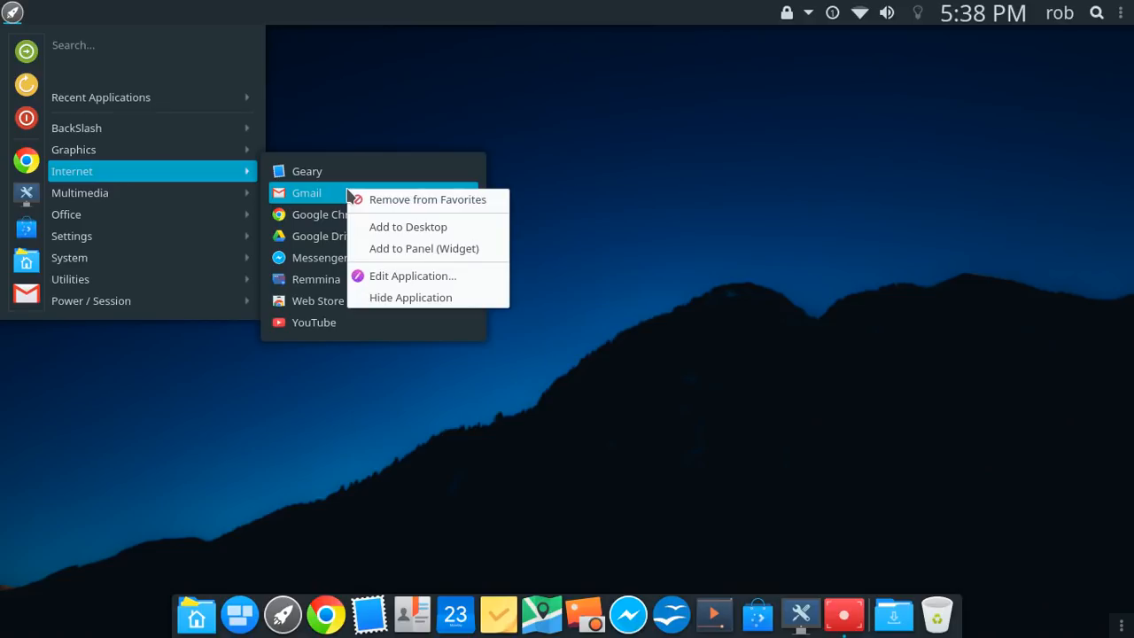
mouse_move(447, 248)
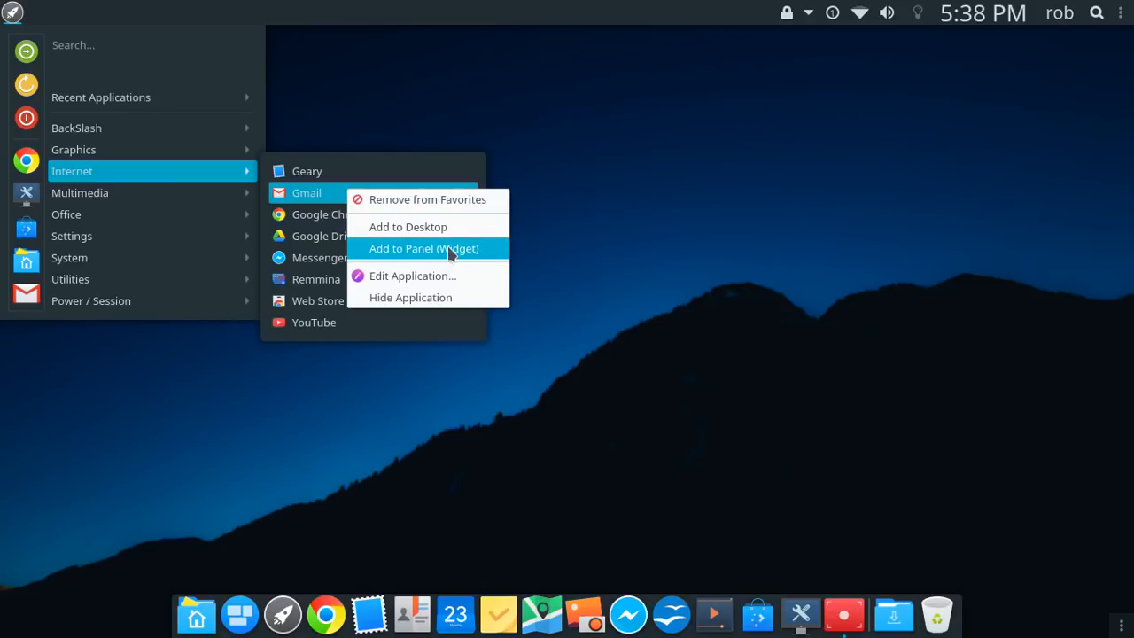
left_click(422, 248)
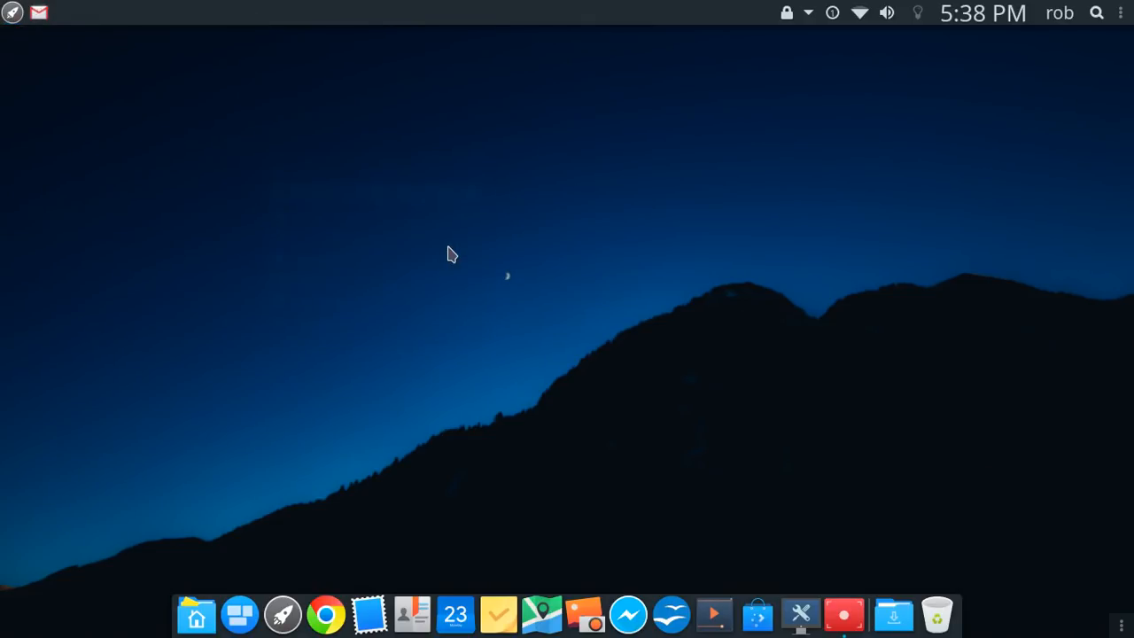
mouse_move(44, 18)
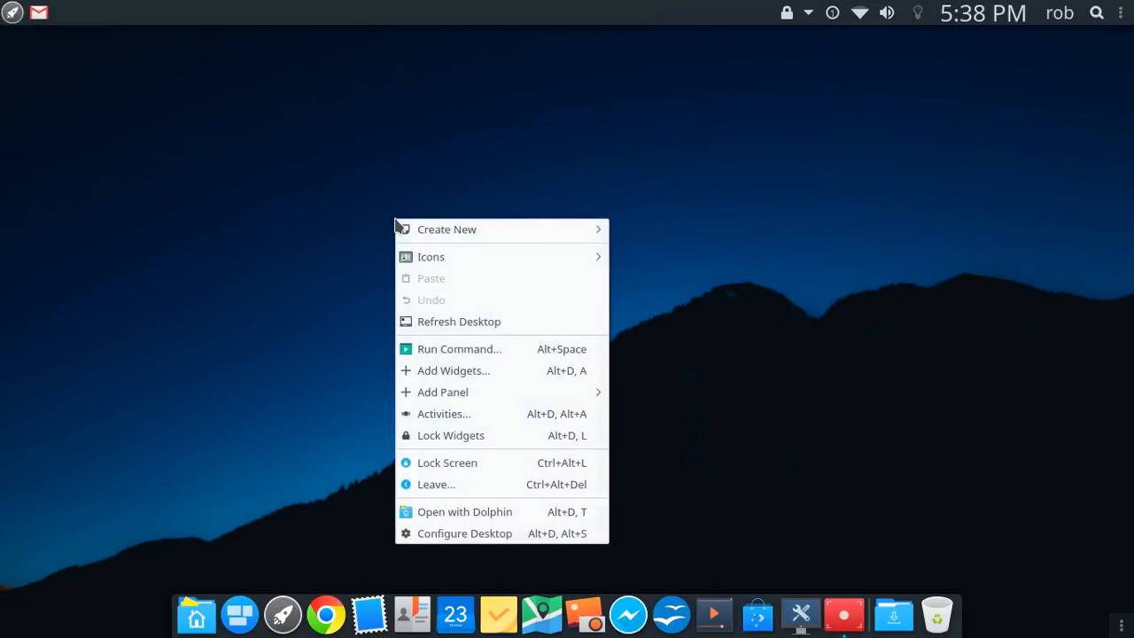
mouse_move(450, 439)
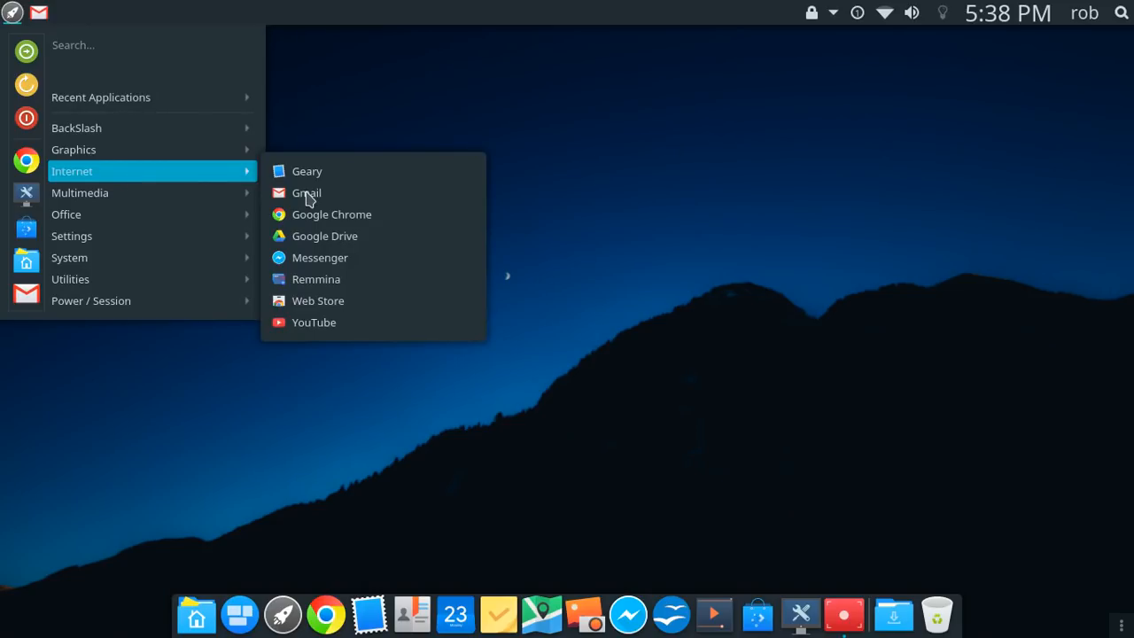
mouse_move(346, 258)
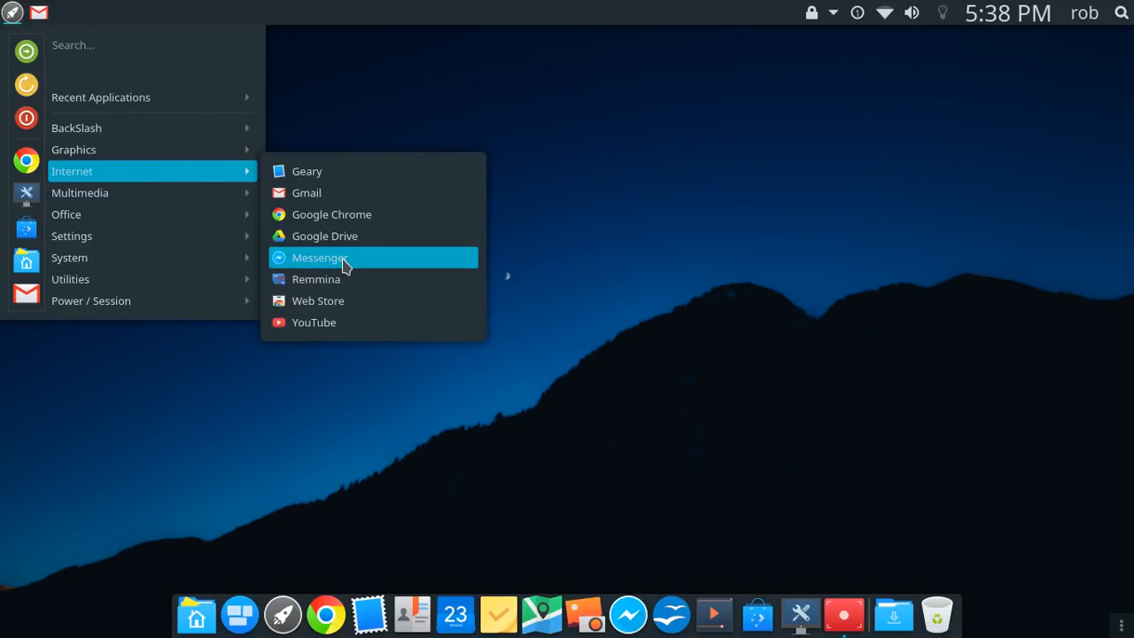
mouse_move(338, 308)
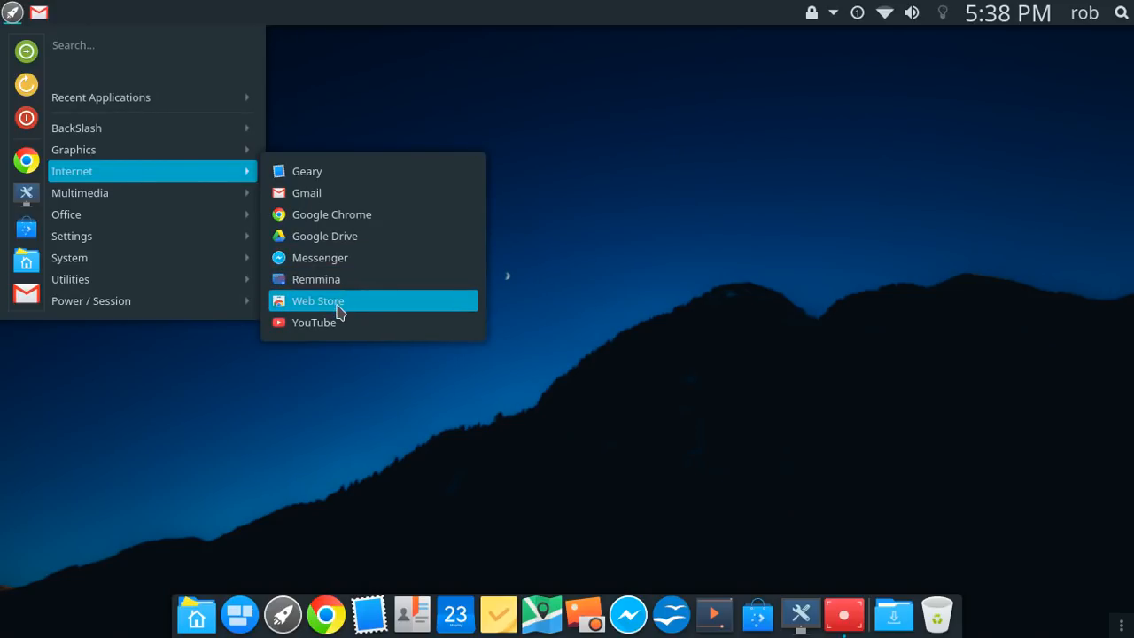
mouse_move(337, 310)
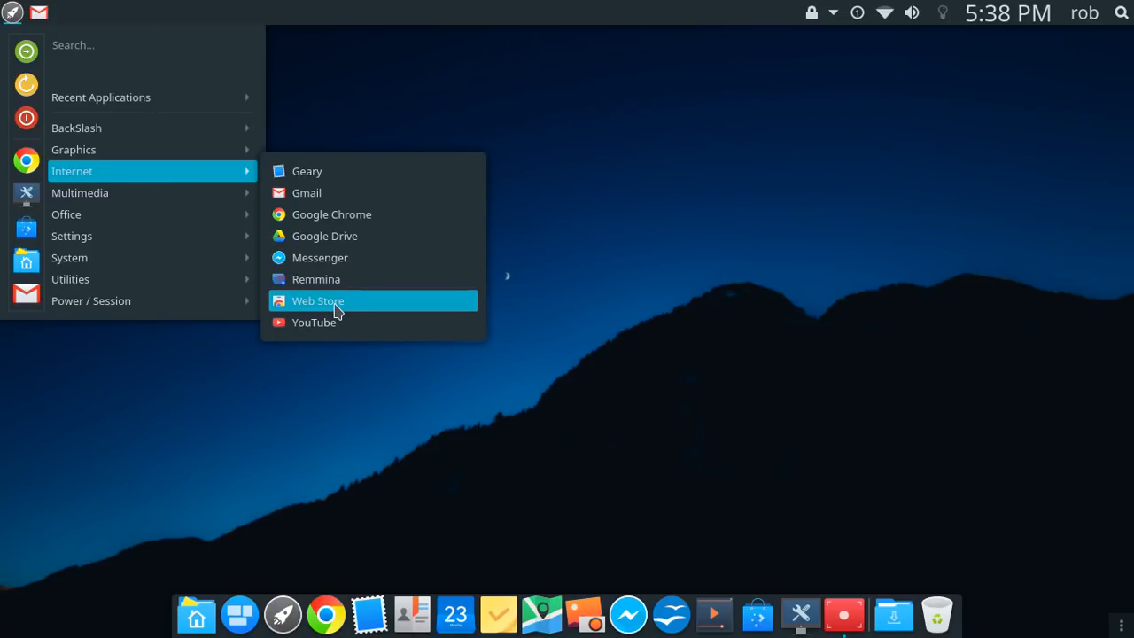
mouse_move(326, 326)
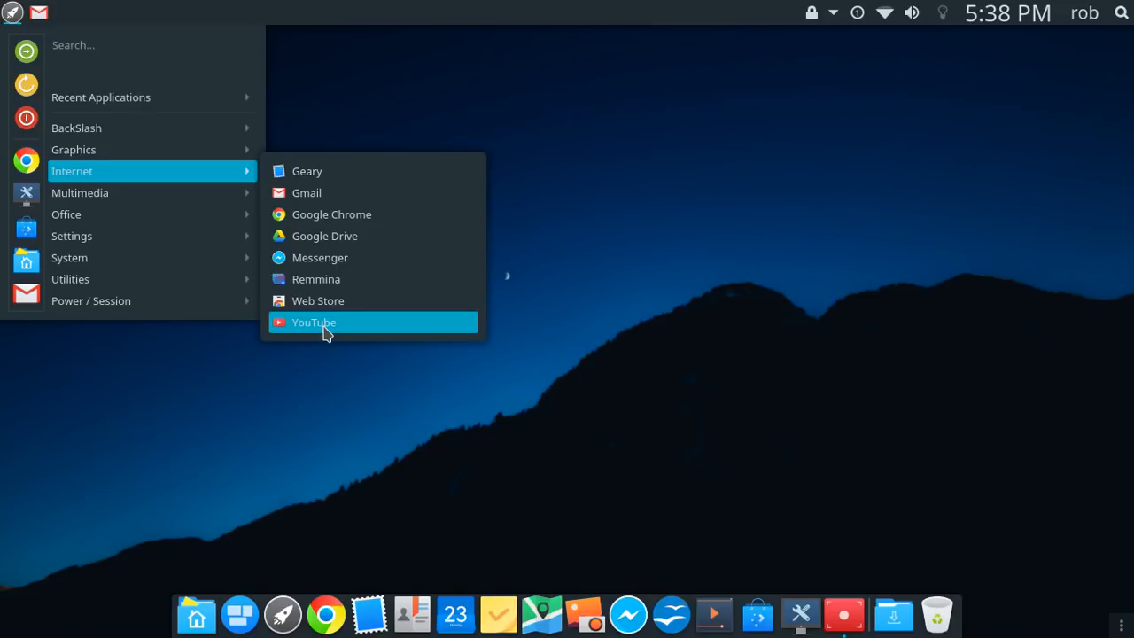
mouse_move(323, 337)
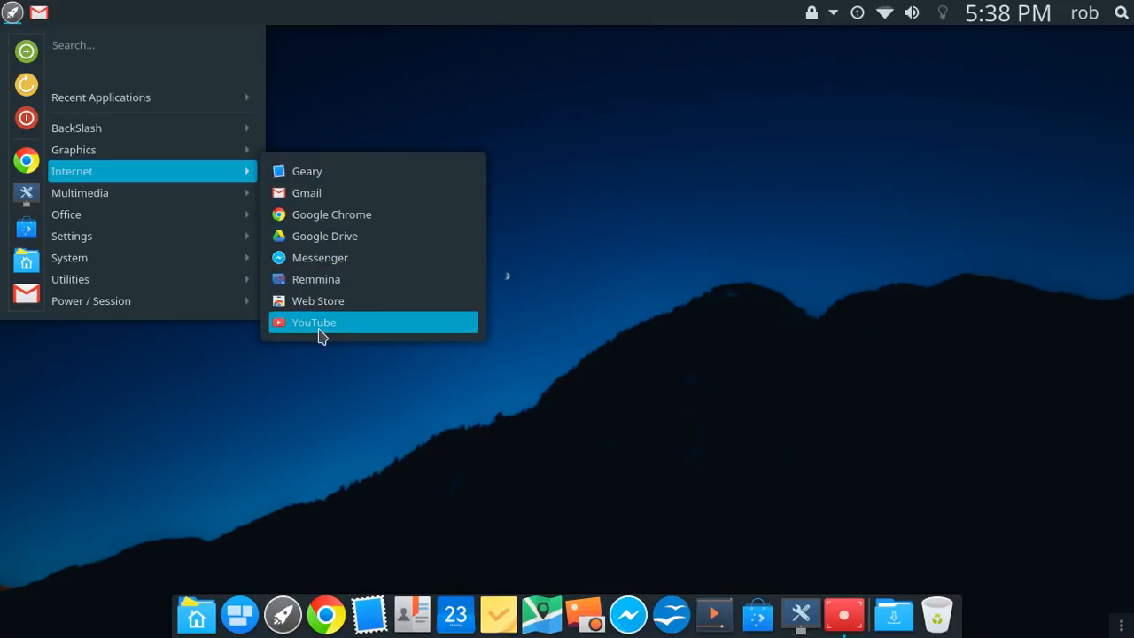
mouse_move(326, 191)
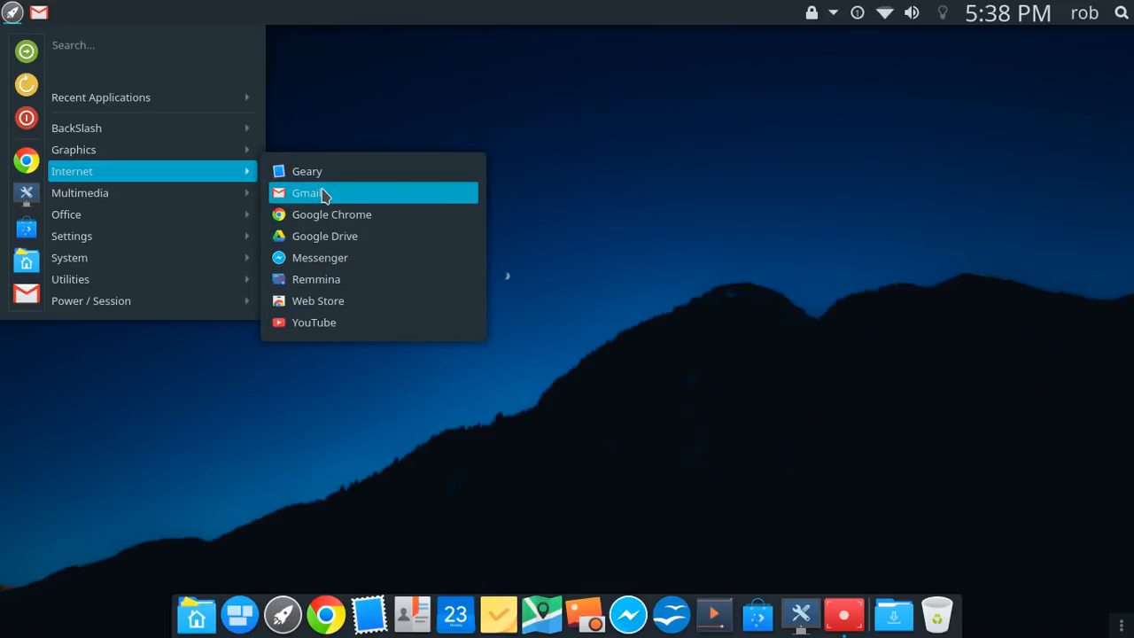
mouse_move(314, 322)
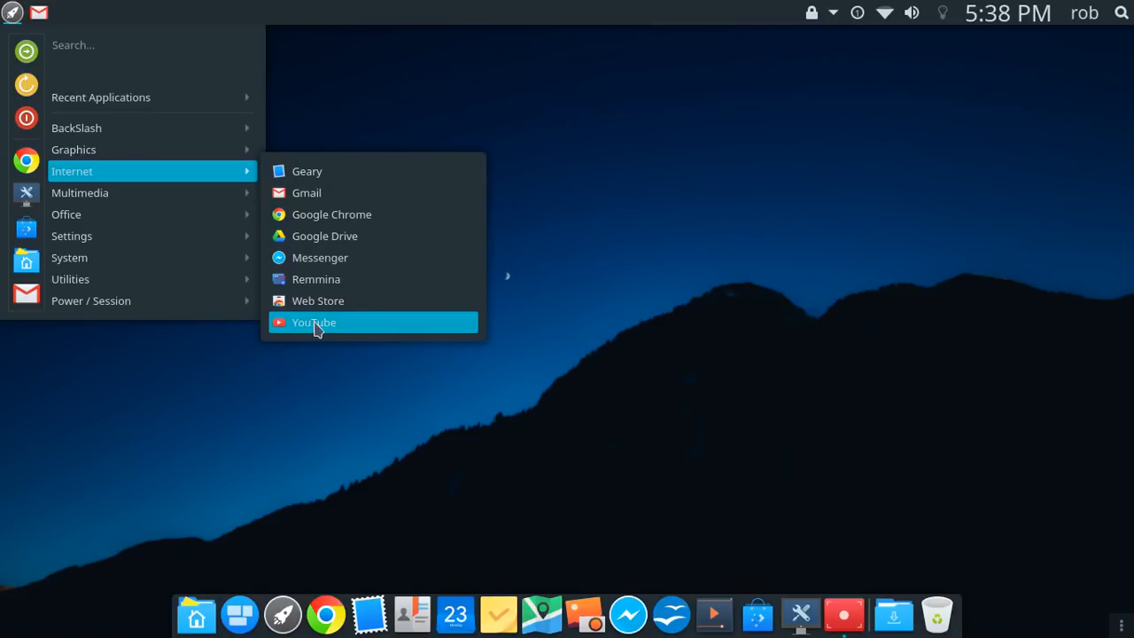
mouse_move(319, 199)
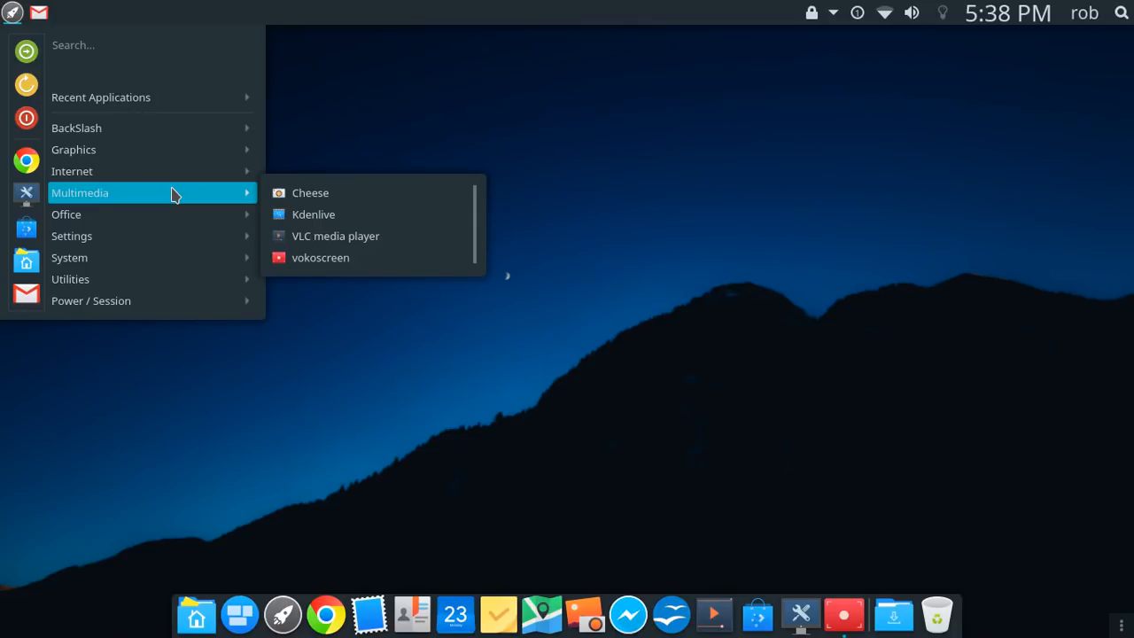
mouse_move(259, 204)
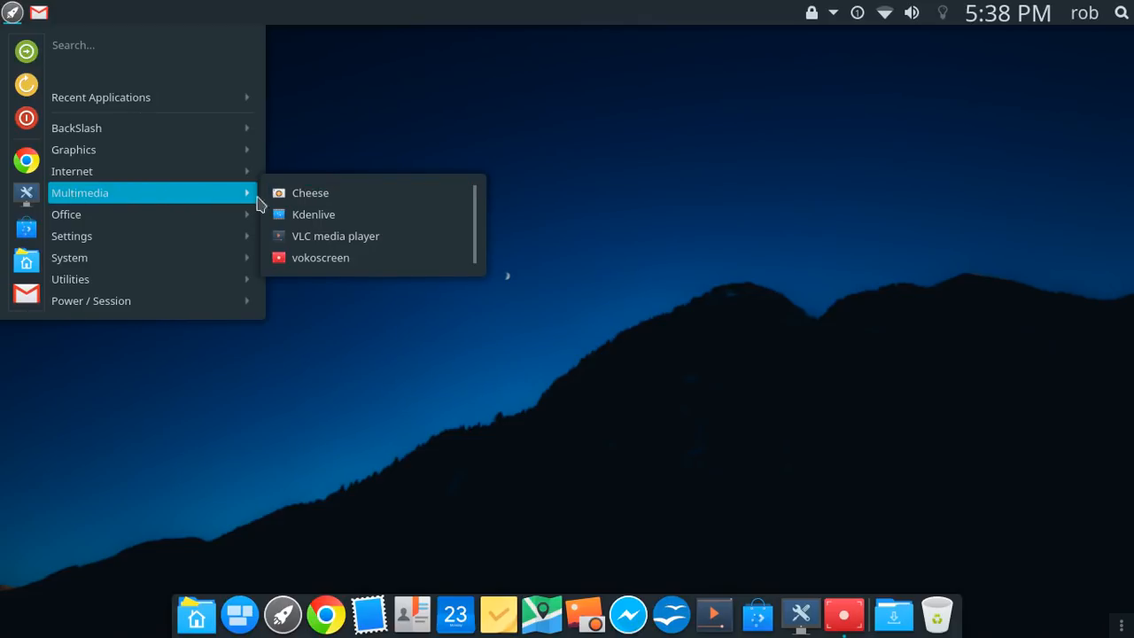
mouse_move(334, 216)
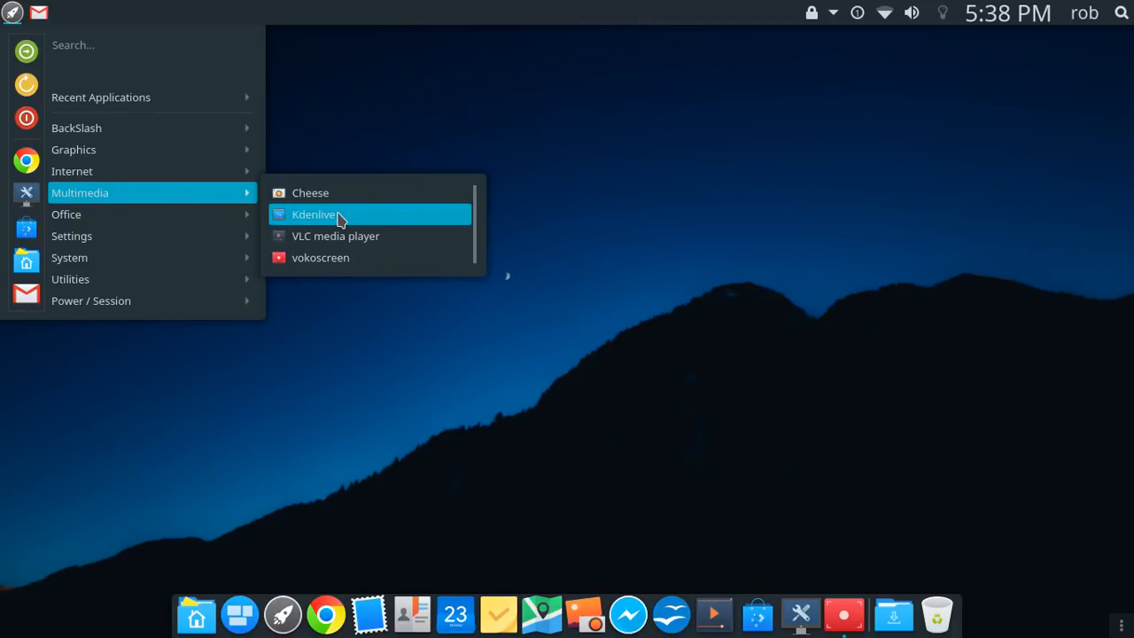
mouse_move(340, 236)
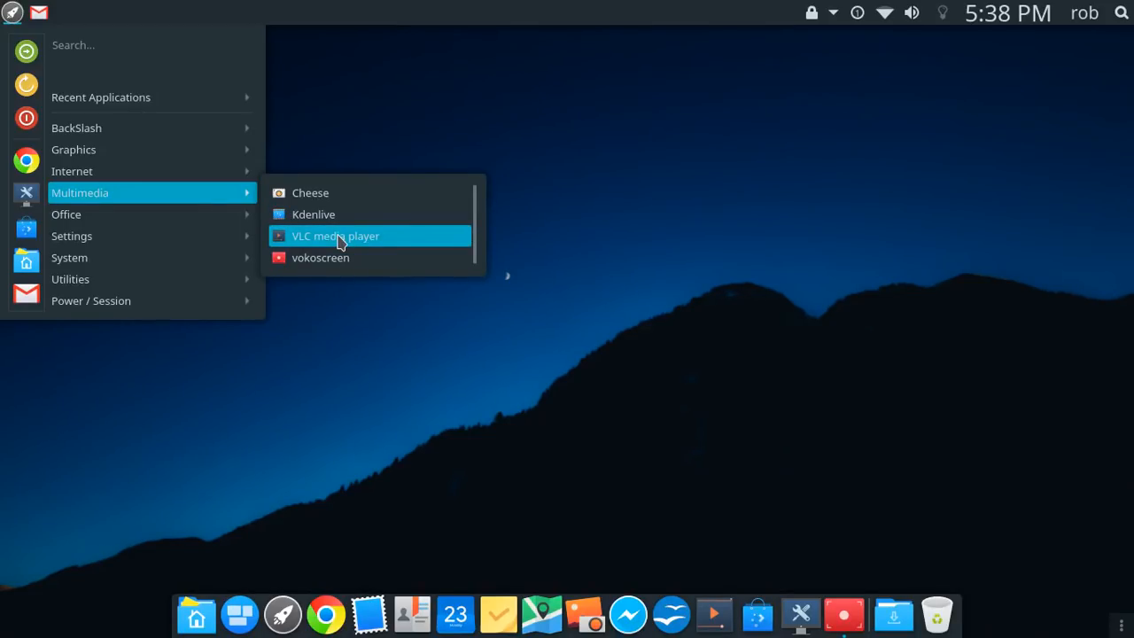
mouse_move(301, 195)
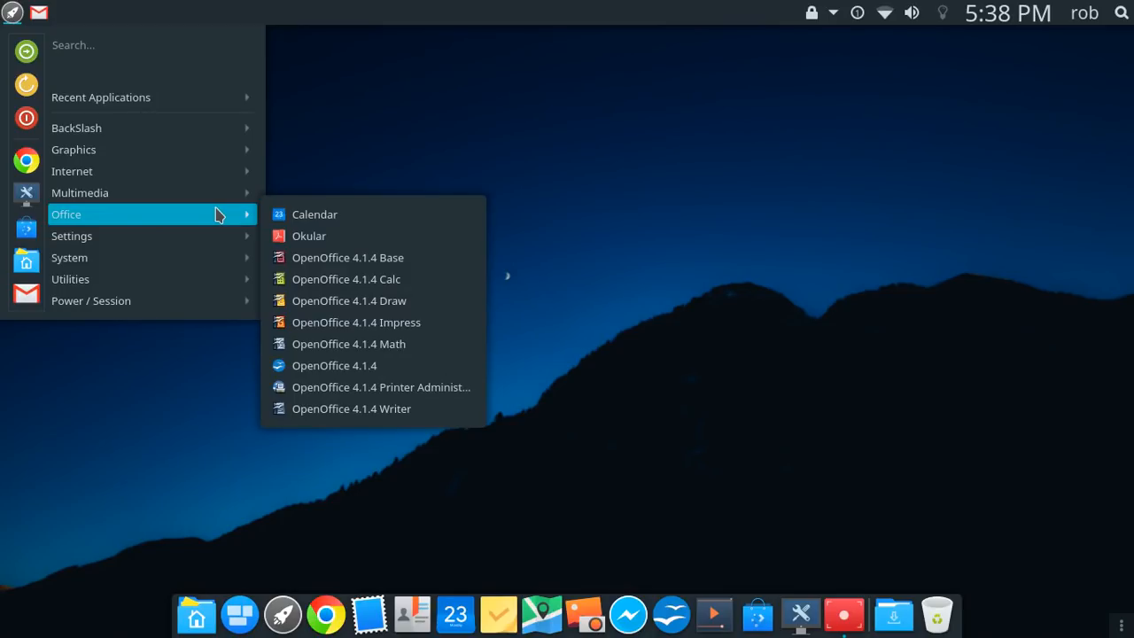
mouse_move(452, 246)
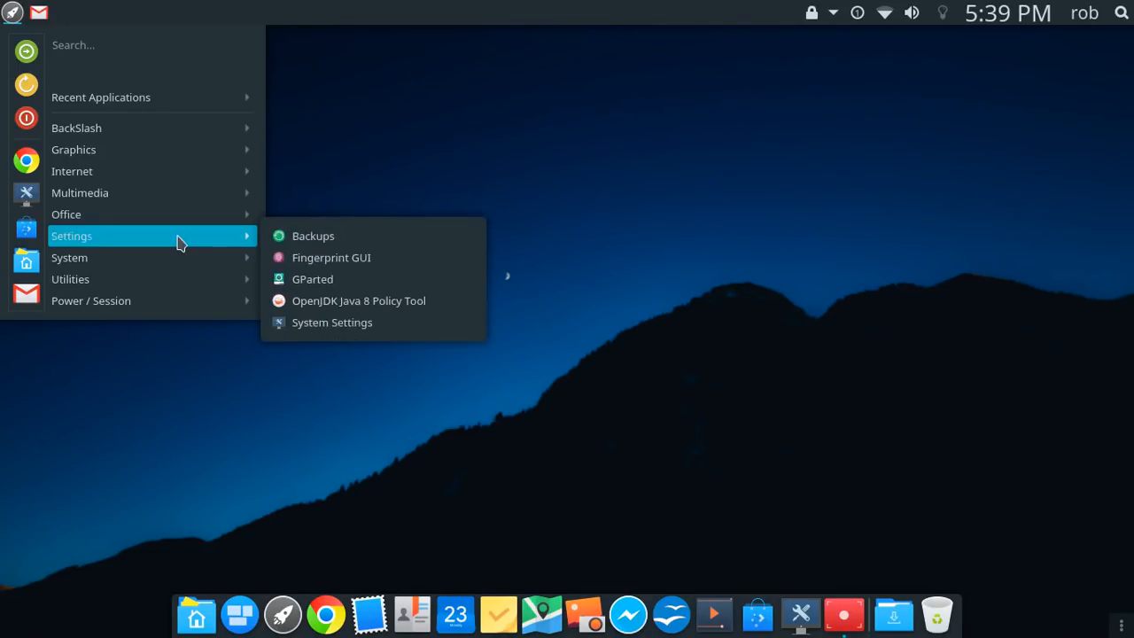
mouse_move(299, 244)
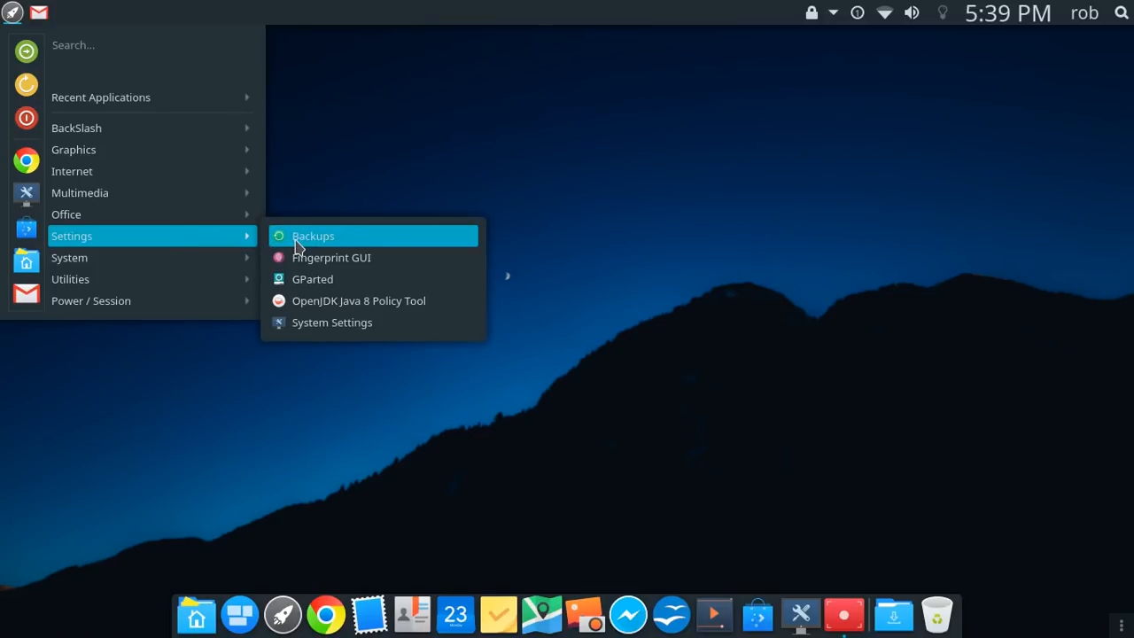
Launch Backups, check the Folders to save and Overview pages, then close it
left_click(311, 235)
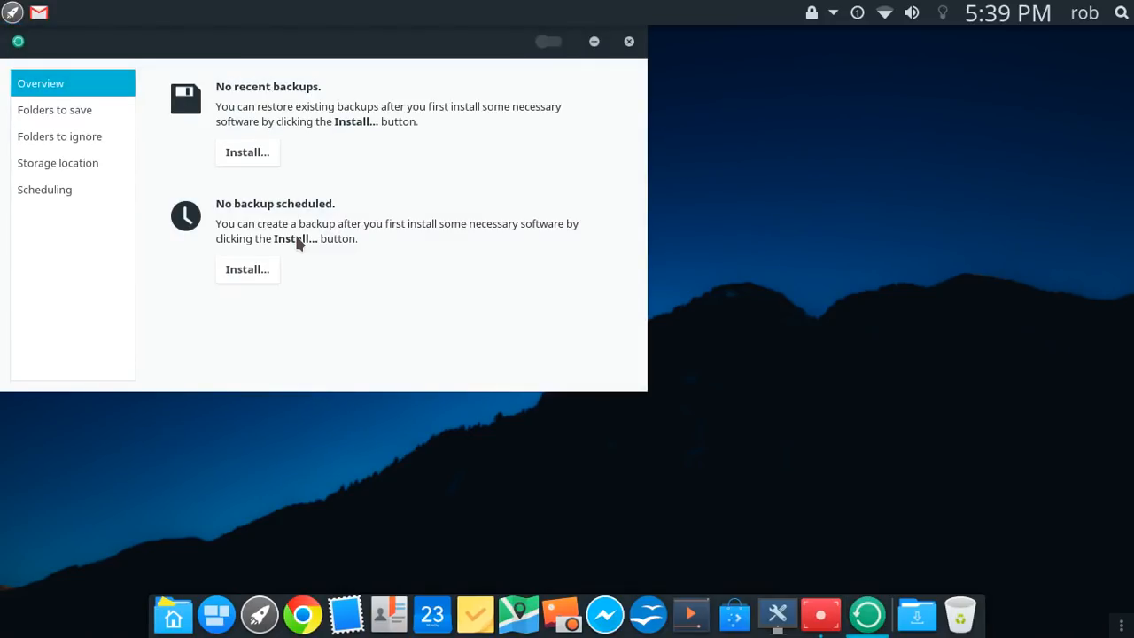
left_click(53, 110)
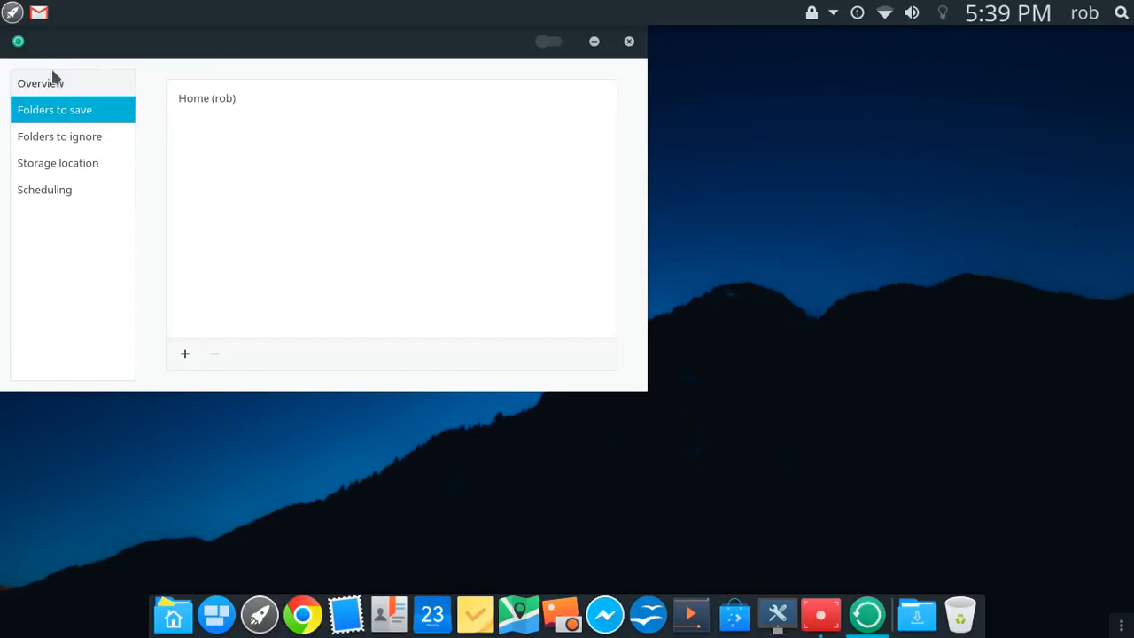
left_click(39, 83)
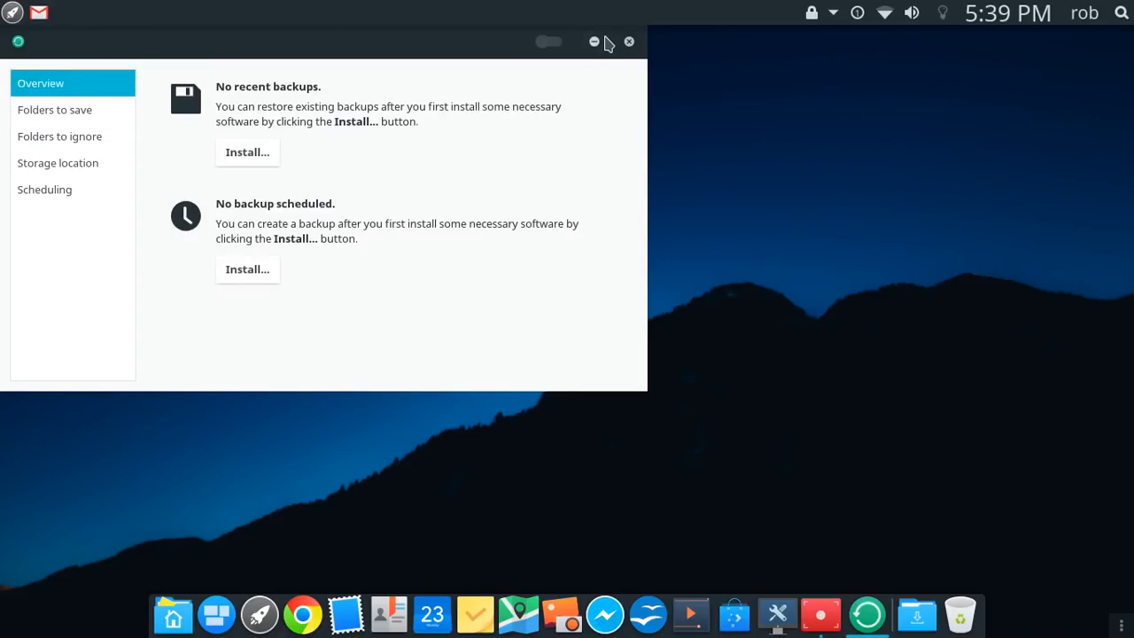
left_click(627, 43)
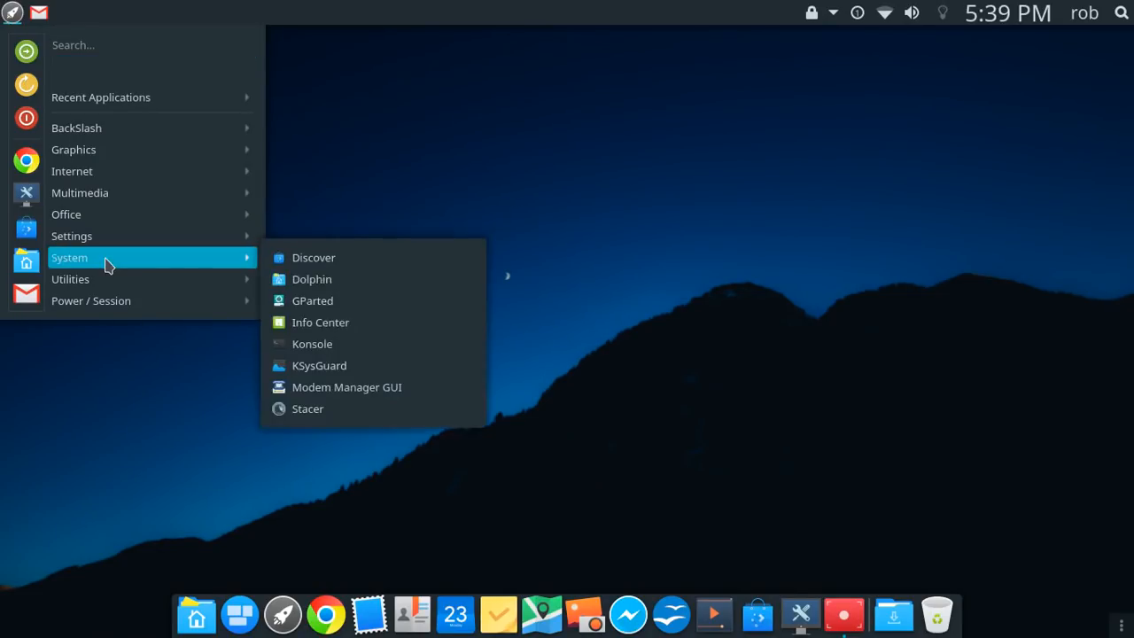
mouse_move(163, 264)
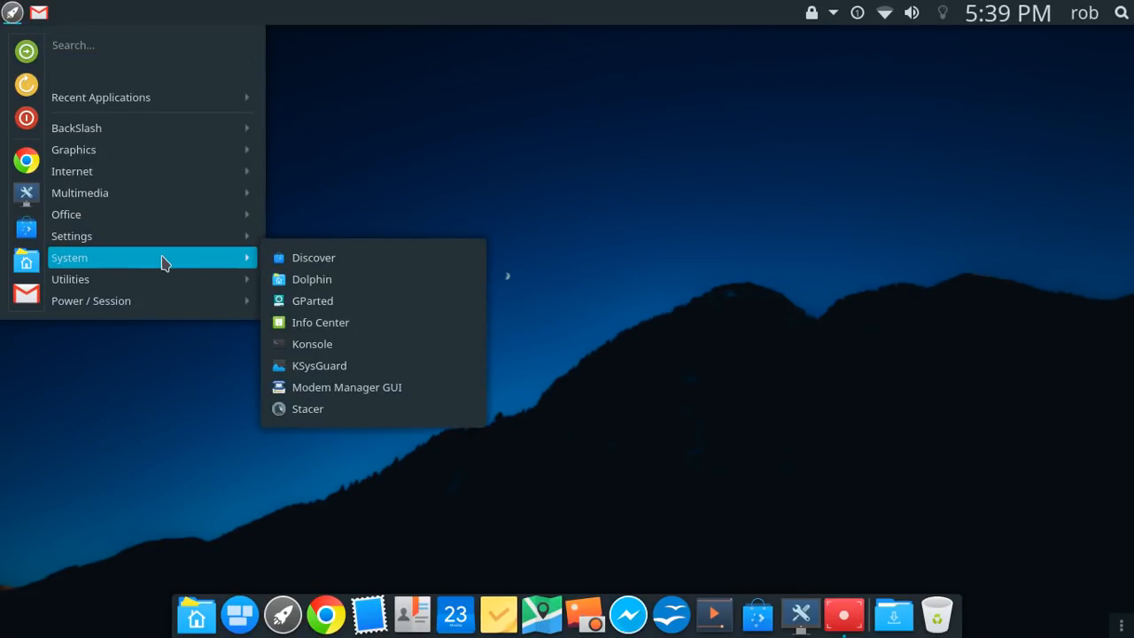
mouse_move(358, 259)
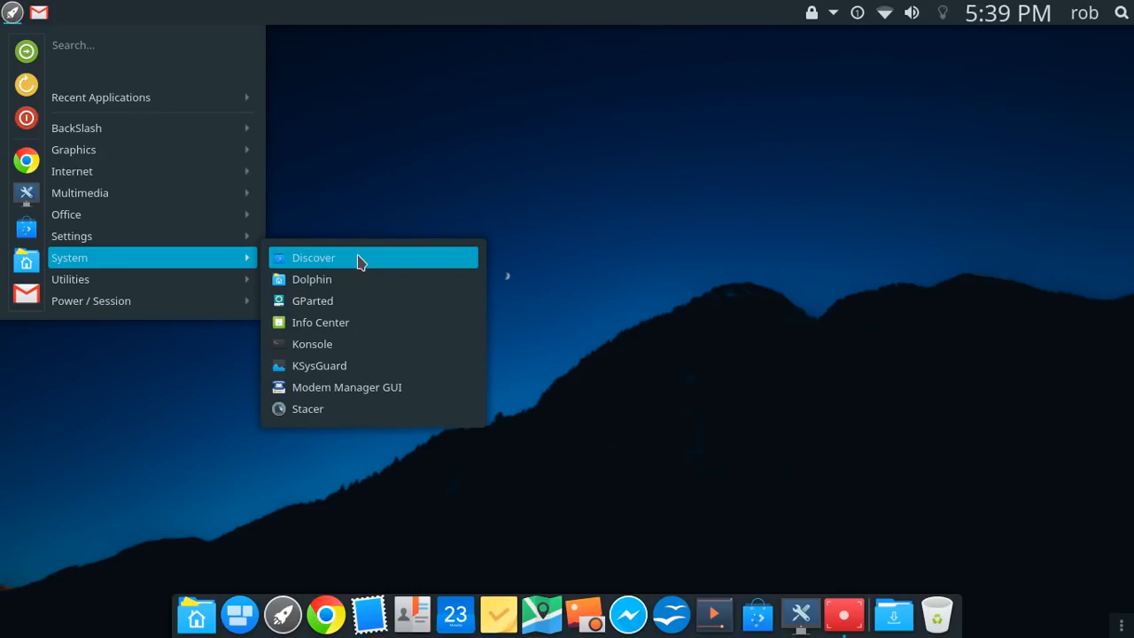
mouse_move(362, 258)
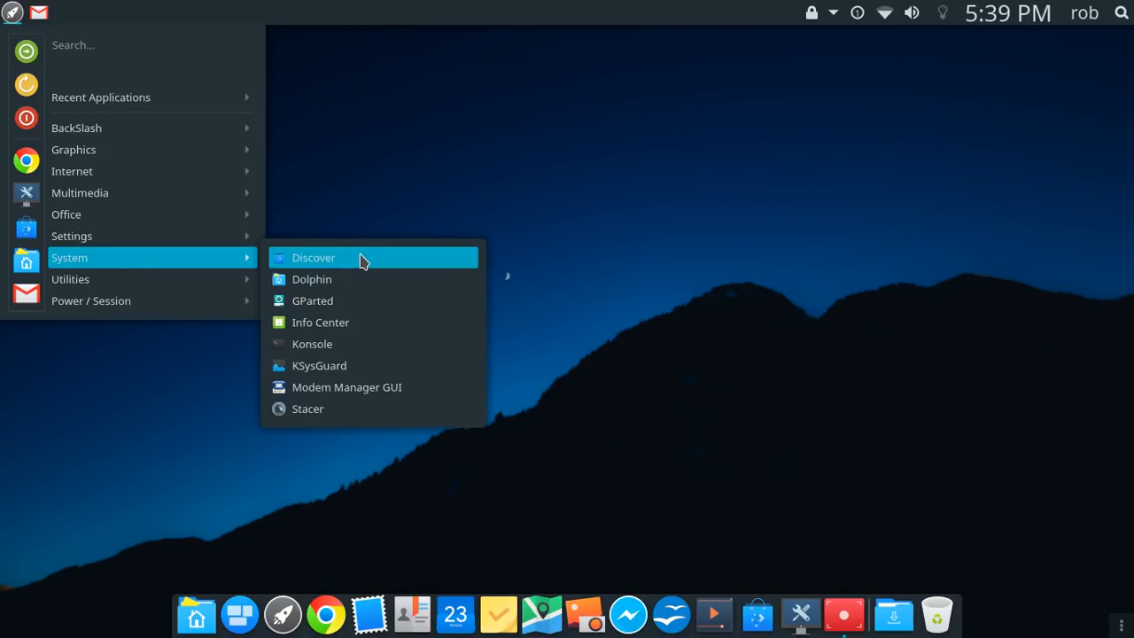
mouse_move(330, 317)
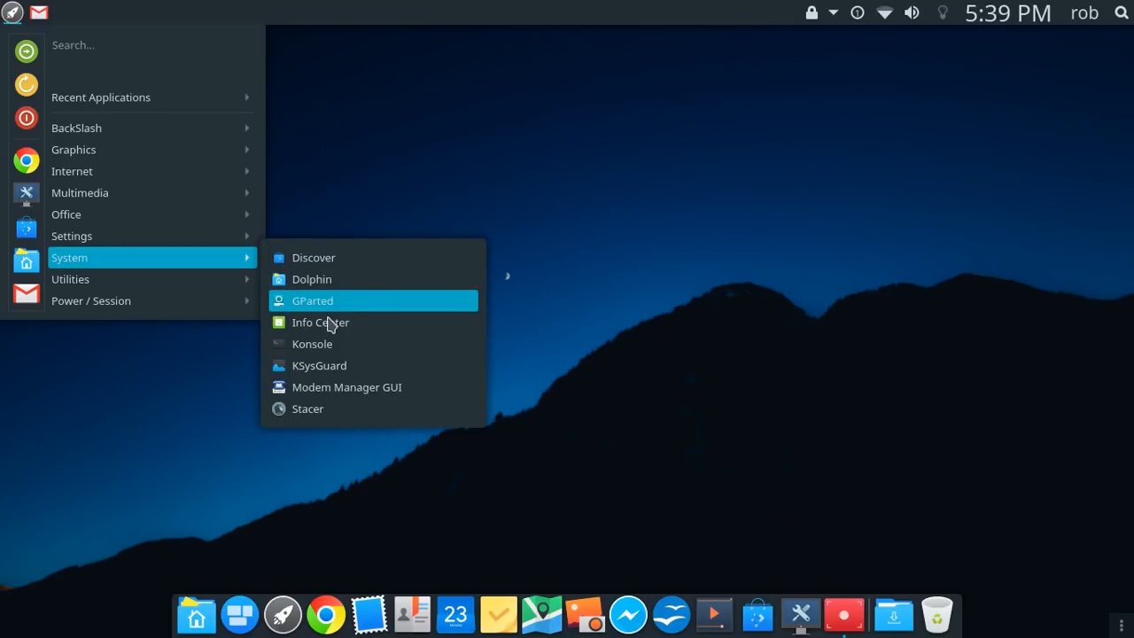
Launch Info Center to show the About System page for BackSlash Linux Kristoff
left_click(321, 323)
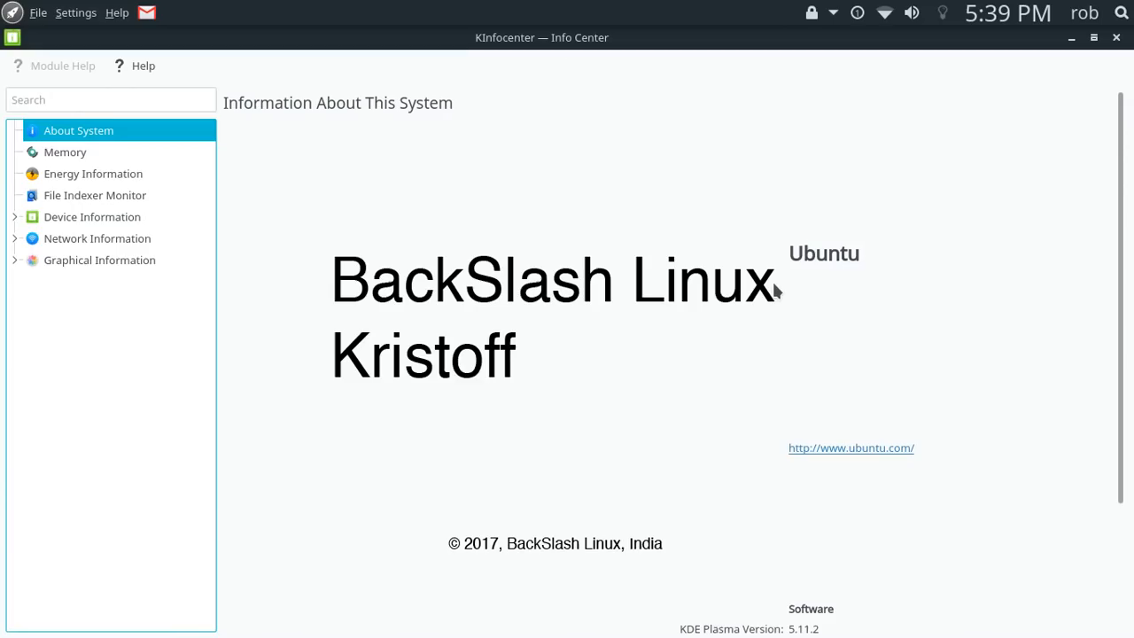
Scroll the About System page down to the Software and Hardware sections (Plasma 5.11.2, Core i3, 3.7 GiB RAM)
scroll("down", 3)
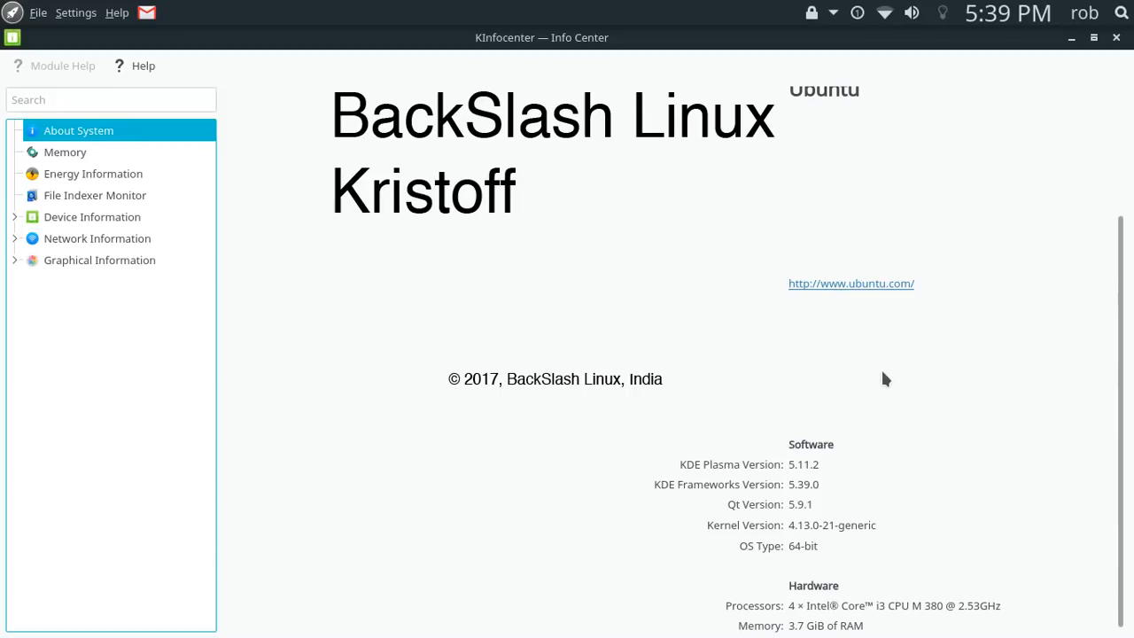
mouse_move(886, 394)
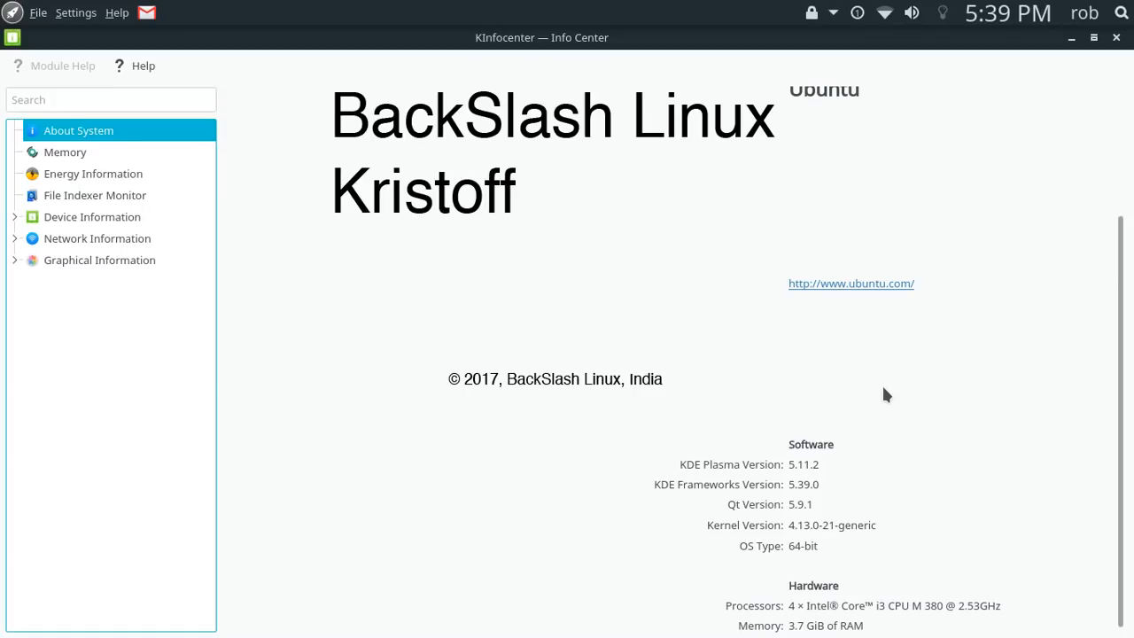
mouse_move(886, 541)
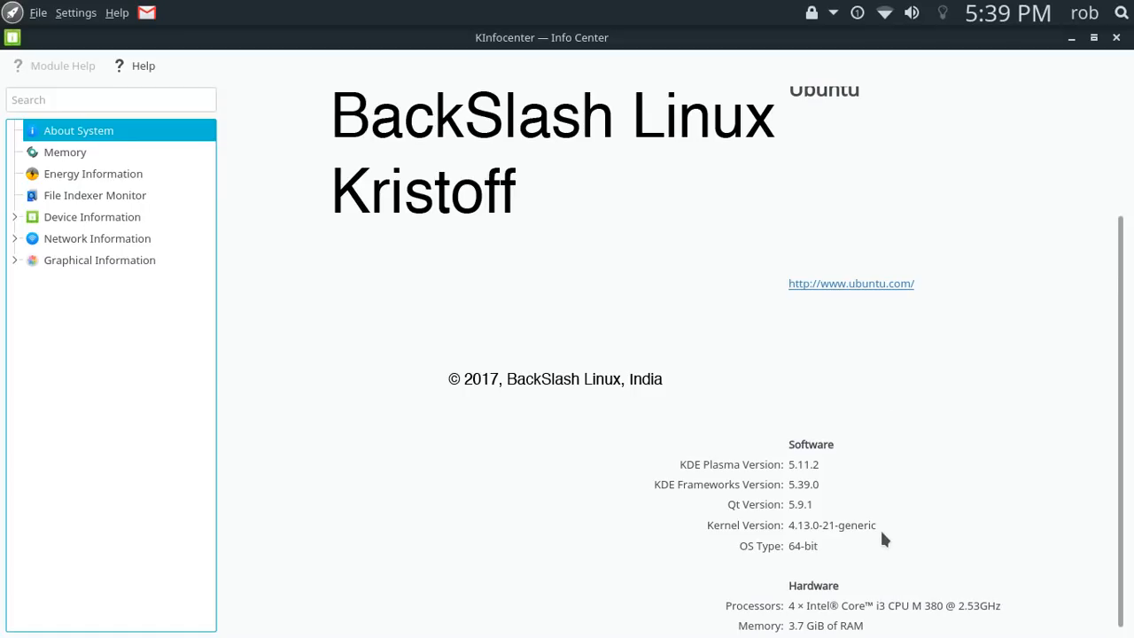
mouse_move(1036, 157)
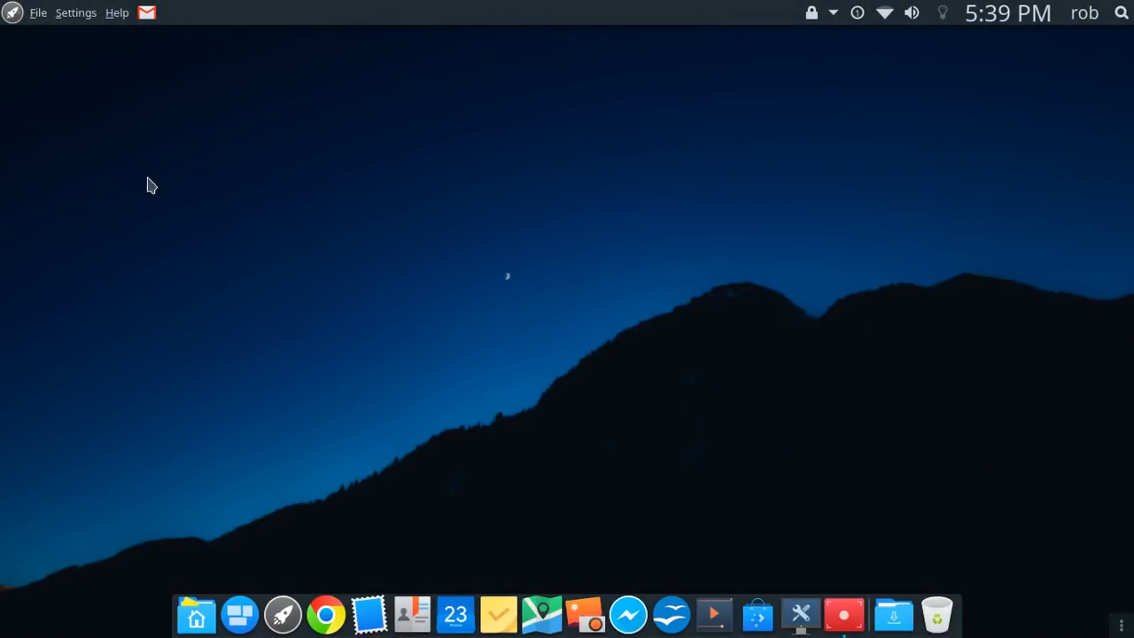
Reopen the application launcher to look through the System and Utilities apps
left_click(282, 615)
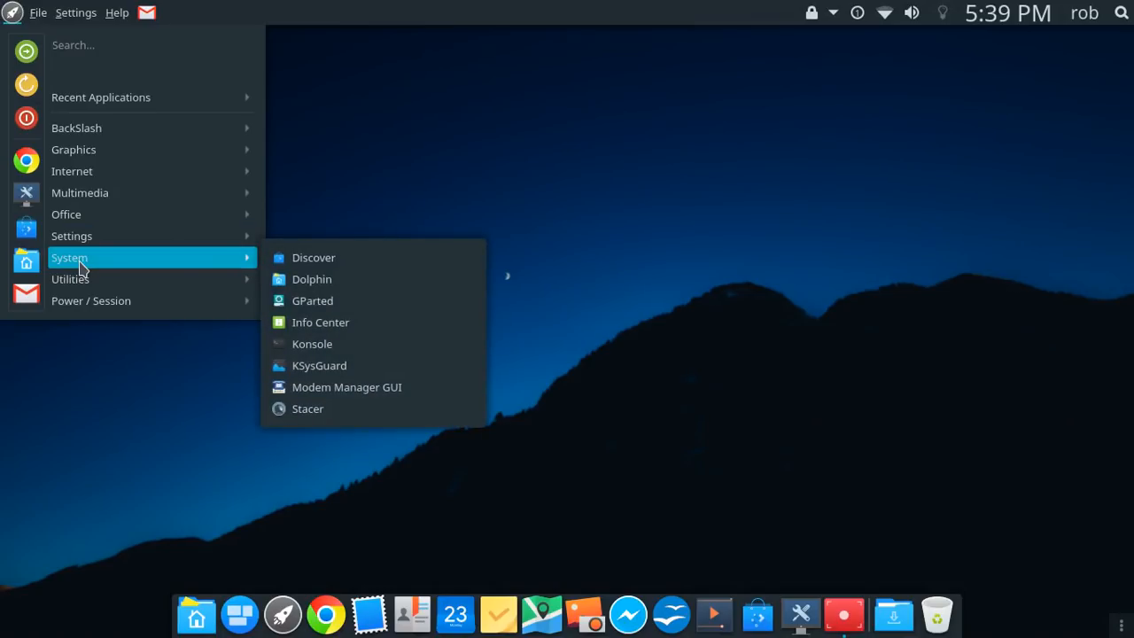
mouse_move(356, 386)
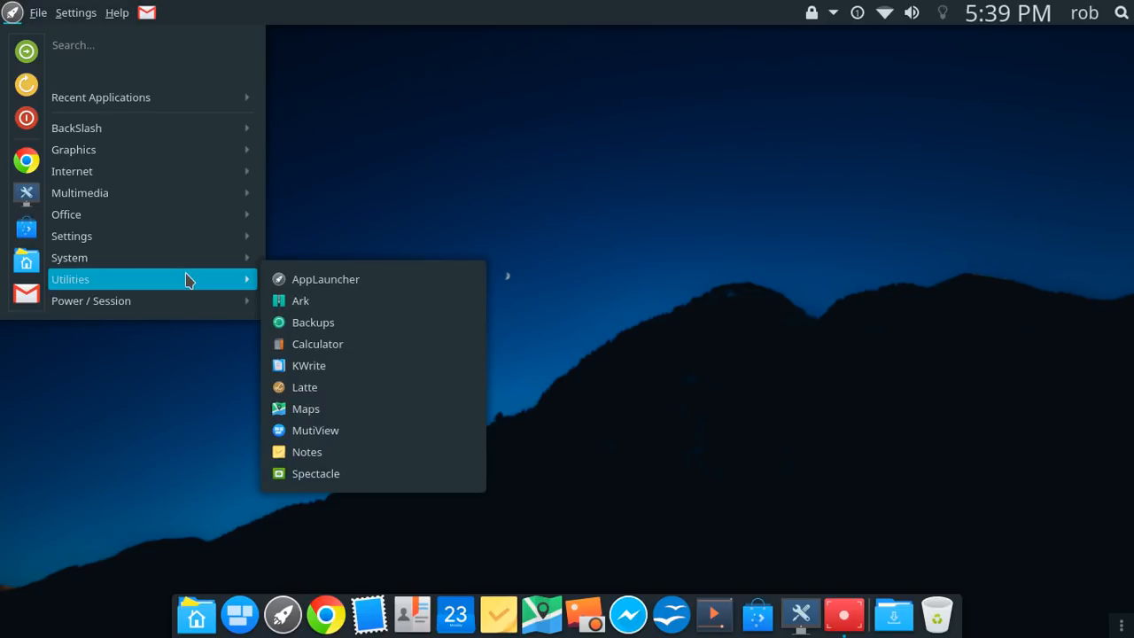
mouse_move(252, 321)
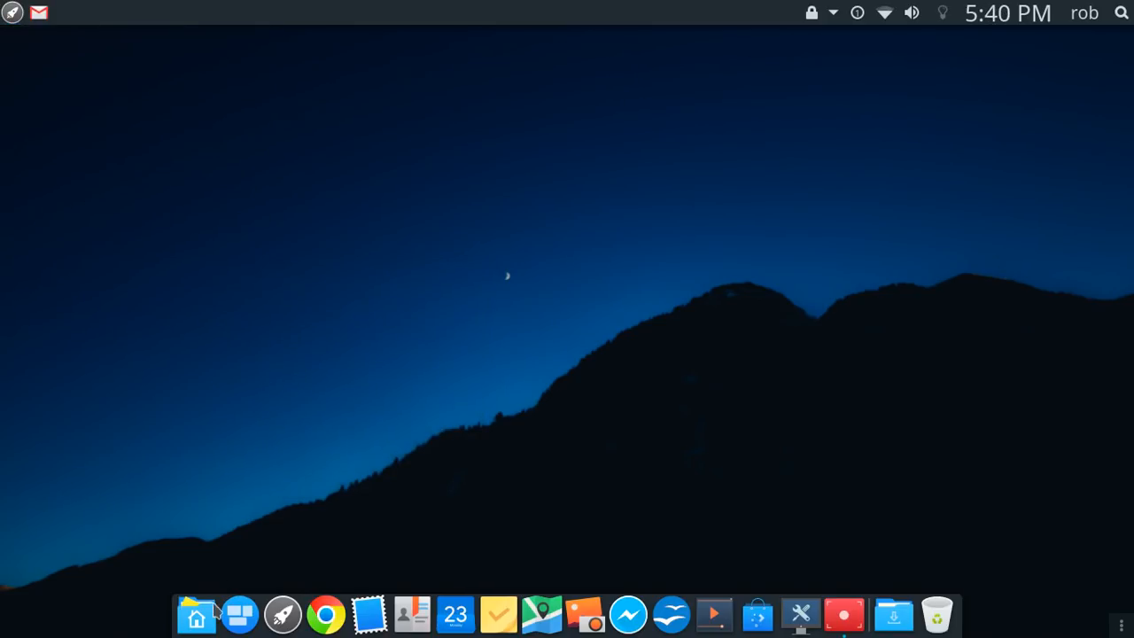
mouse_move(777, 602)
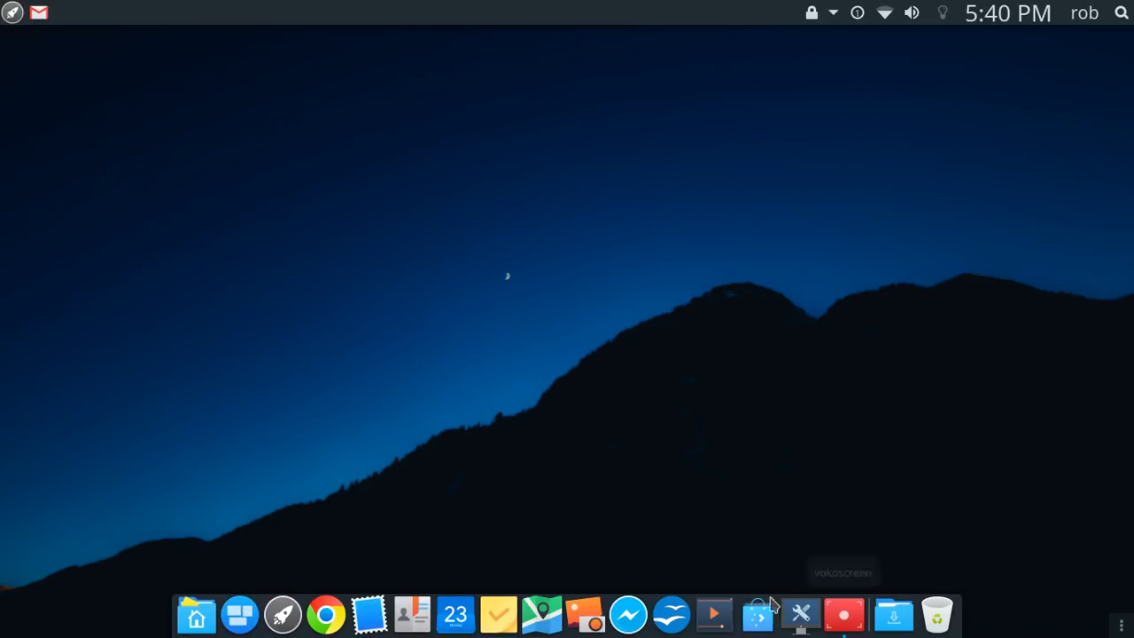
mouse_move(925, 591)
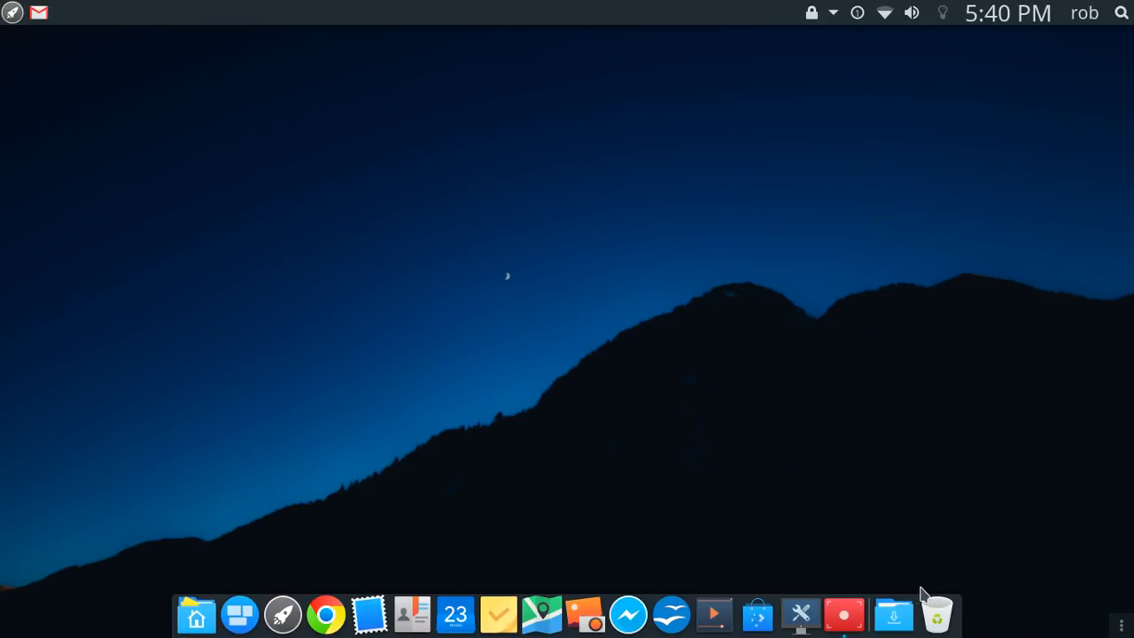
mouse_move(579, 408)
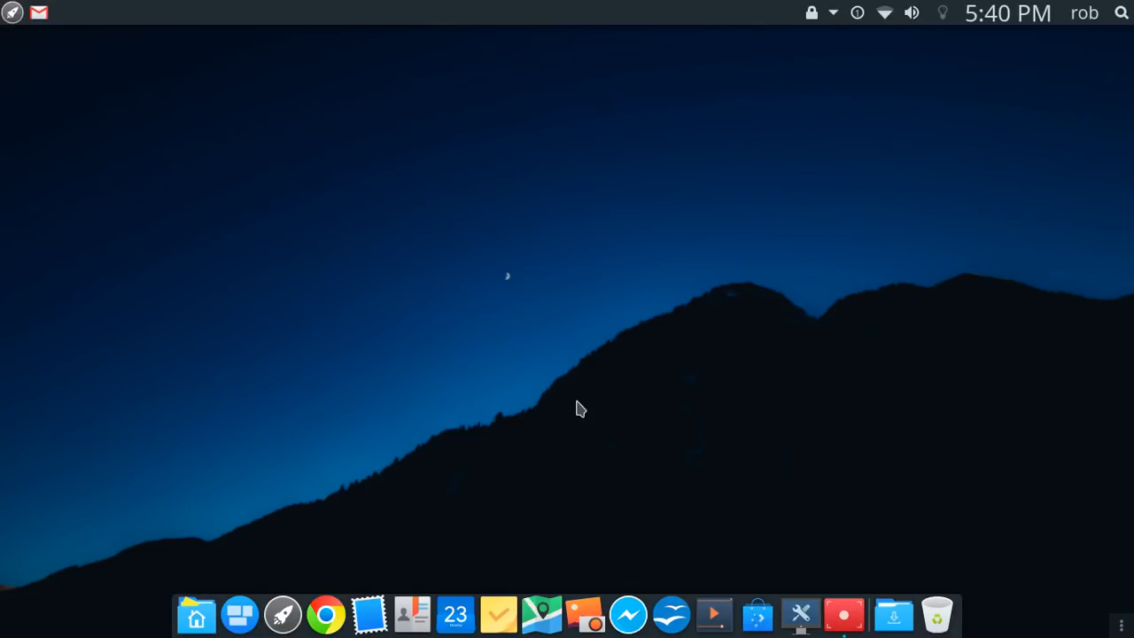
mouse_move(574, 405)
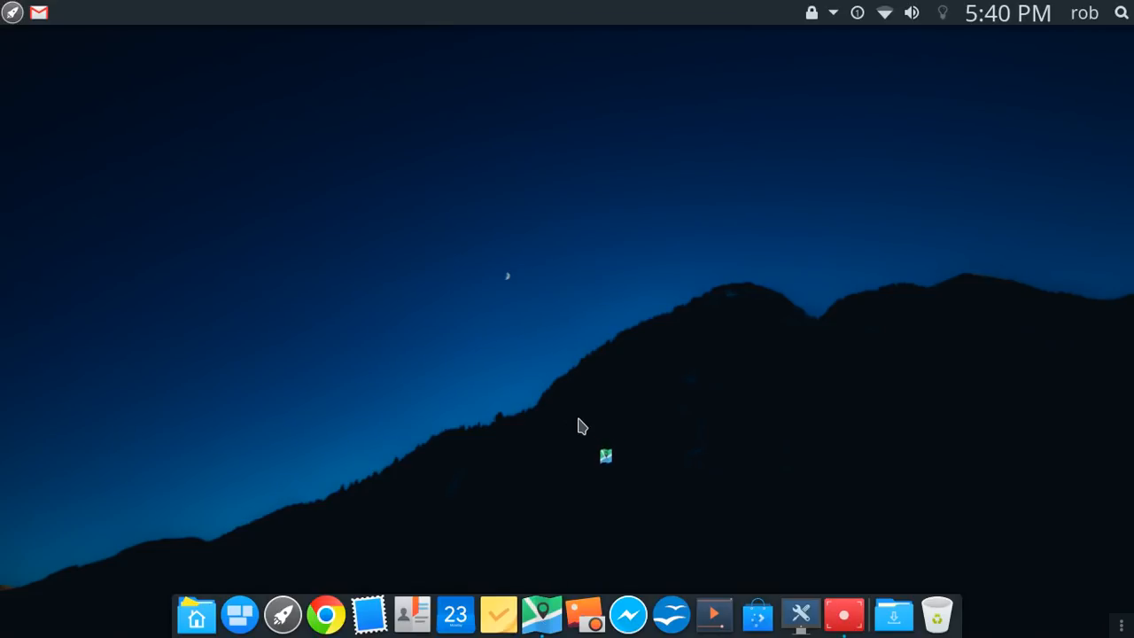
Launch GNOME Maps from the menu, then close its world map window back to the desktop
left_click(532, 614)
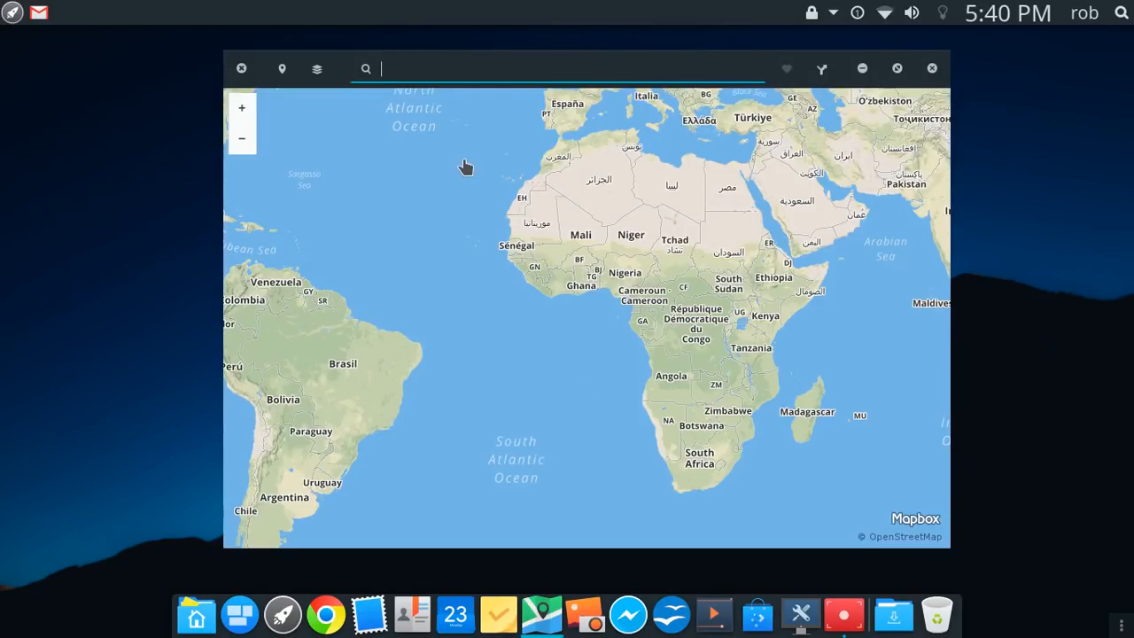
mouse_move(492, 64)
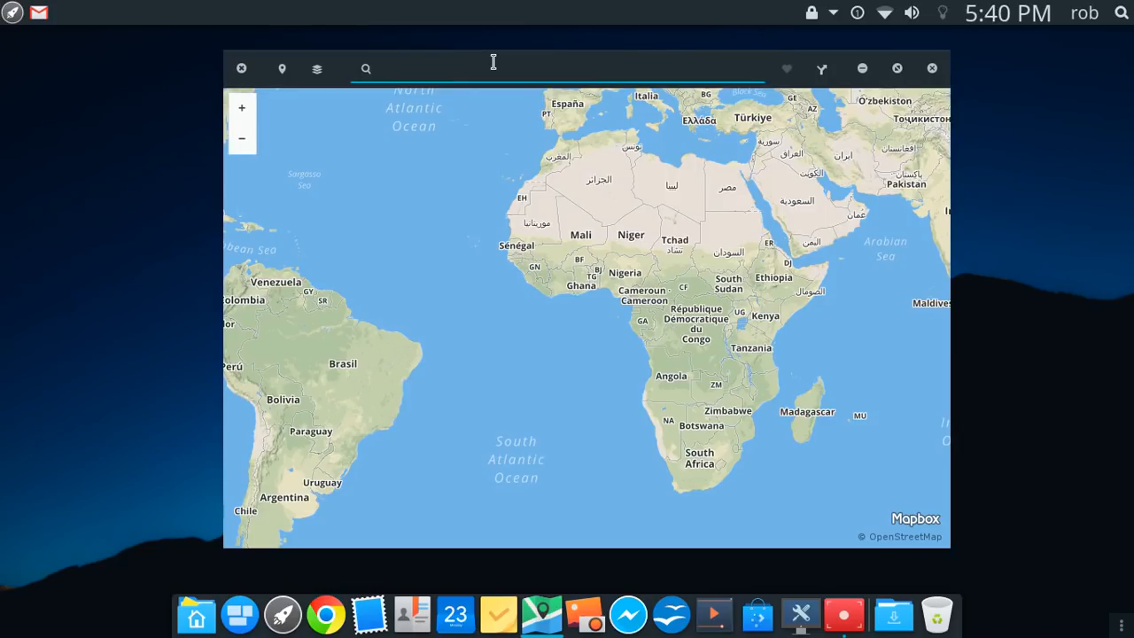
mouse_move(641, 65)
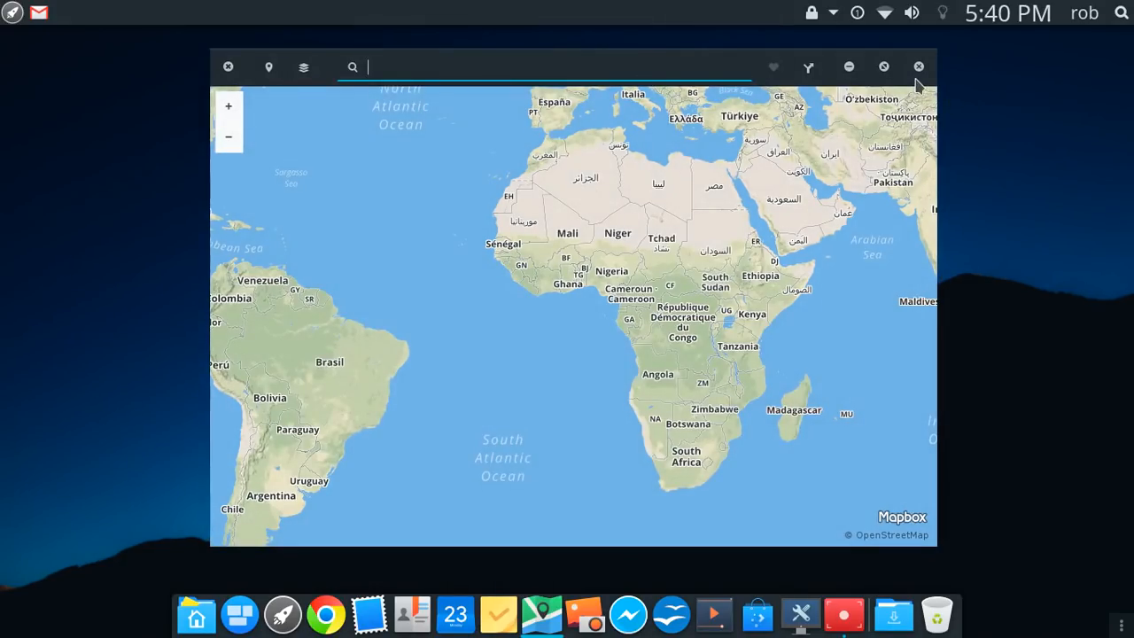
left_click(918, 68)
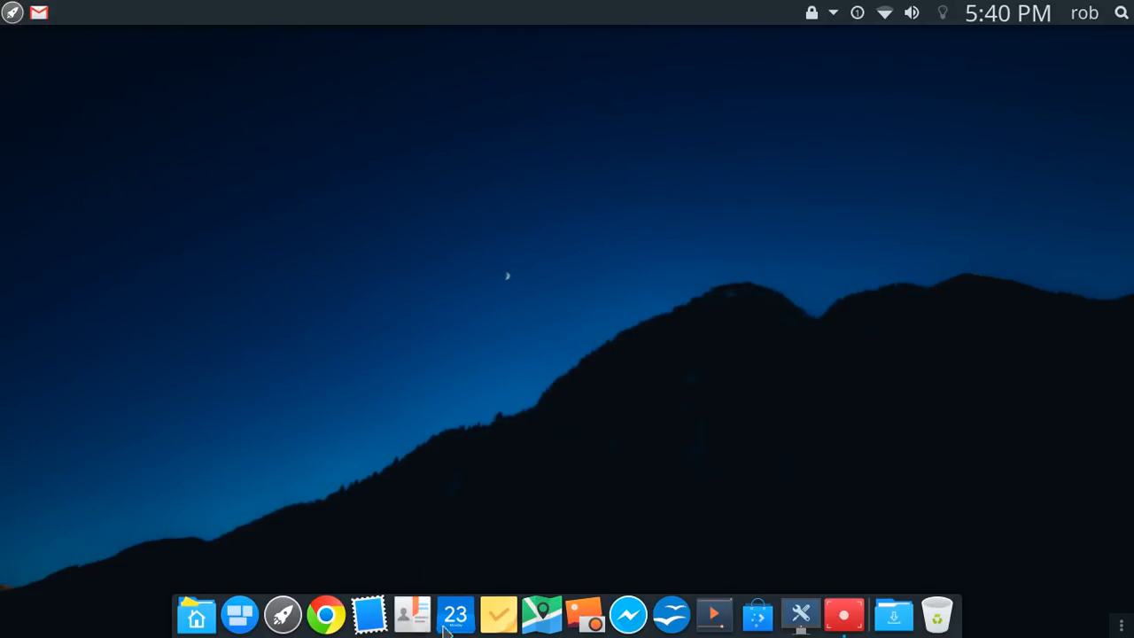
left_click(455, 613)
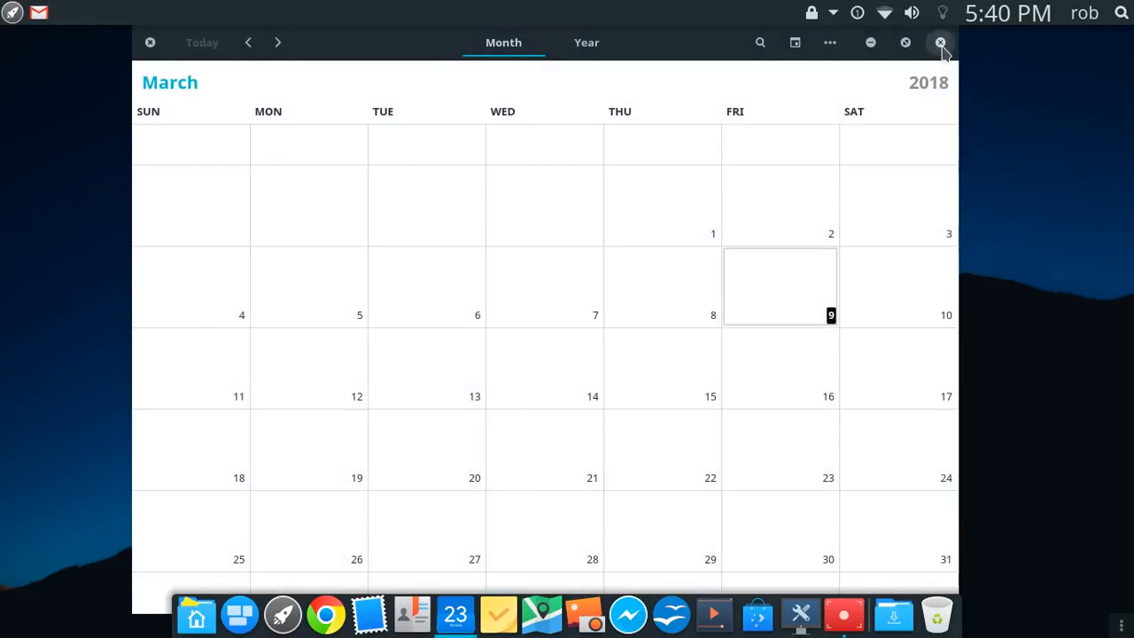
left_click(938, 43)
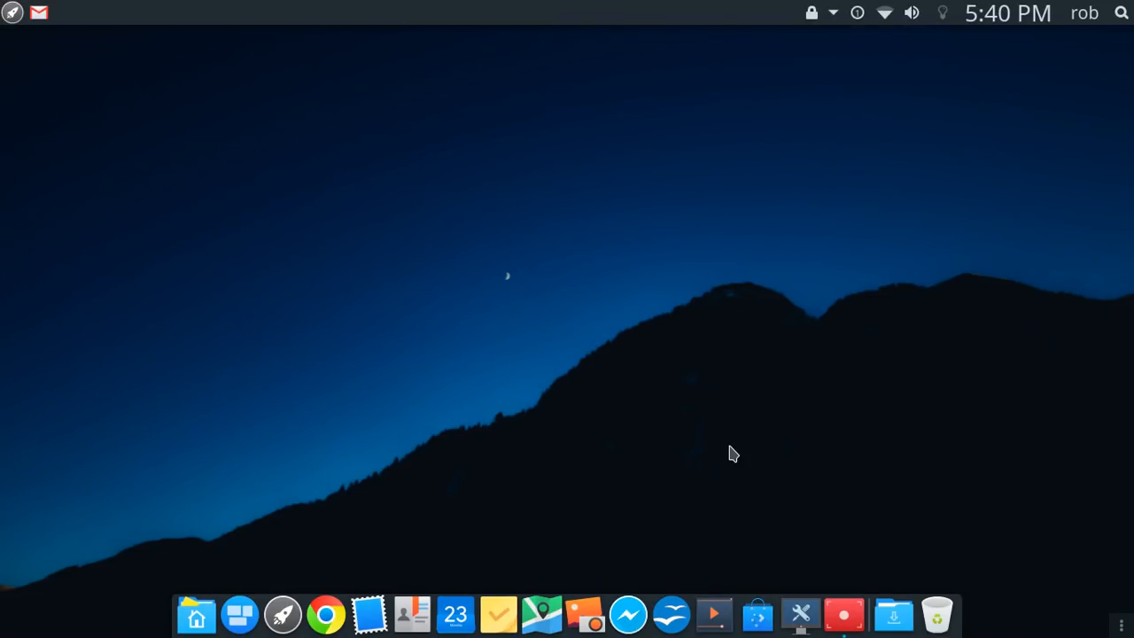
mouse_move(722, 266)
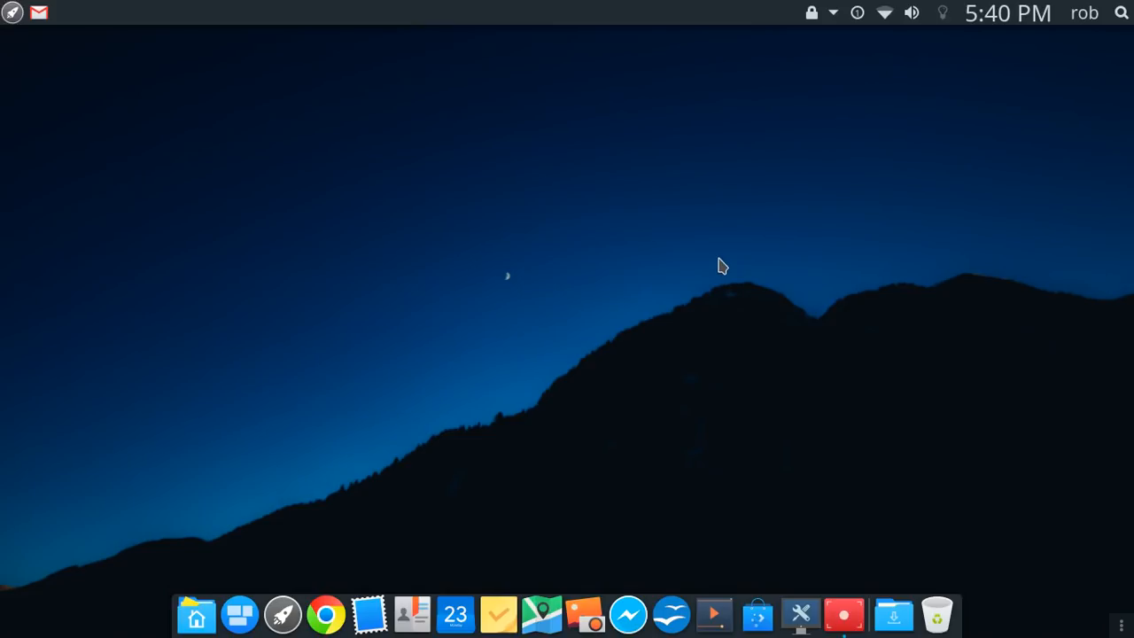
mouse_move(717, 553)
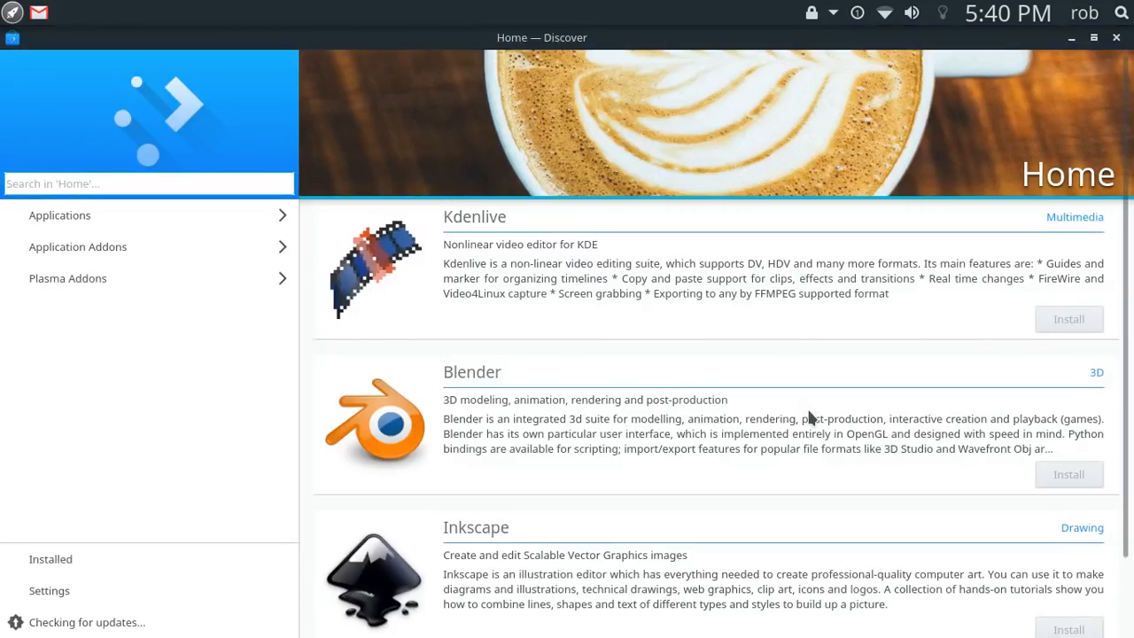
Show Discover's Applications category listing VLC, Tweak Tool and Transmission
left_click(1068, 319)
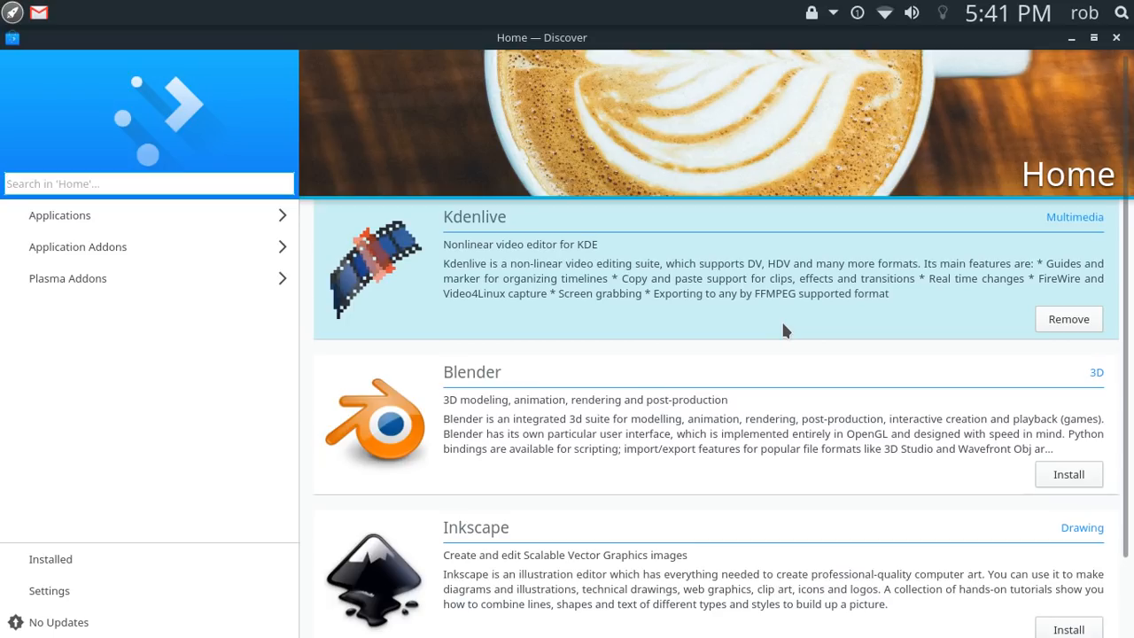
mouse_move(793, 330)
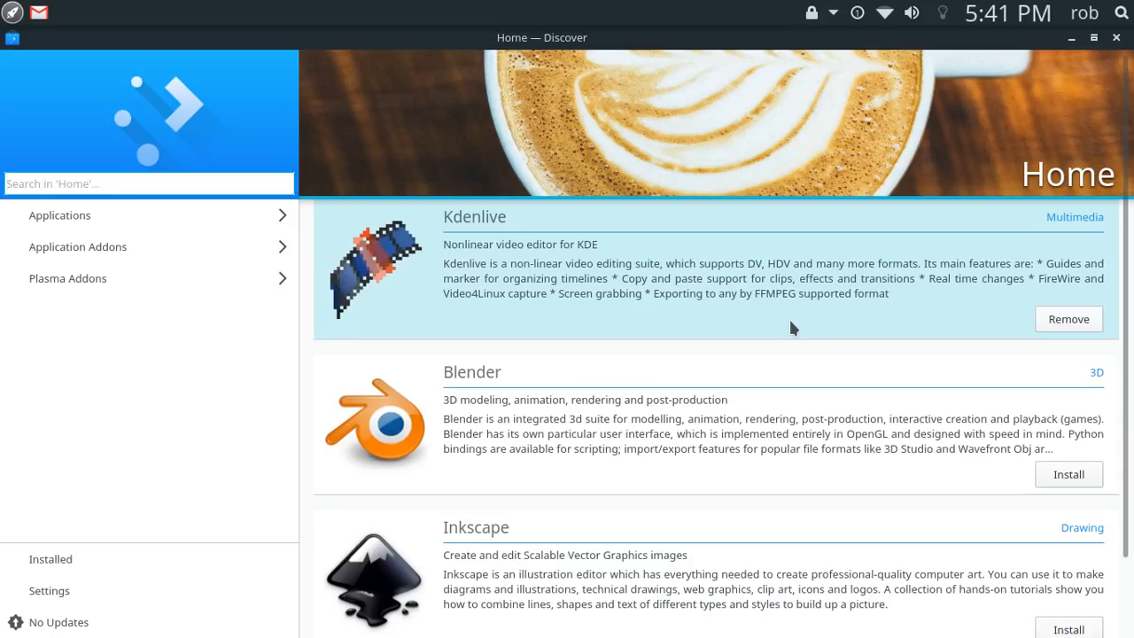
mouse_move(797, 345)
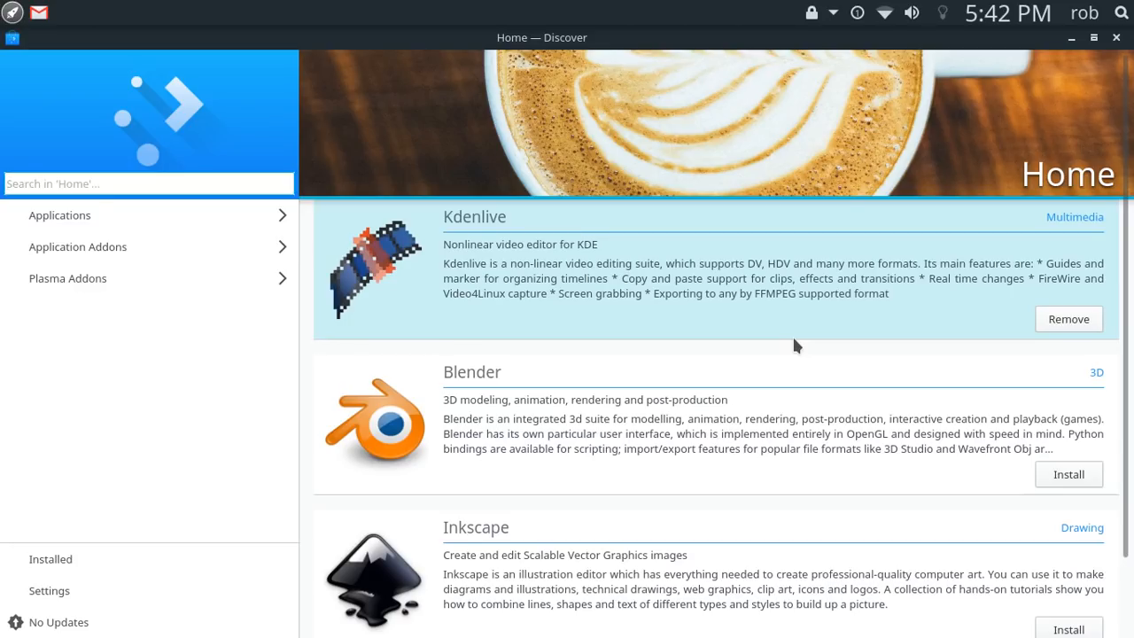
left_click(60, 217)
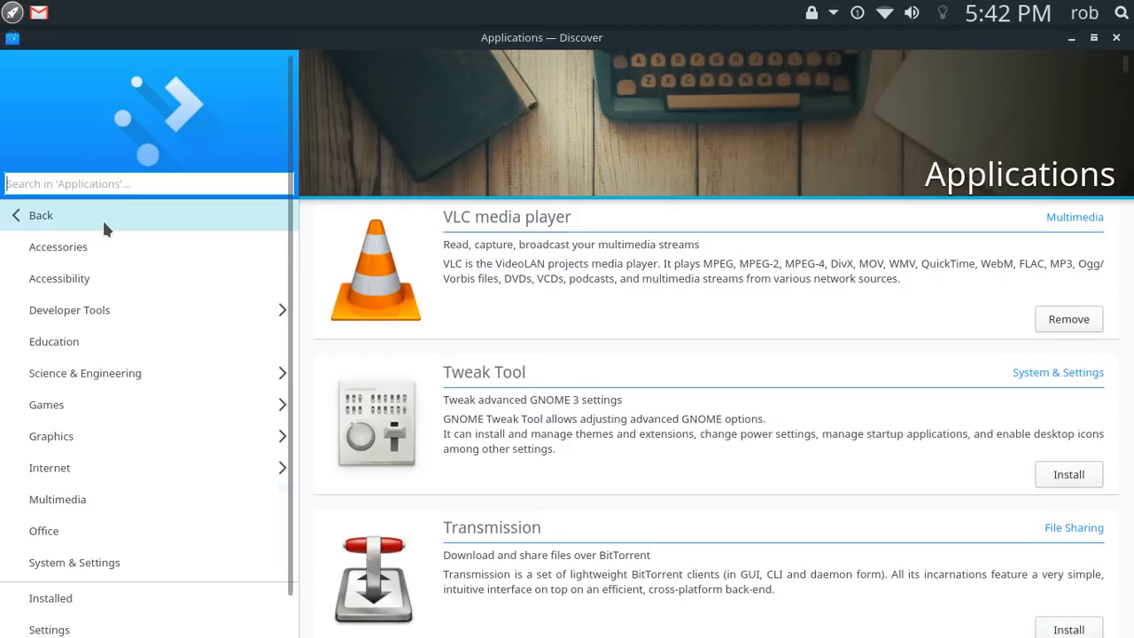
Browse the Multimedia category from VLC and Pitivi down through Kdenlive, K3b, MuseScore to JuK
left_click(57, 499)
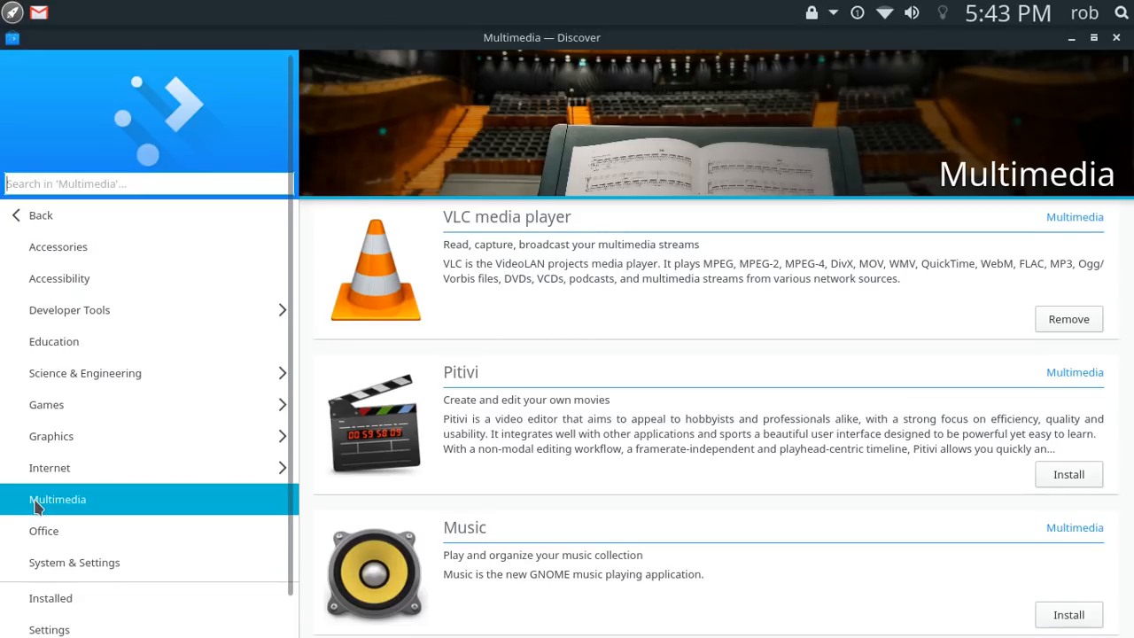
mouse_move(52, 501)
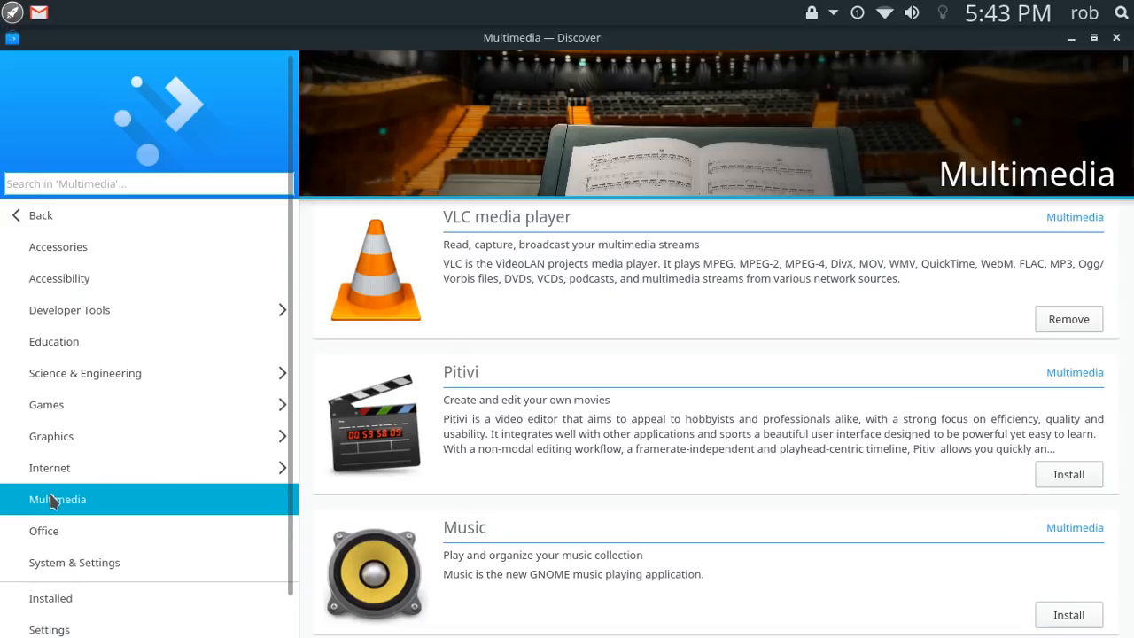
scroll("down", 3)
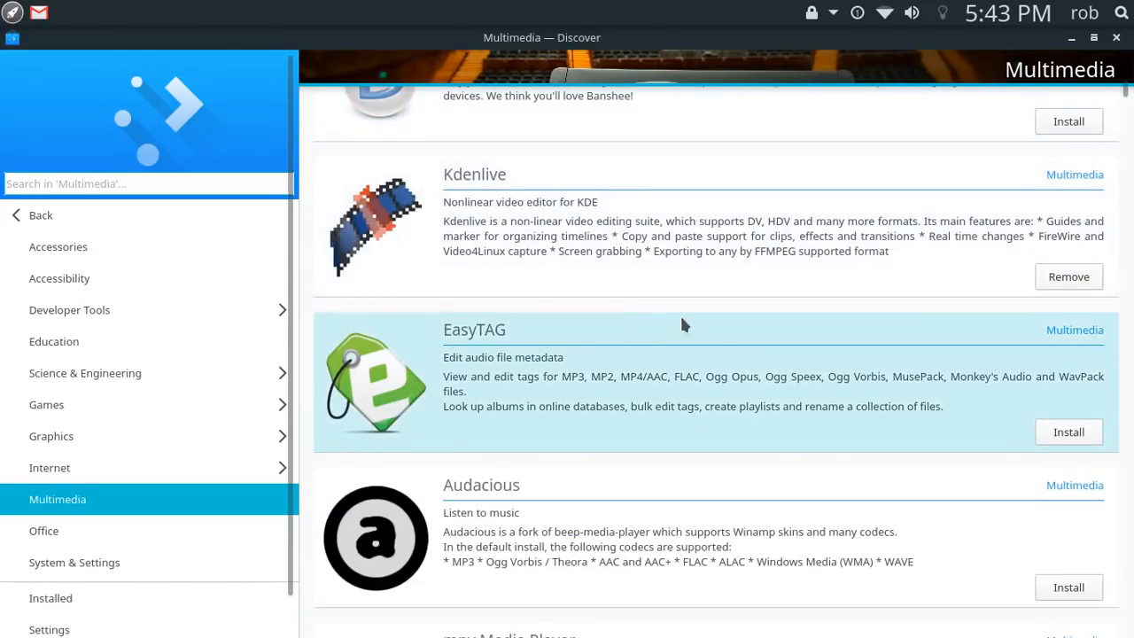
scroll("down", 3)
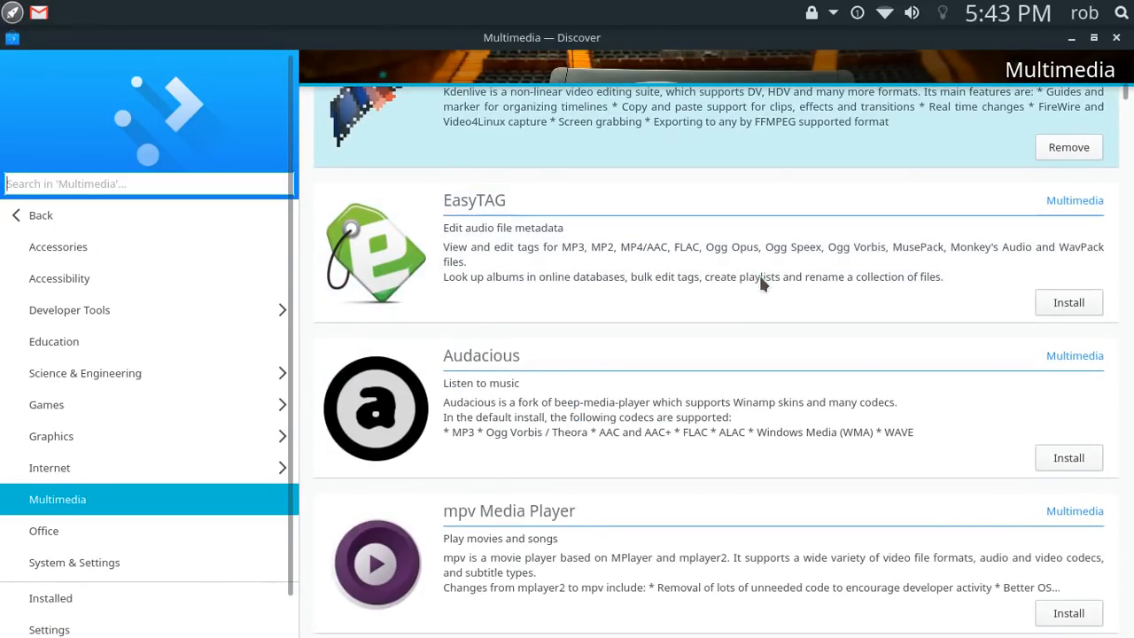
scroll("down", 3)
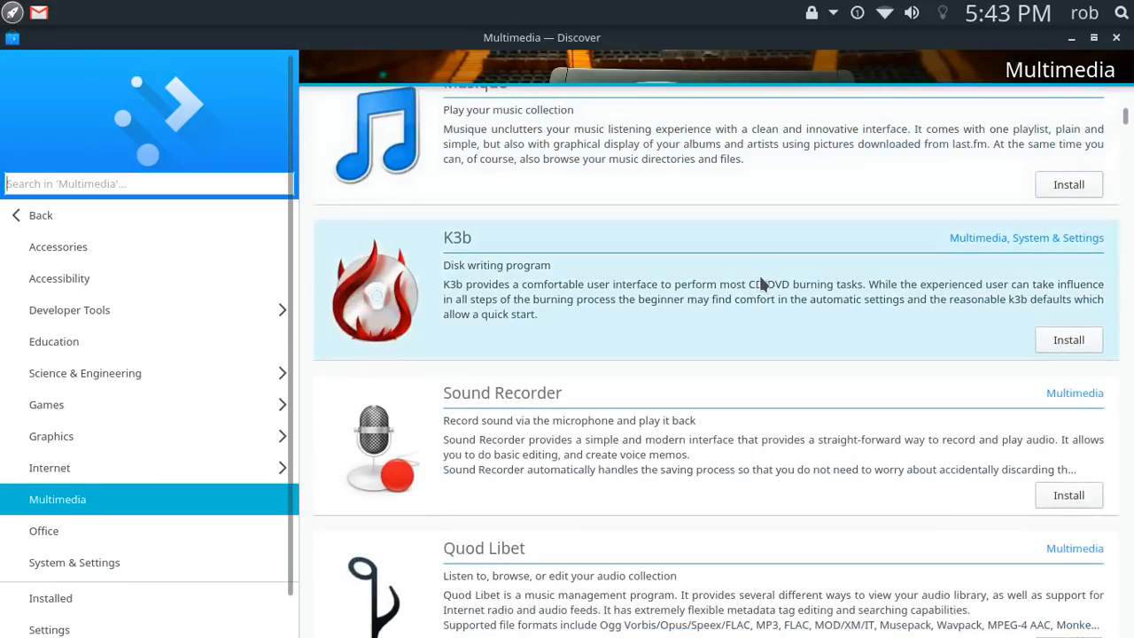
scroll("down", 3)
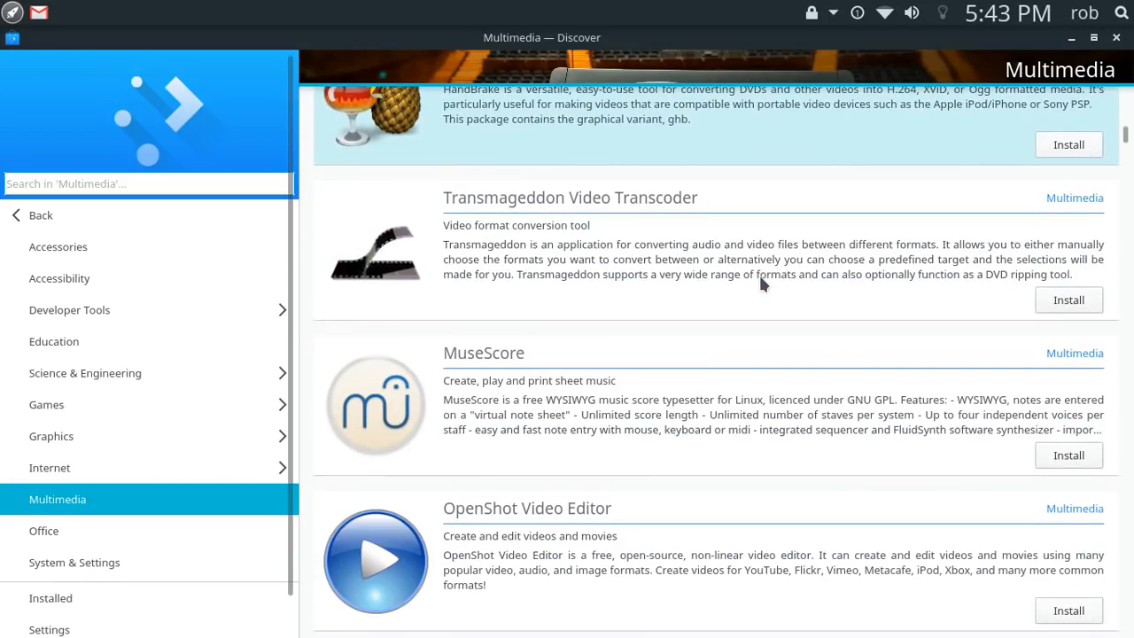
scroll("down", 3)
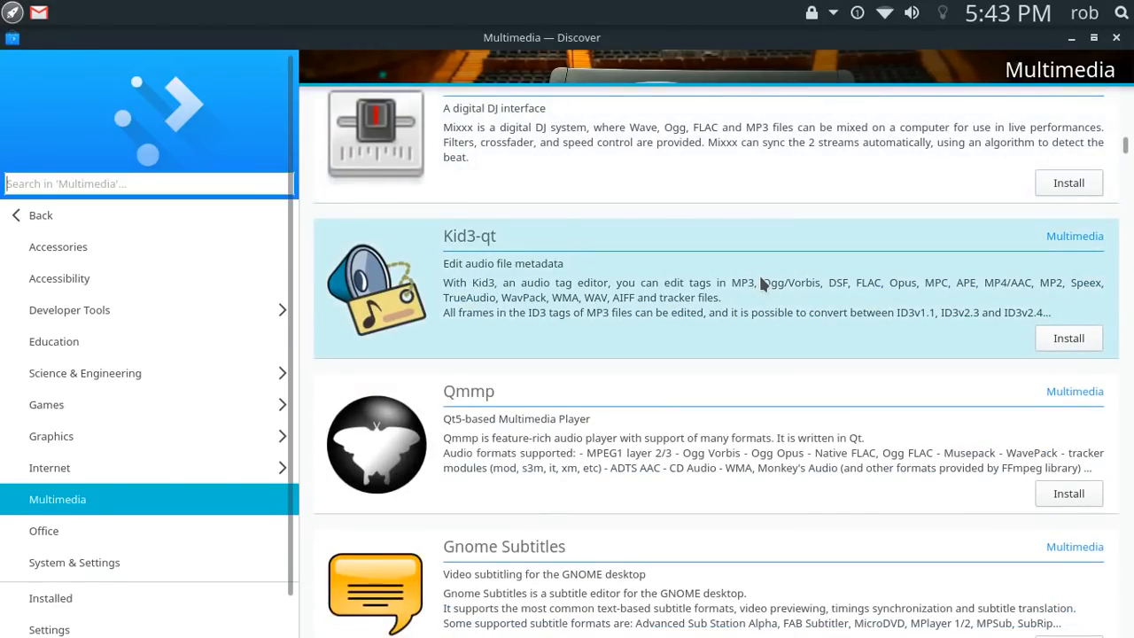
scroll("down", 3)
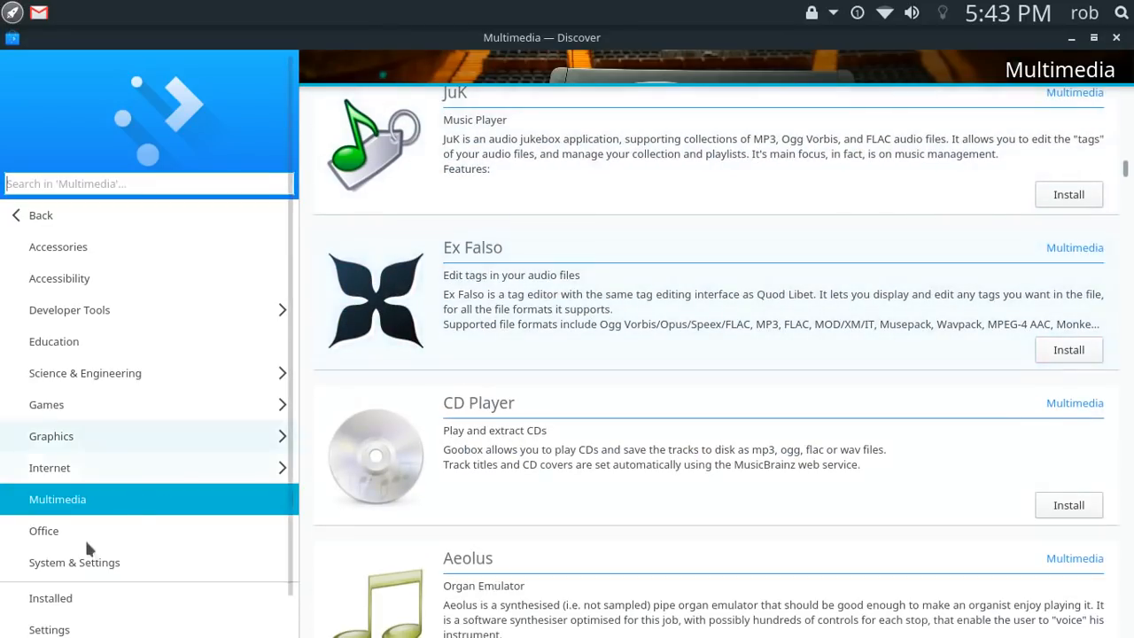
Browse the Office category through apps like LibreOffice and TeXstudio
left_click(42, 531)
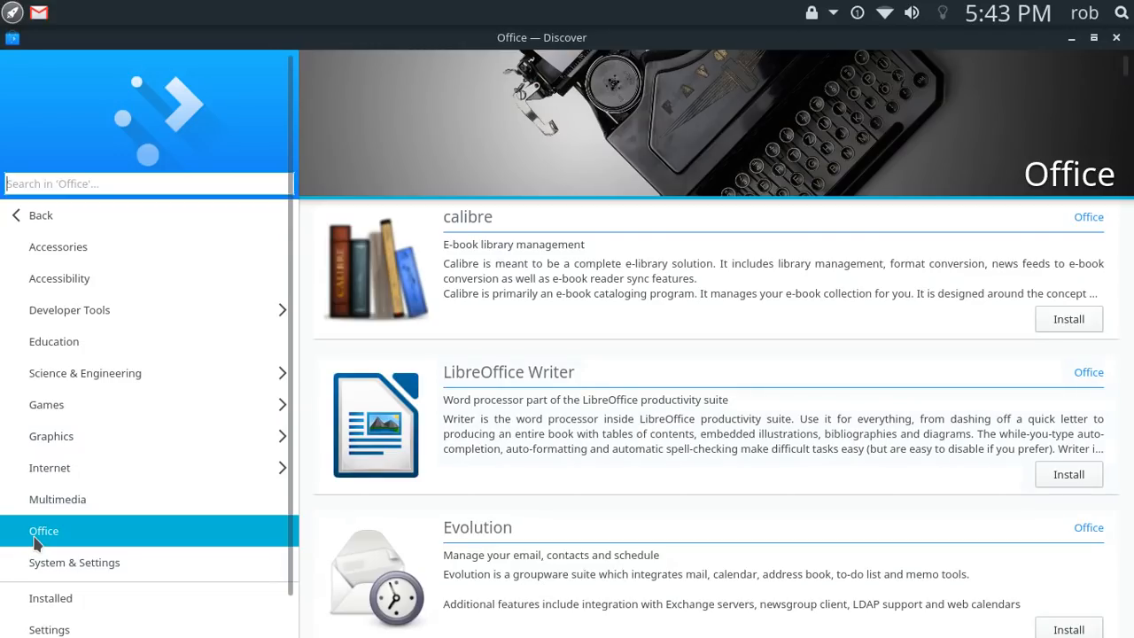
mouse_move(783, 331)
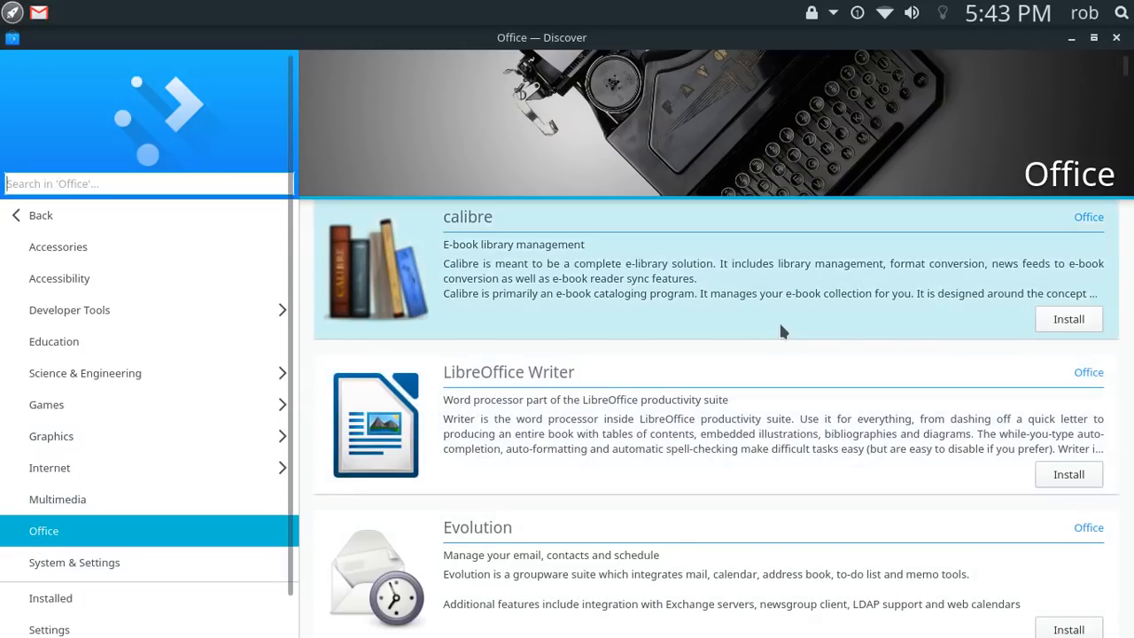
scroll("down", 3)
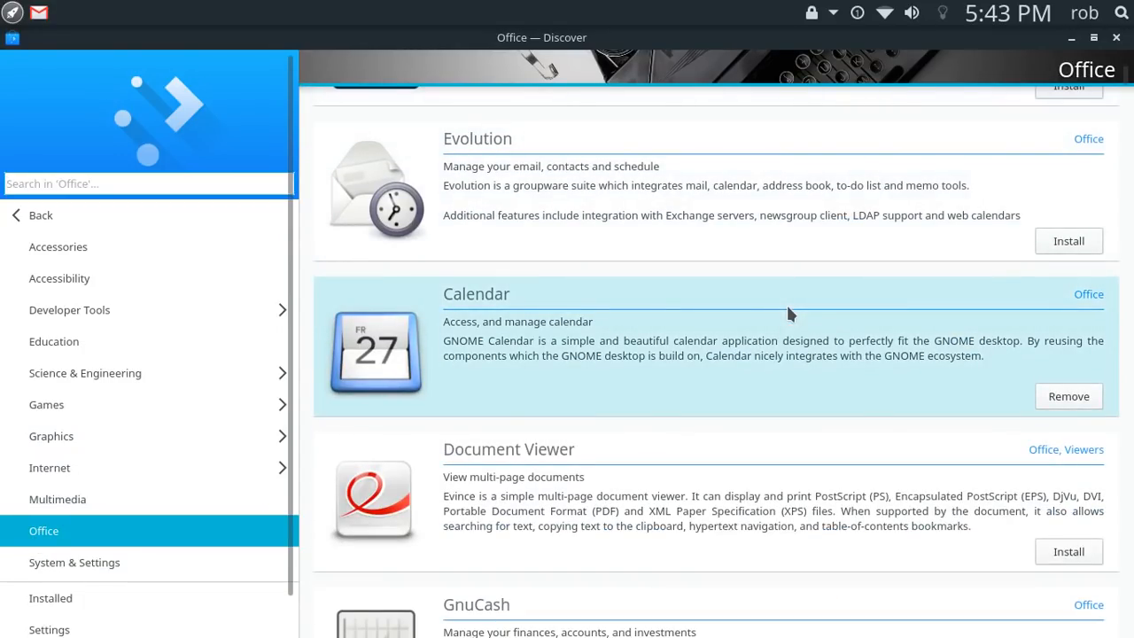
scroll("down", 3)
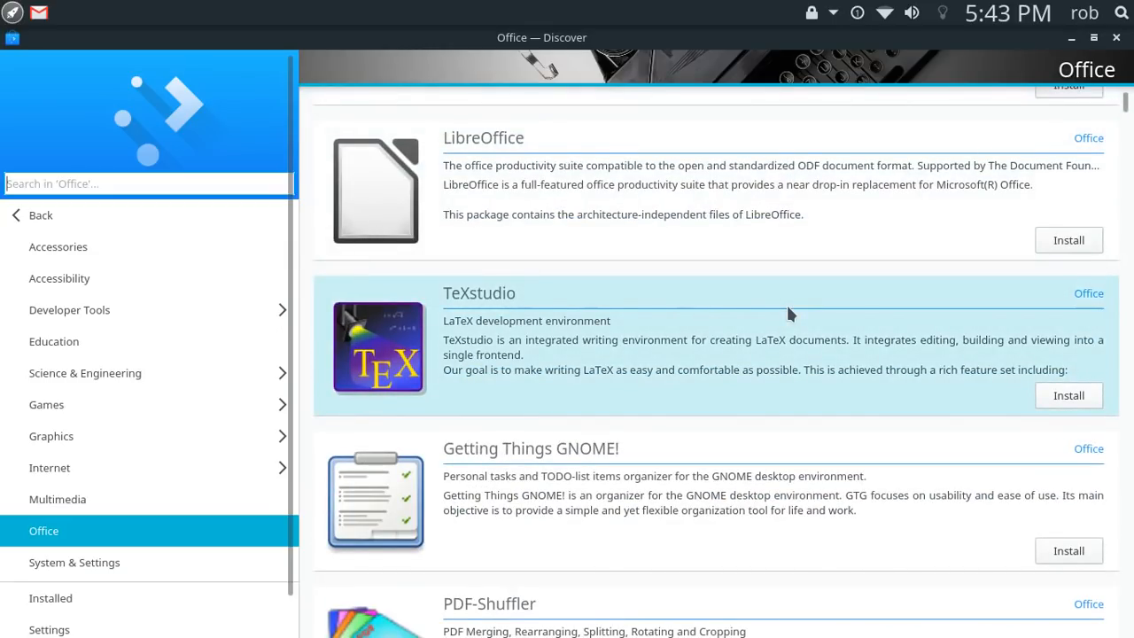
scroll("down", 3)
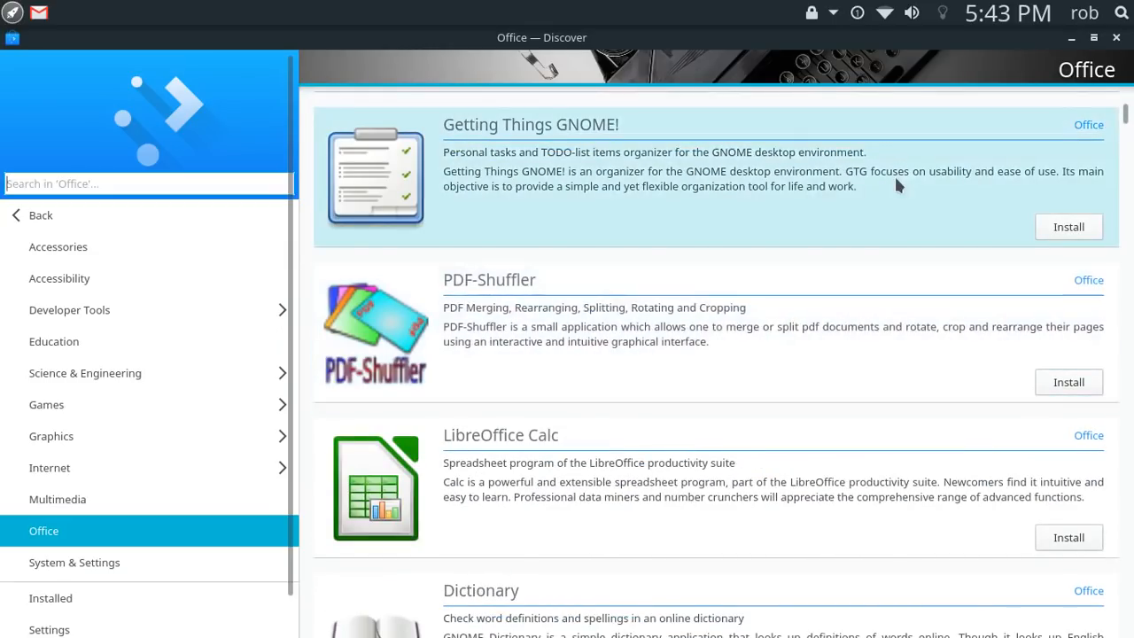
scroll("down", 3)
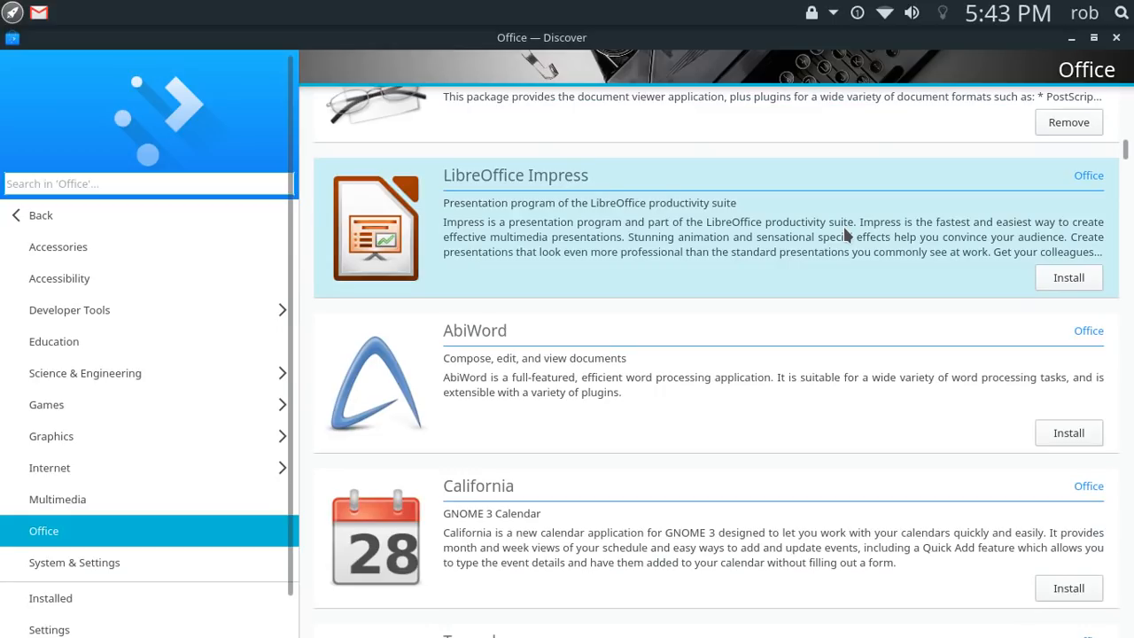
scroll("down", 3)
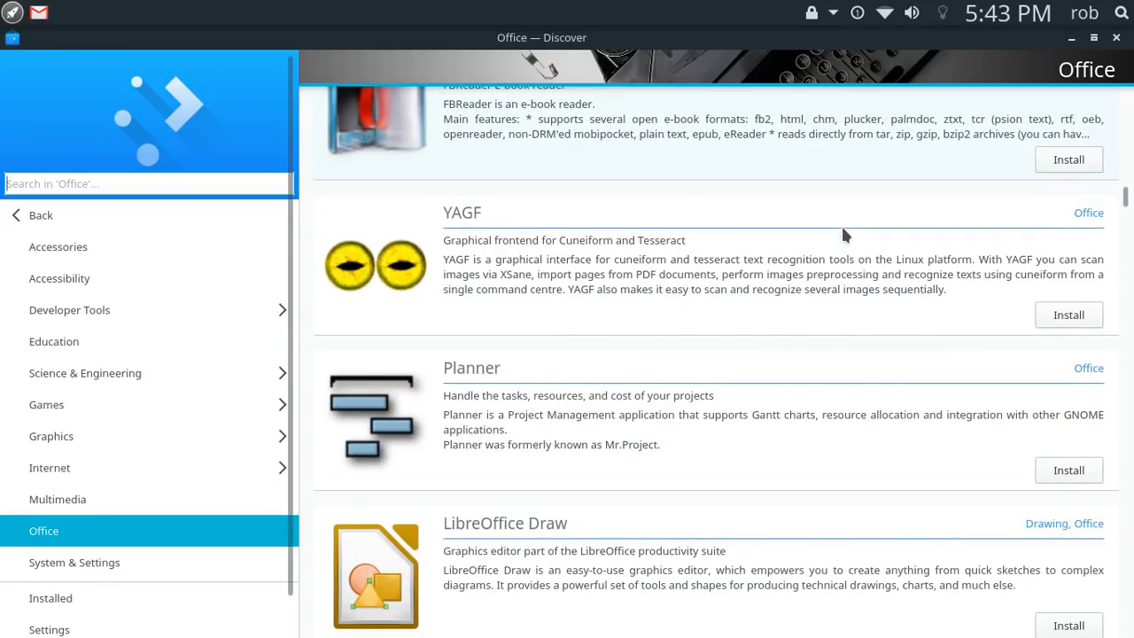
scroll("down", 3)
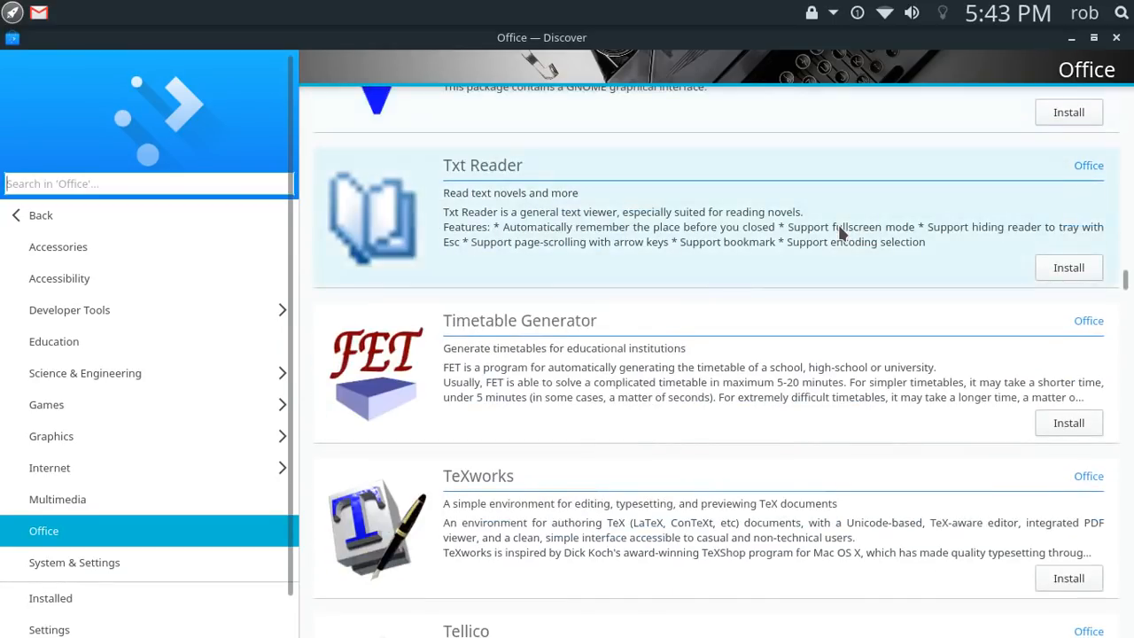
scroll("down", 3)
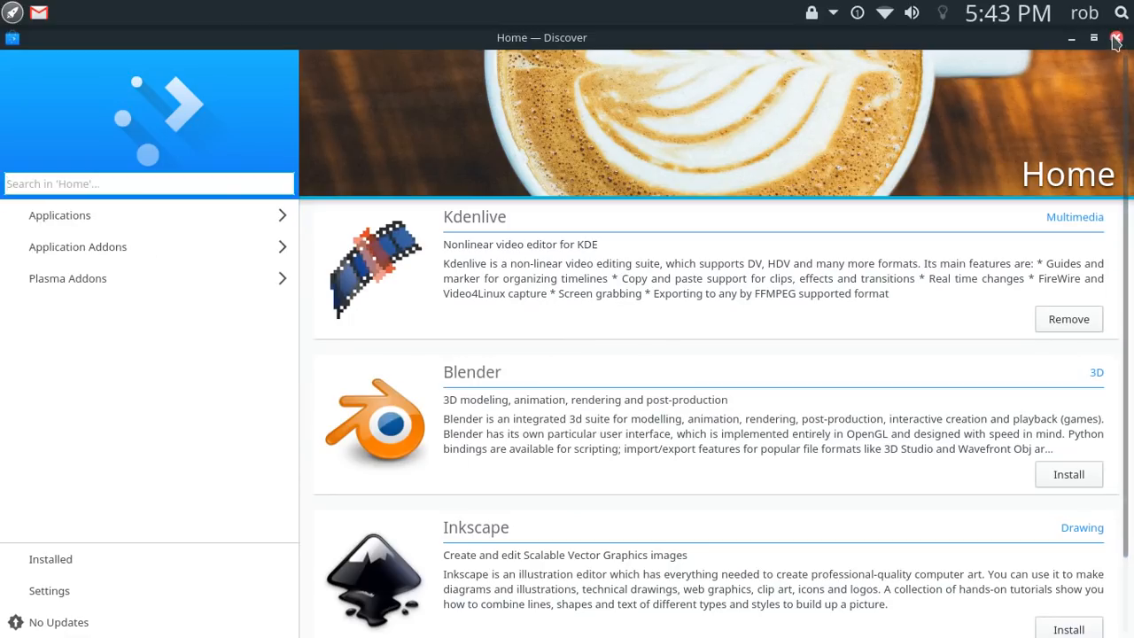
Close Discover, leaving the empty desktop
left_click(1123, 35)
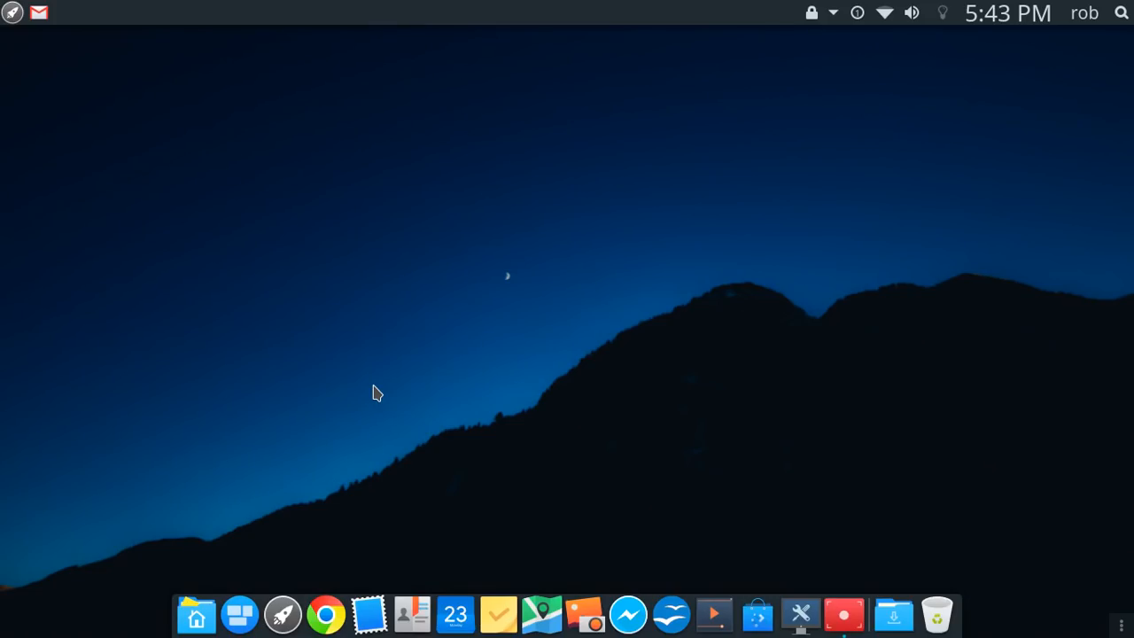